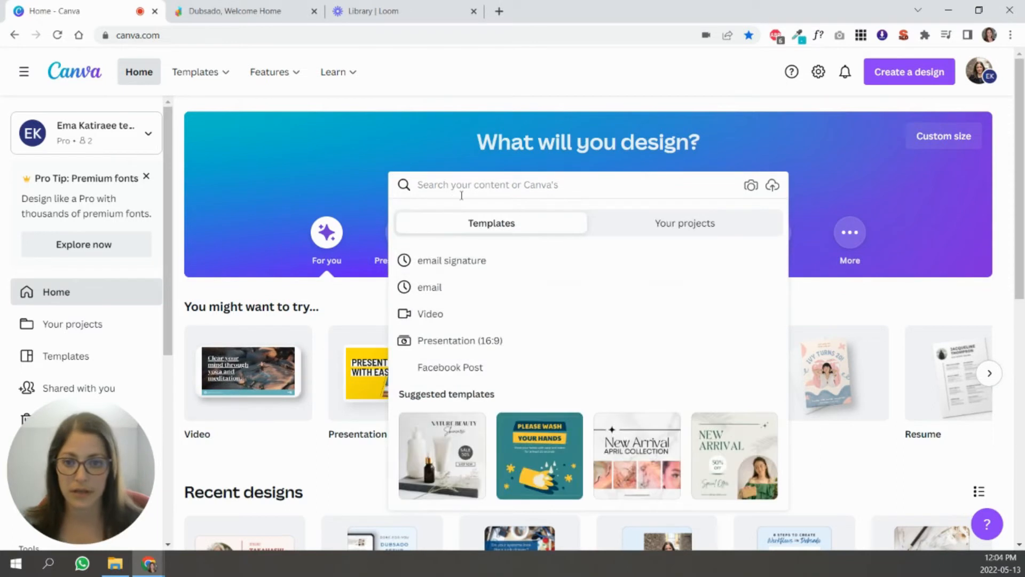
Search Canva templates for 'email signature' to list the signature designs.
{"action": "left_click", "coordinate": [451, 260]}
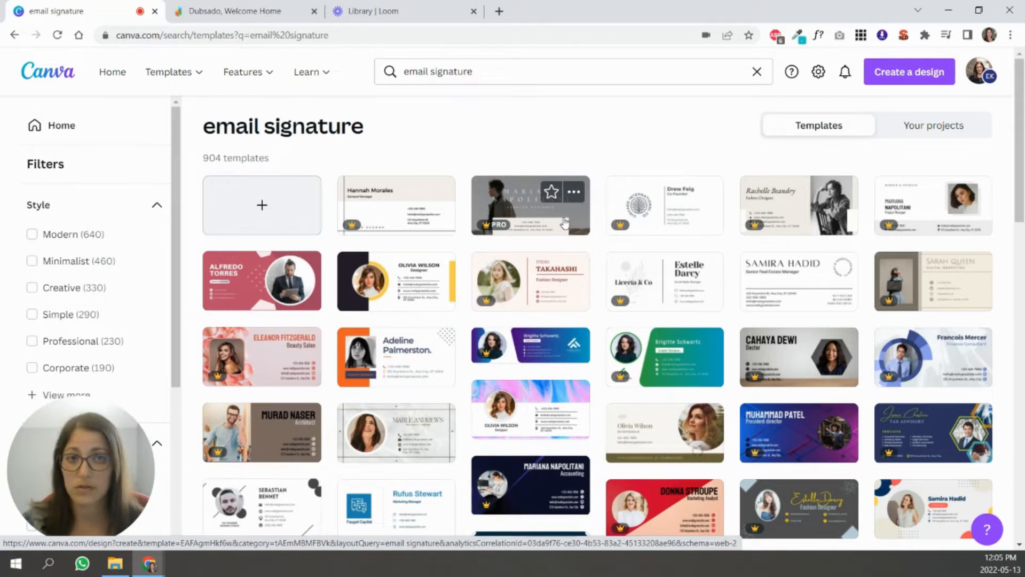
{"action": "mouse_move", "coordinate": [879, 327]}
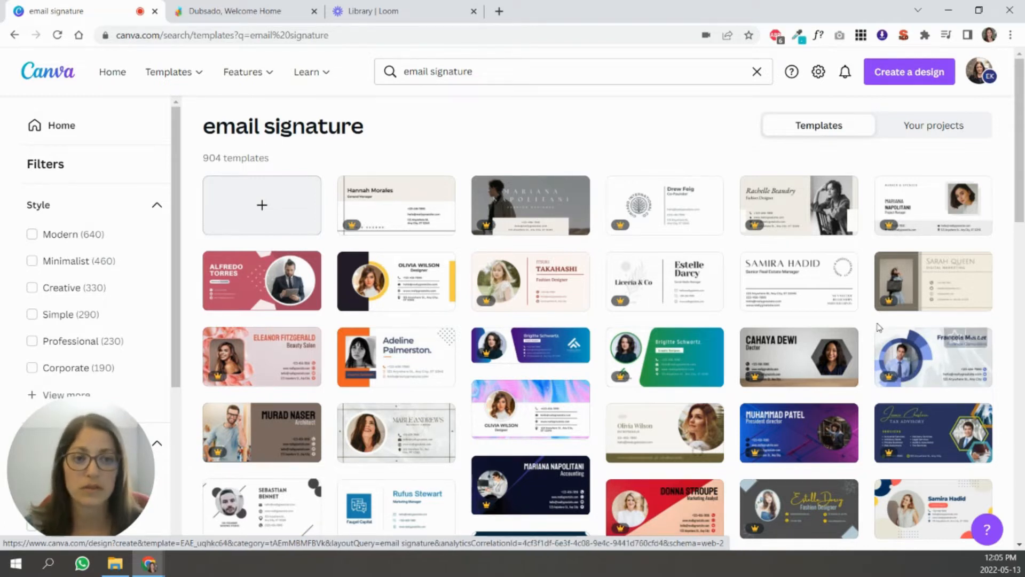
{"action": "mouse_move", "coordinate": [749, 434]}
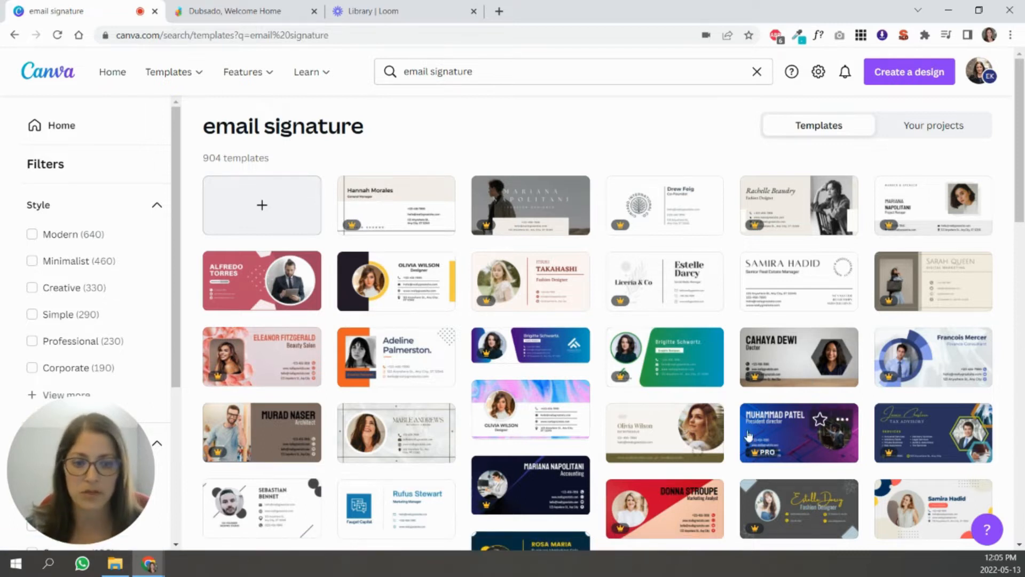
{"action": "mouse_move", "coordinate": [772, 391]}
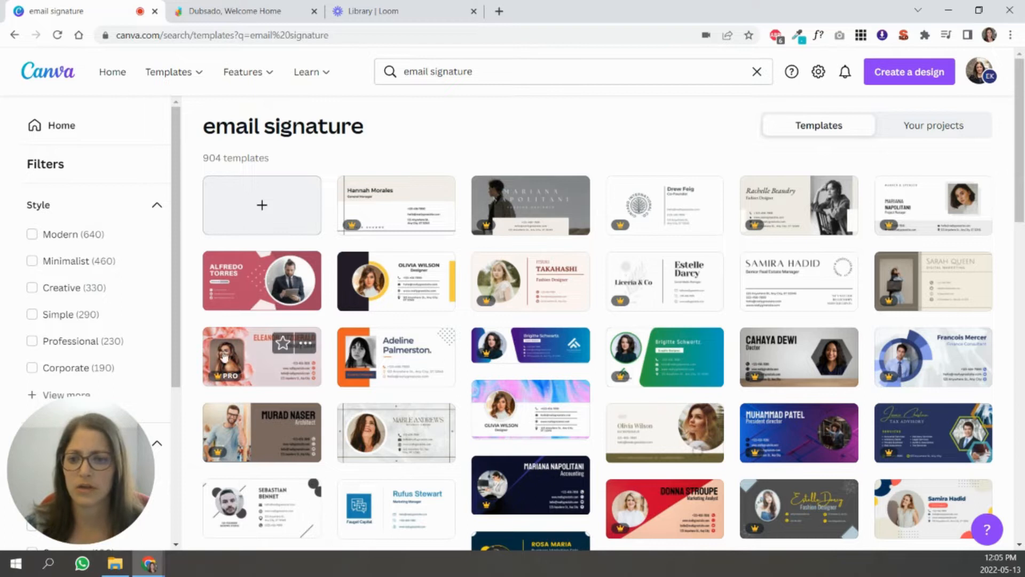
{"action": "mouse_move", "coordinate": [799, 432]}
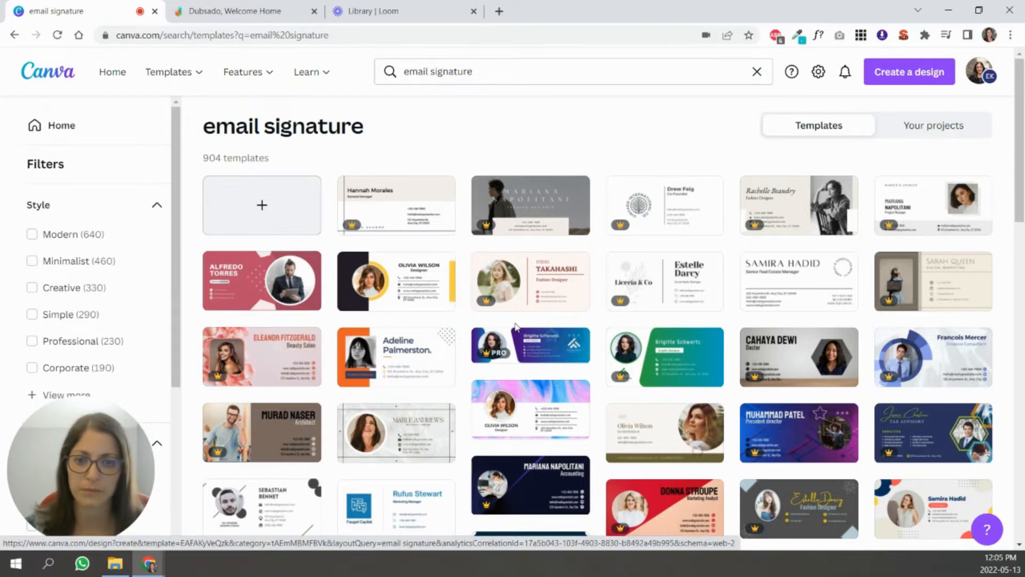
{"action": "mouse_move", "coordinate": [857, 315]}
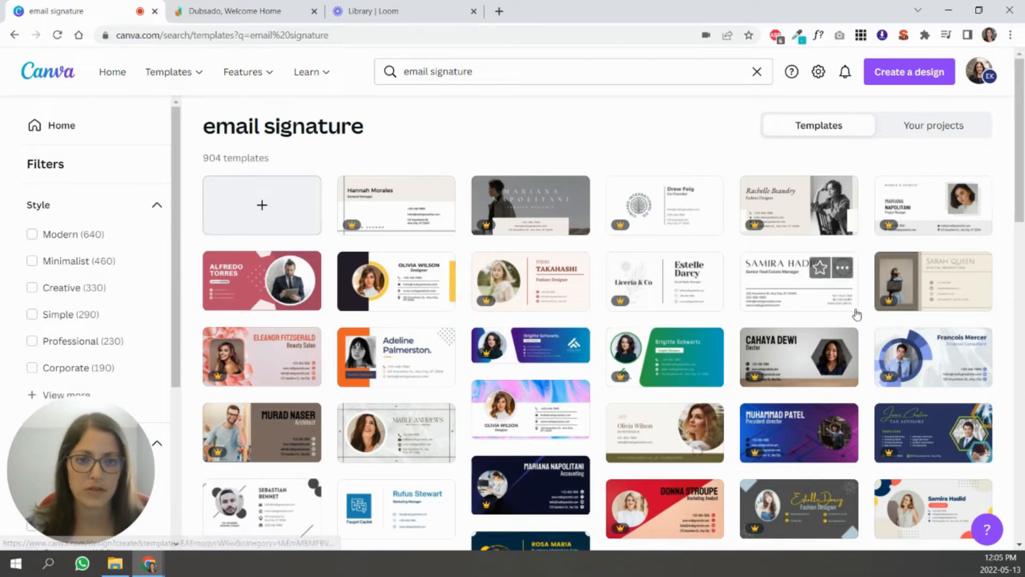
Open the cream brown fashion designer signature template and check Resize without changing the size.
{"action": "left_click", "coordinate": [530, 281]}
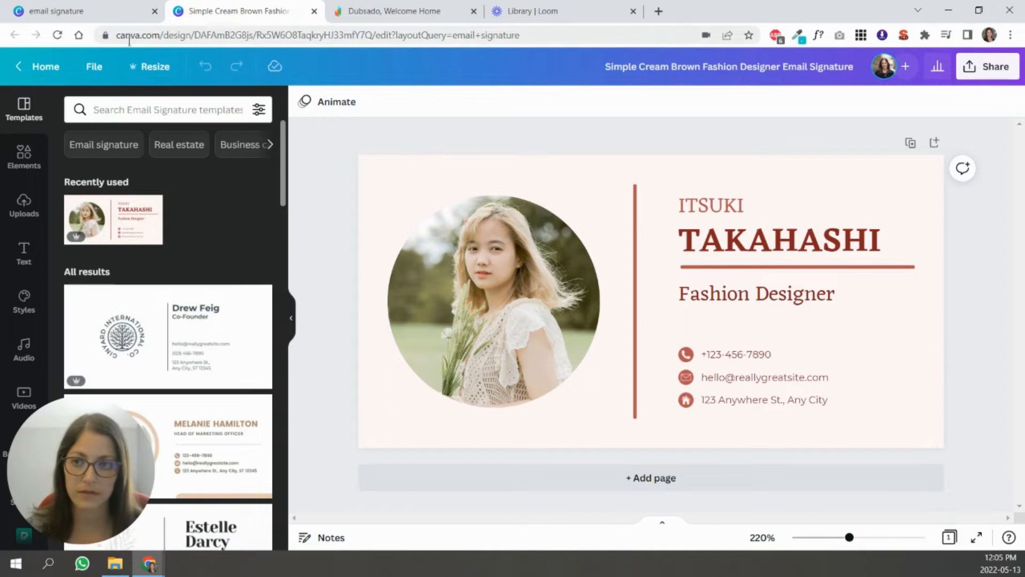
{"action": "left_click", "coordinate": [94, 67]}
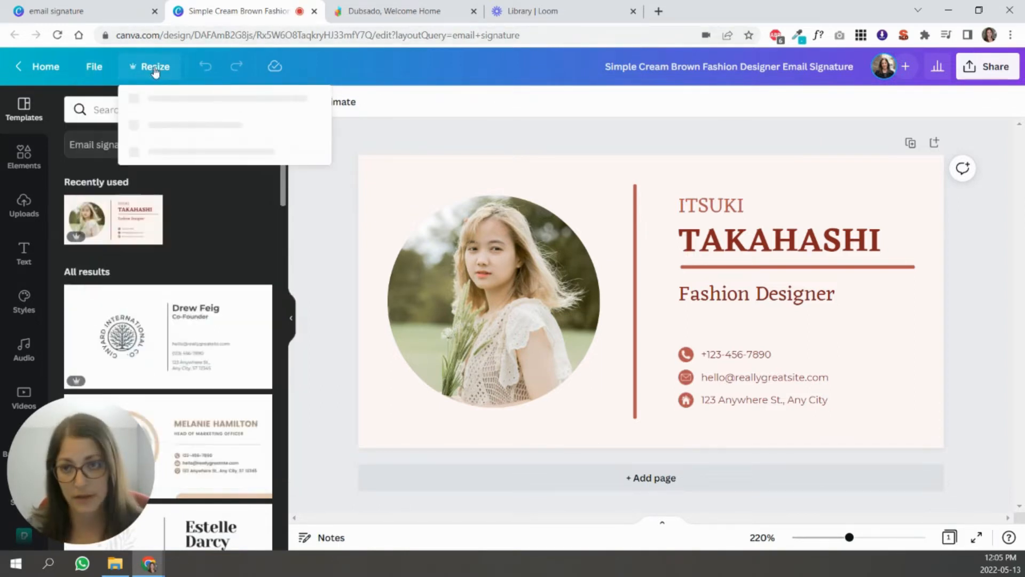
{"action": "left_click", "coordinate": [155, 66]}
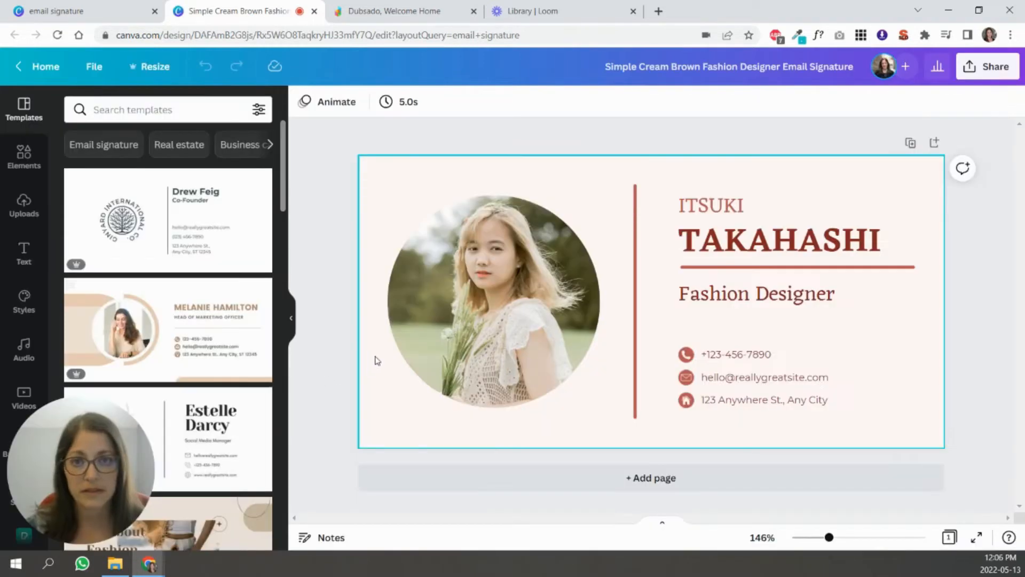
{"action": "mouse_move", "coordinate": [382, 363]}
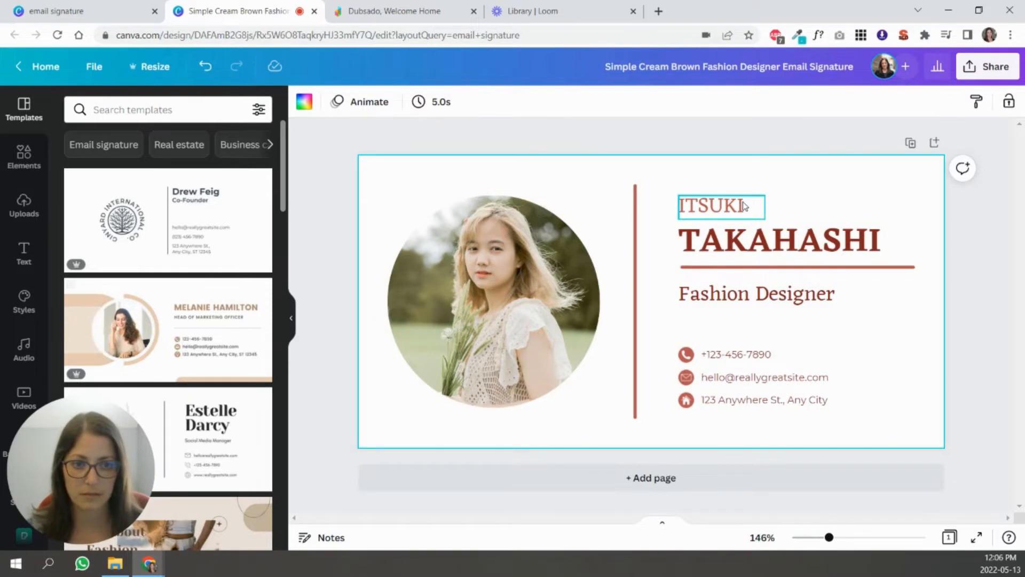
Retype the first name, starting with 'E', and edit the email contact line.
{"action": "double_click", "coordinate": [722, 205]}
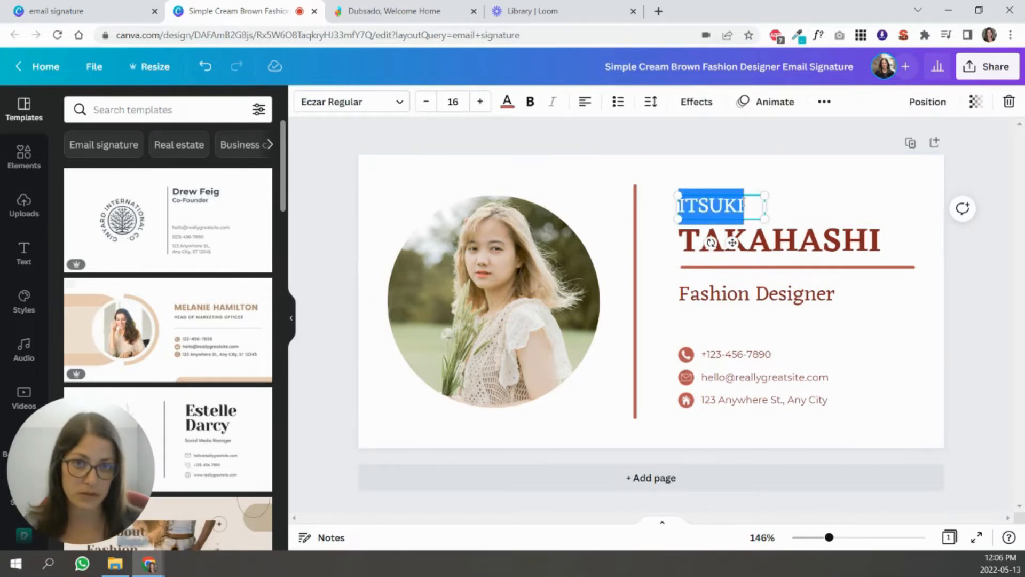
{"action": "type", "text": "E"}
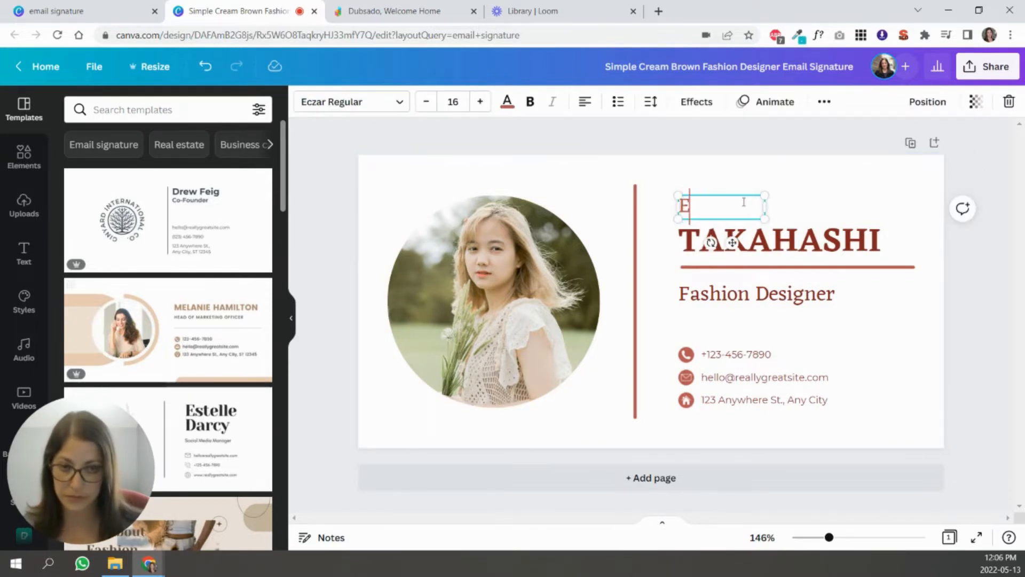
{"action": "left_click", "coordinate": [507, 101]}
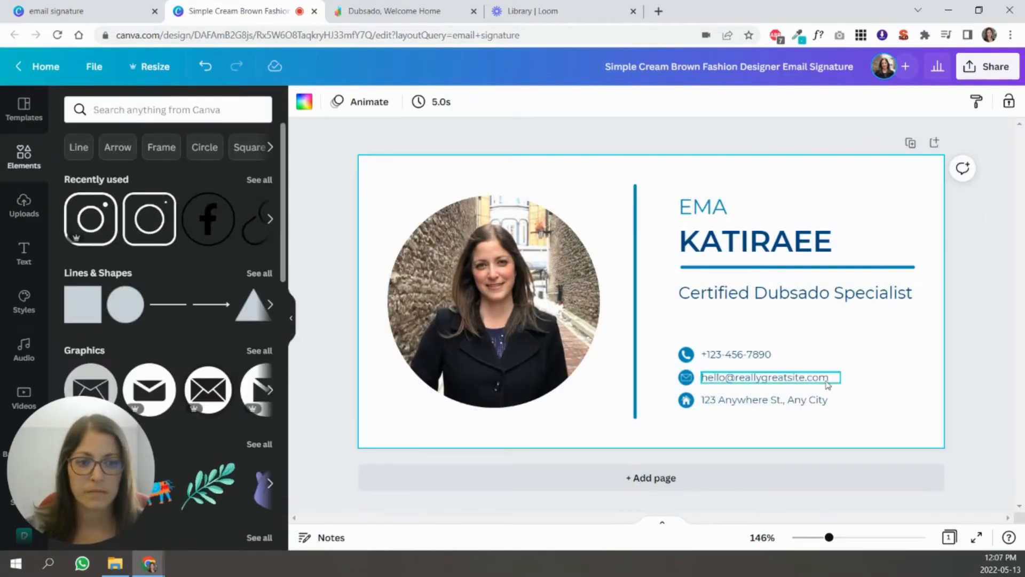
{"action": "left_click", "coordinate": [736, 354]}
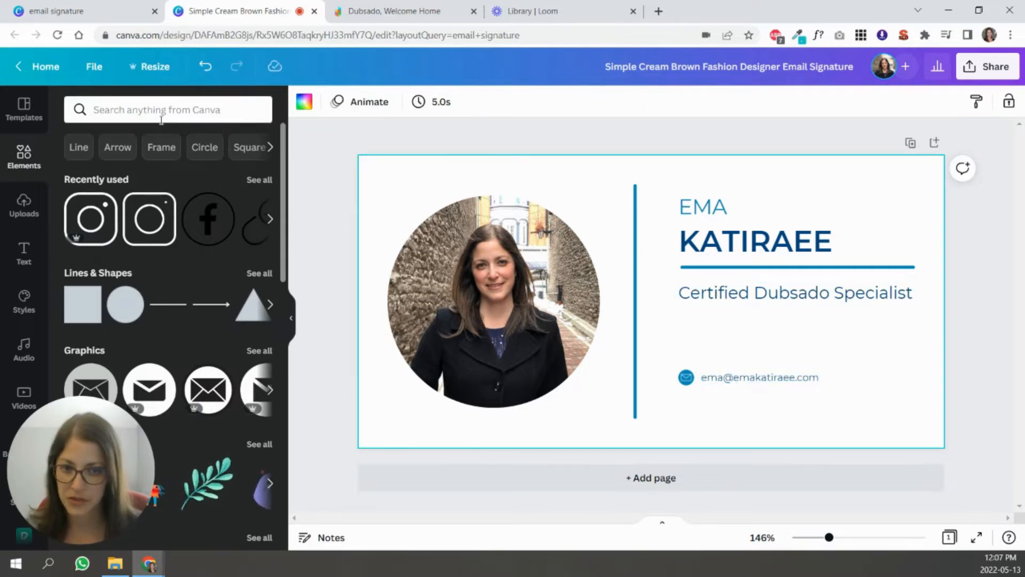
Search Elements for 'email' and 'link' icons, and recolour the envelope icon.
{"action": "type", "text": "email"}
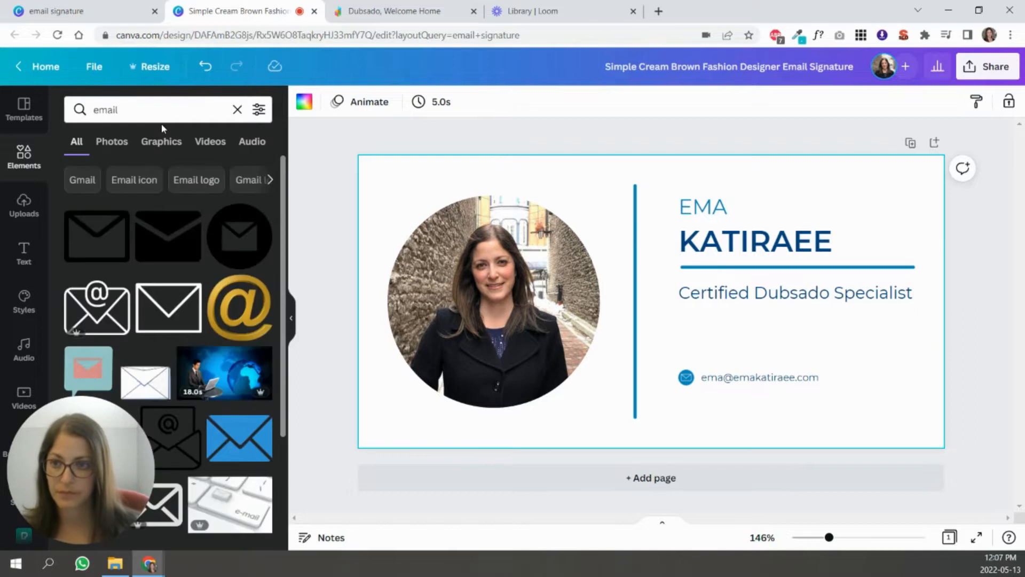
{"action": "scroll", "scroll_direction": "down", "scroll_amount": 3}
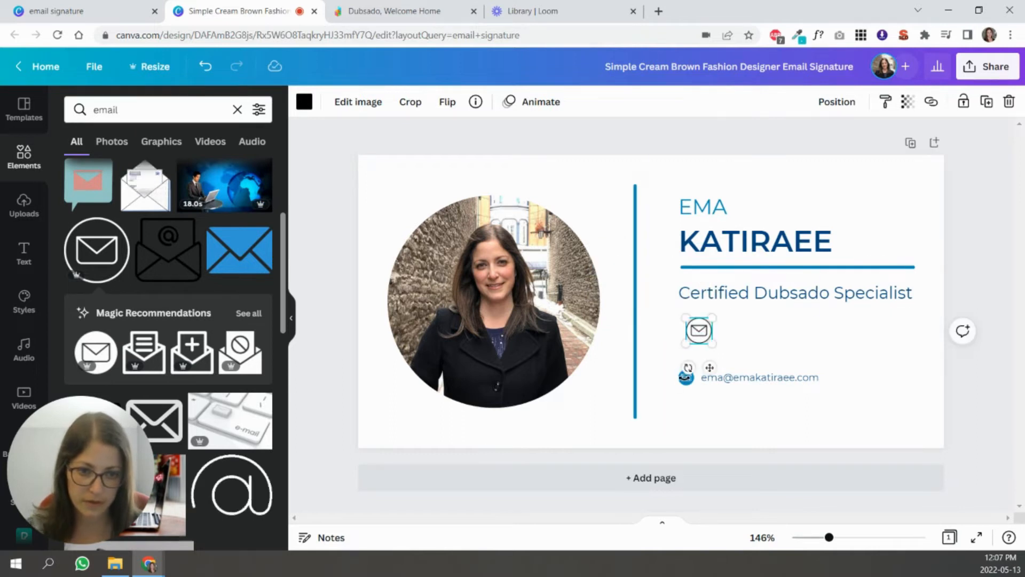
{"action": "left_click", "coordinate": [687, 376]}
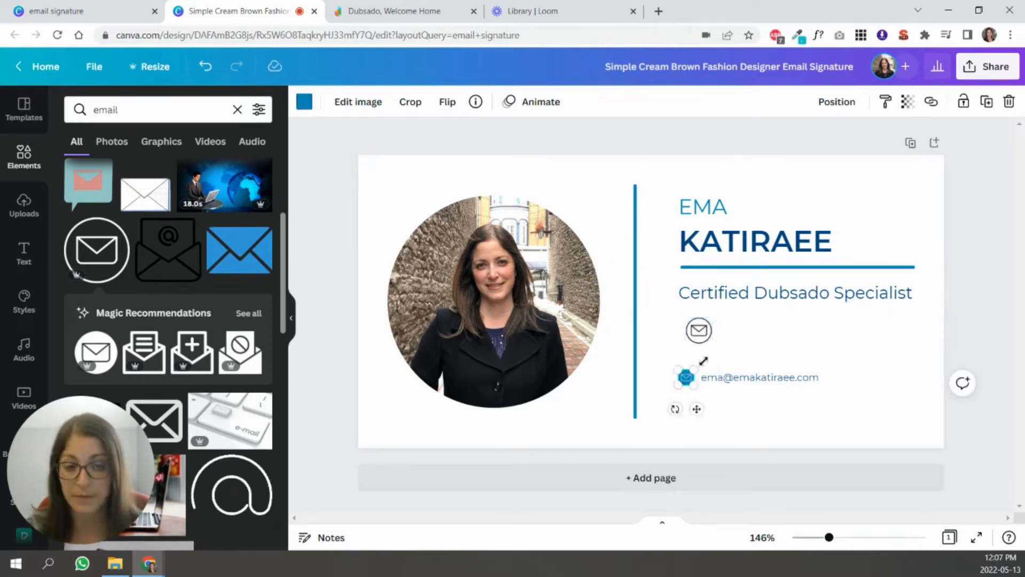
{"action": "left_click", "coordinate": [304, 101]}
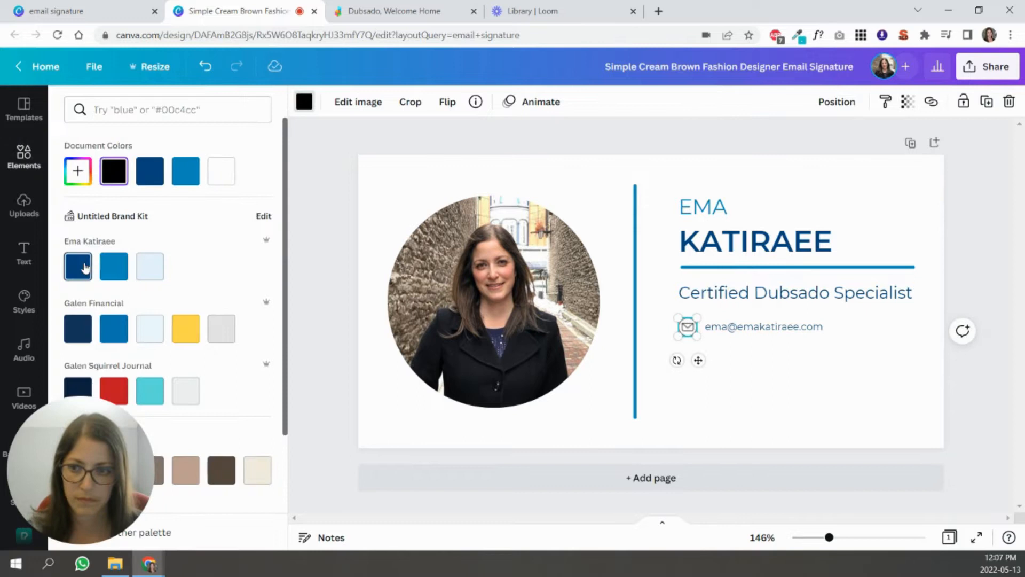
{"action": "type", "text": "email"}
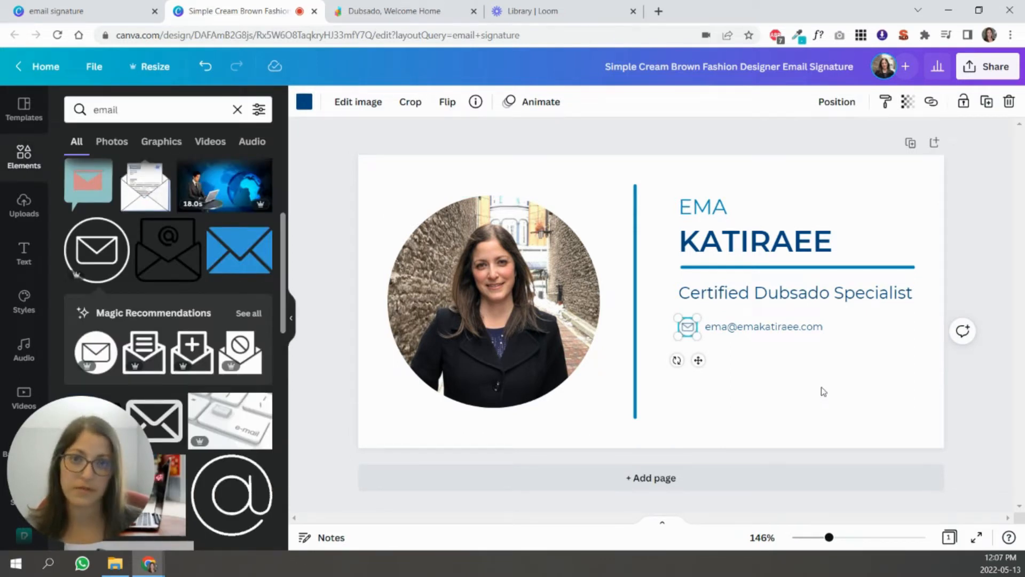
{"action": "type", "text": "link"}
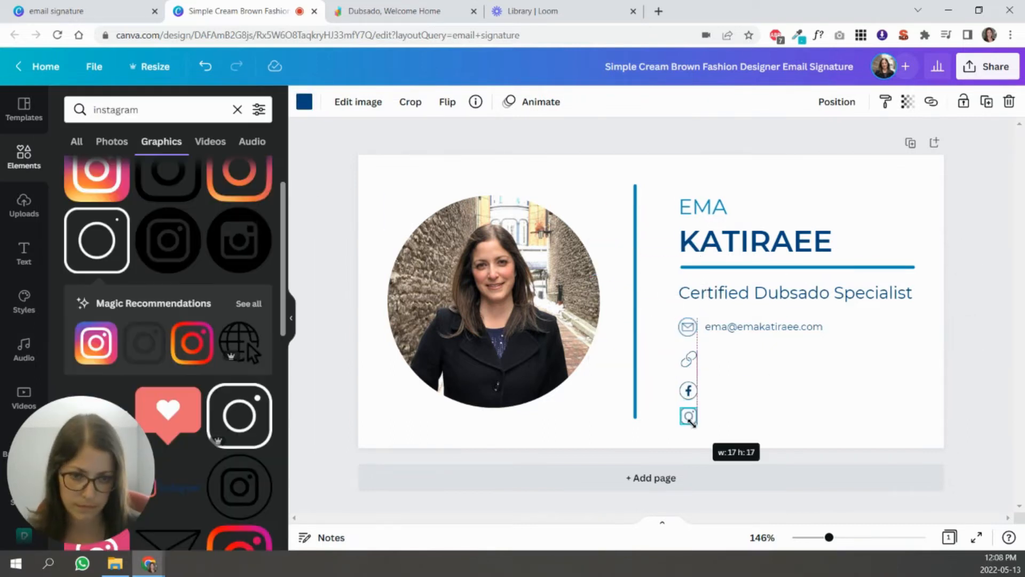
{"action": "left_click", "coordinate": [687, 417]}
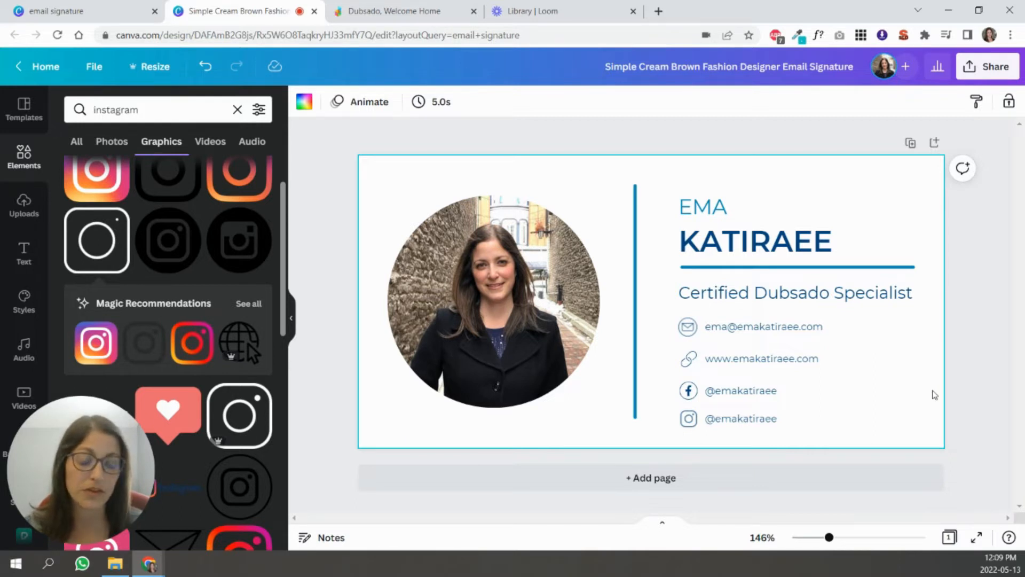
{"action": "mouse_move", "coordinate": [864, 447]}
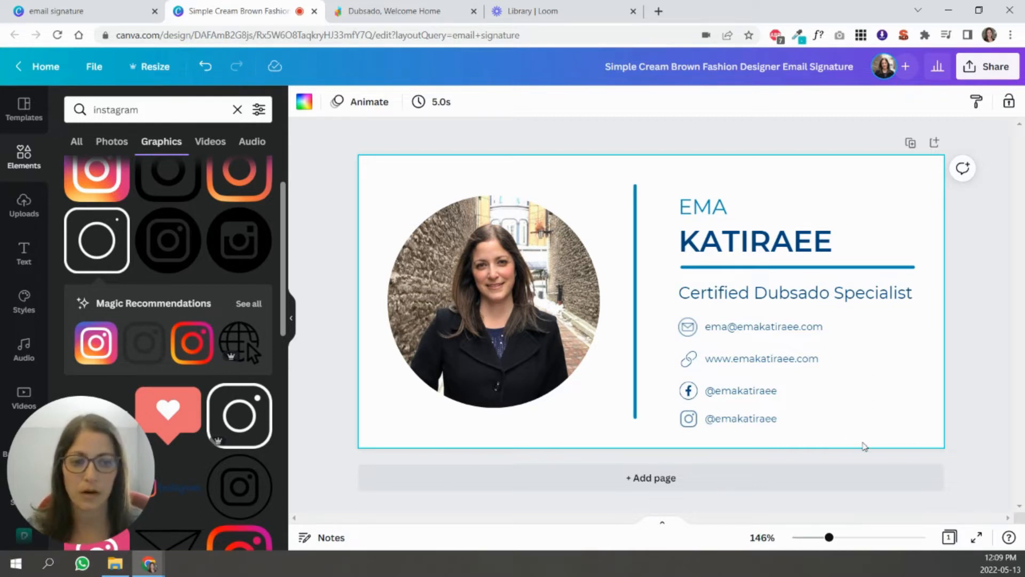
{"action": "mouse_move", "coordinate": [662, 338]}
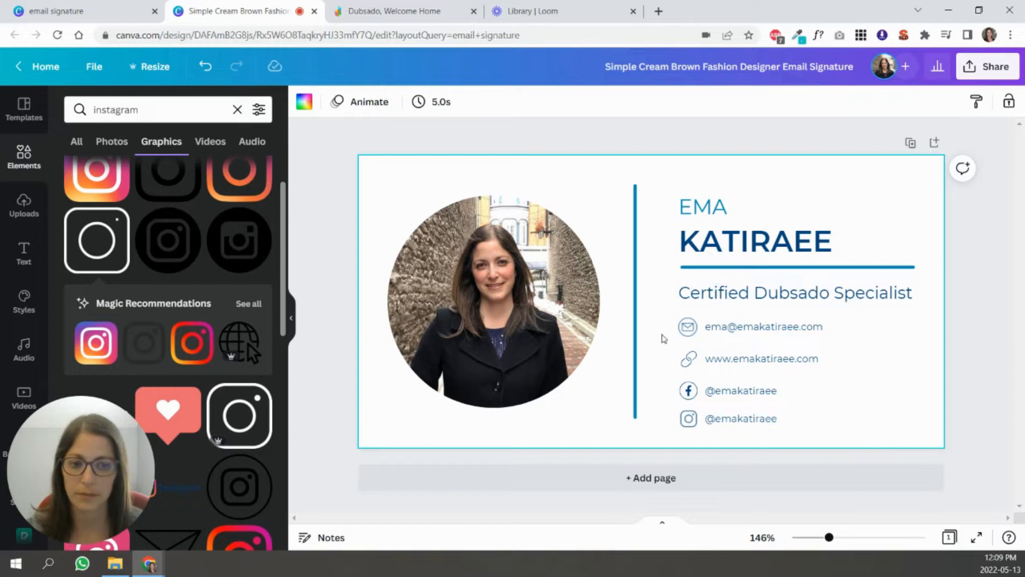
Select the Instagram and email rows and space the four contact rows evenly.
{"action": "left_click", "coordinate": [950, 360]}
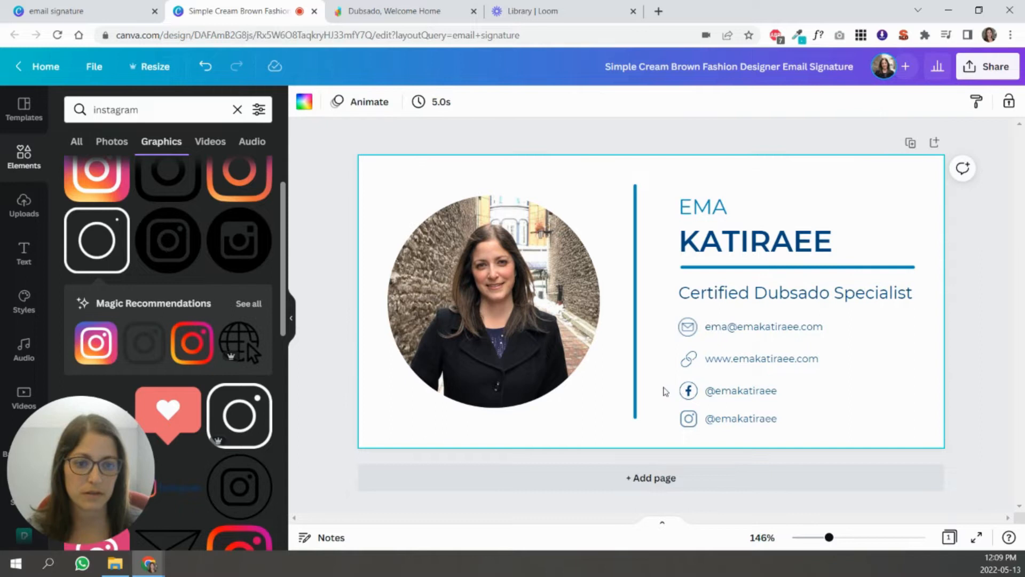
{"action": "left_click", "coordinate": [740, 419]}
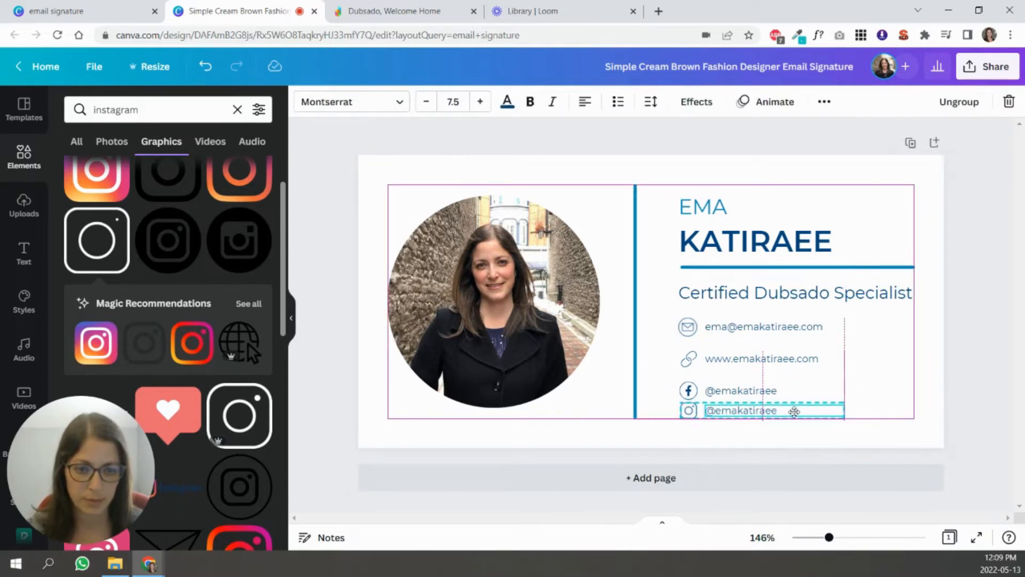
{"action": "left_click", "coordinate": [763, 326]}
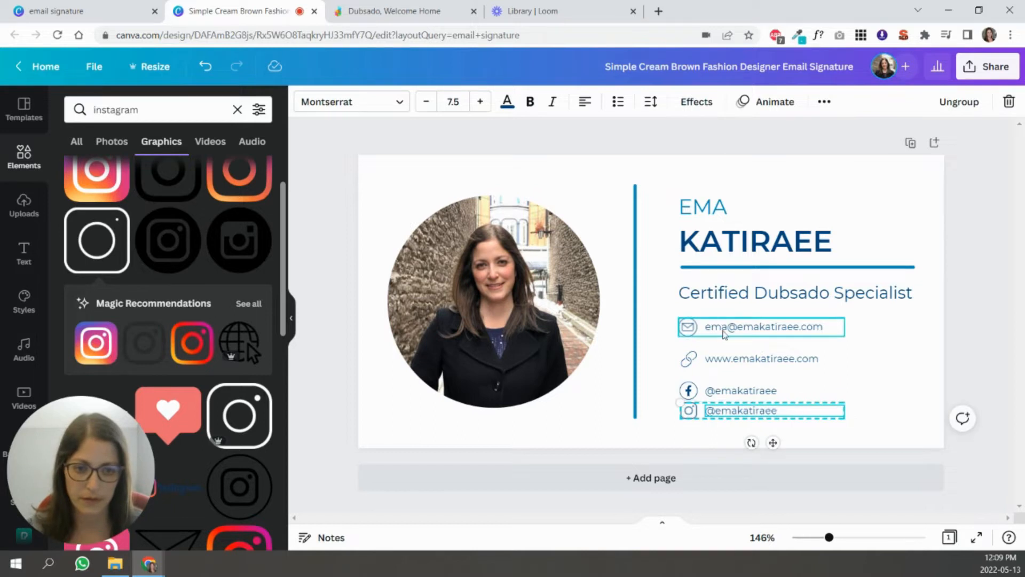
{"action": "left_click", "coordinate": [741, 391]}
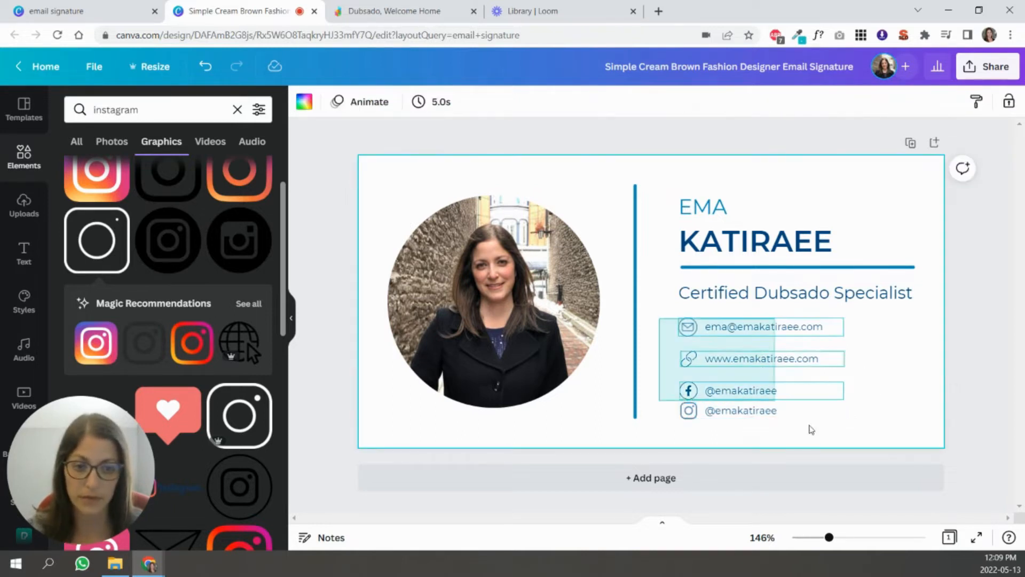
{"action": "left_click", "coordinate": [859, 101]}
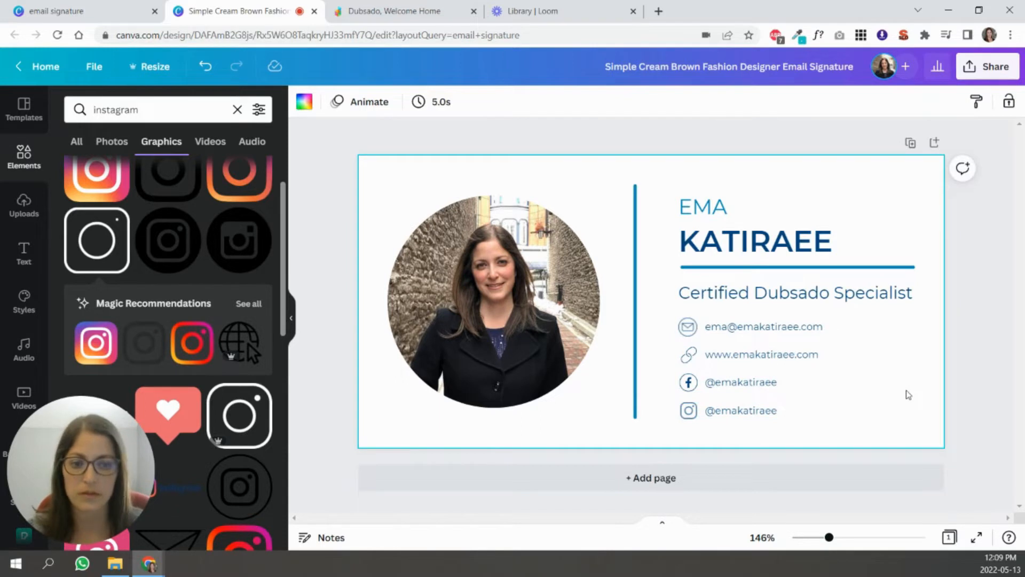
{"action": "mouse_move", "coordinate": [924, 394]}
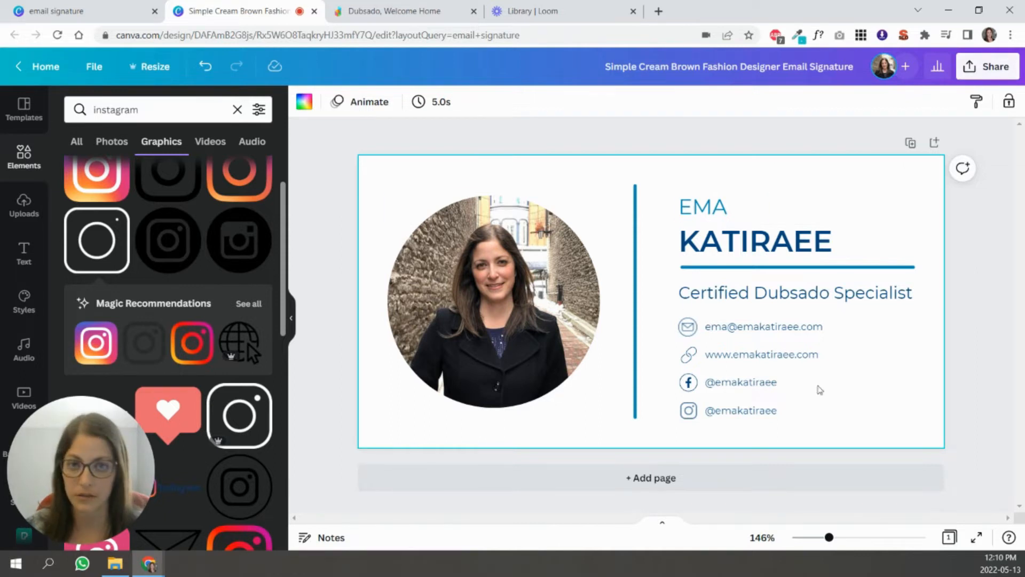
Download the signature design from Share as a PNG file.
{"action": "left_click", "coordinate": [987, 66]}
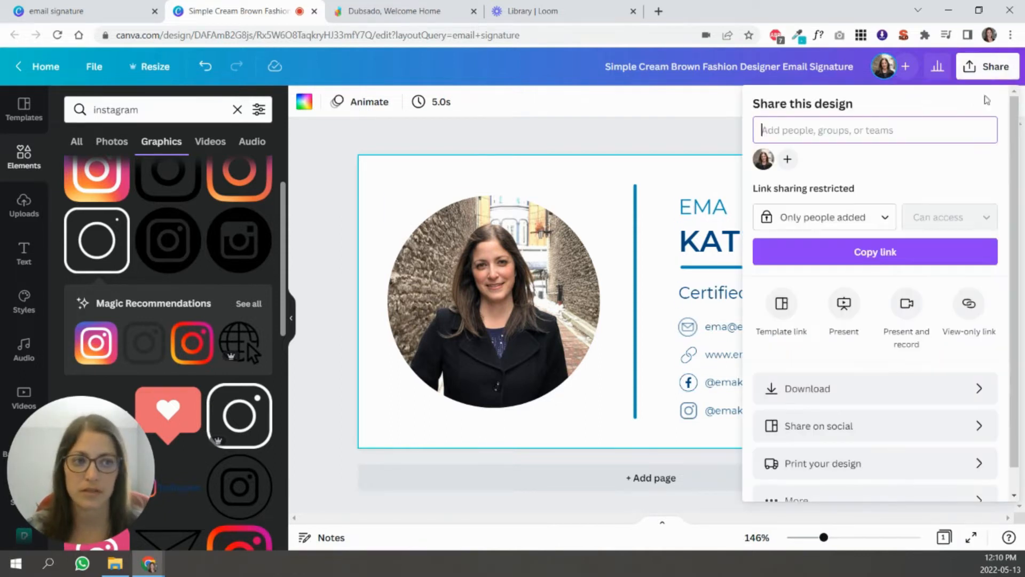
{"action": "left_click", "coordinate": [807, 388]}
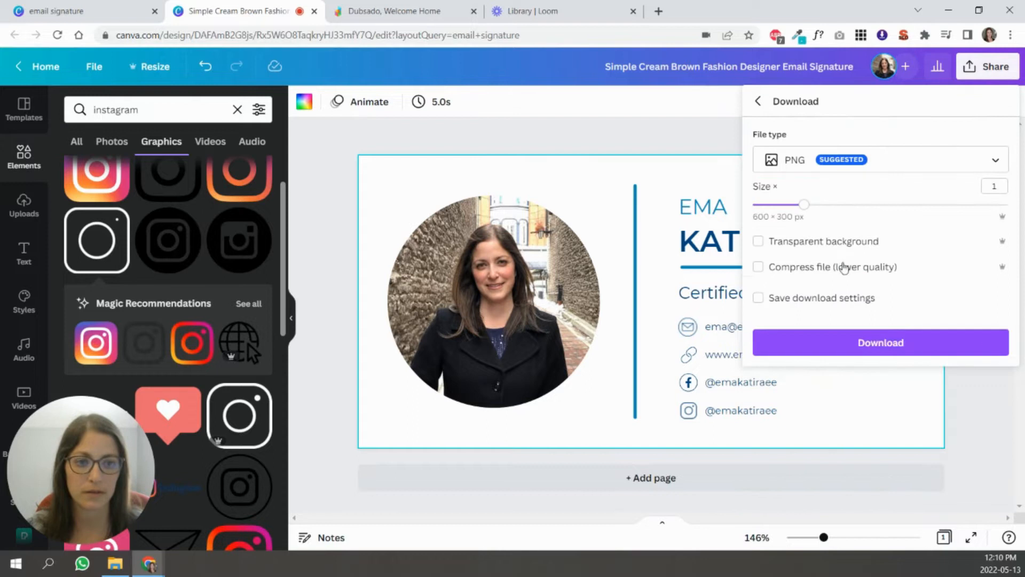
{"action": "left_click", "coordinate": [880, 342]}
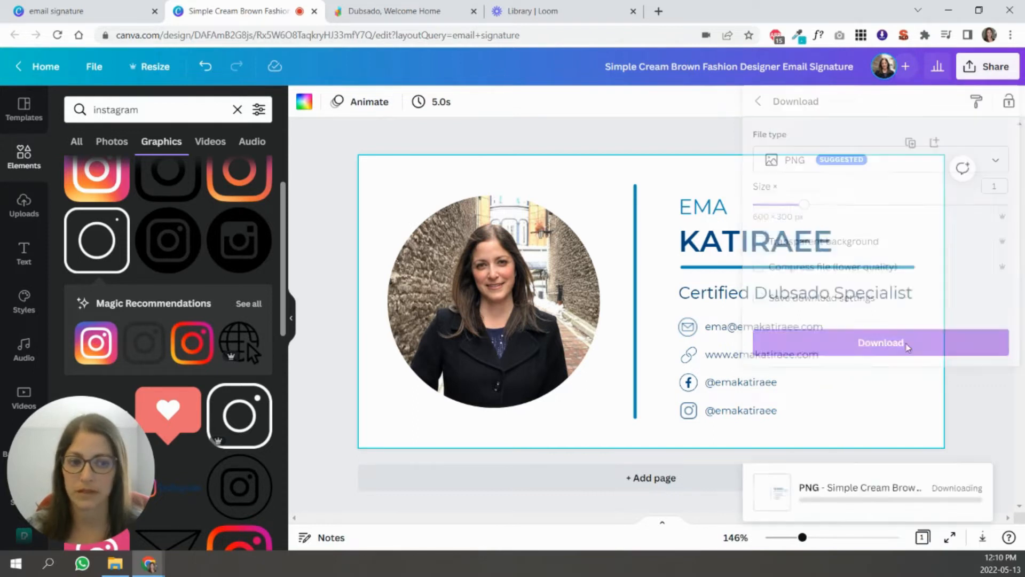
{"action": "left_click", "coordinate": [880, 342]}
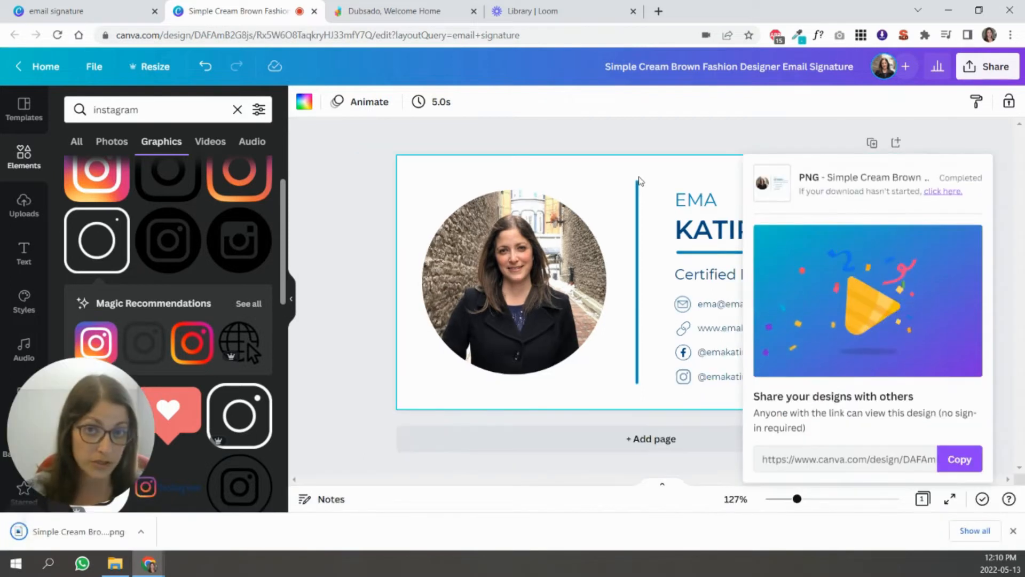
{"action": "mouse_move", "coordinate": [638, 174]}
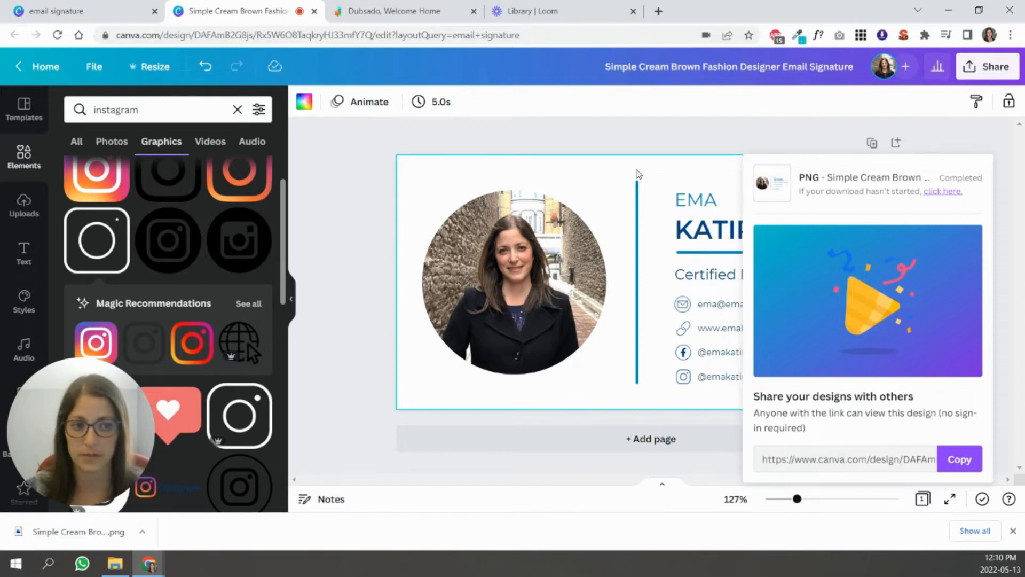
Open the Canned Emails signature editor, show full formatting tools, and start Insert Image.
{"action": "left_click", "coordinate": [392, 12]}
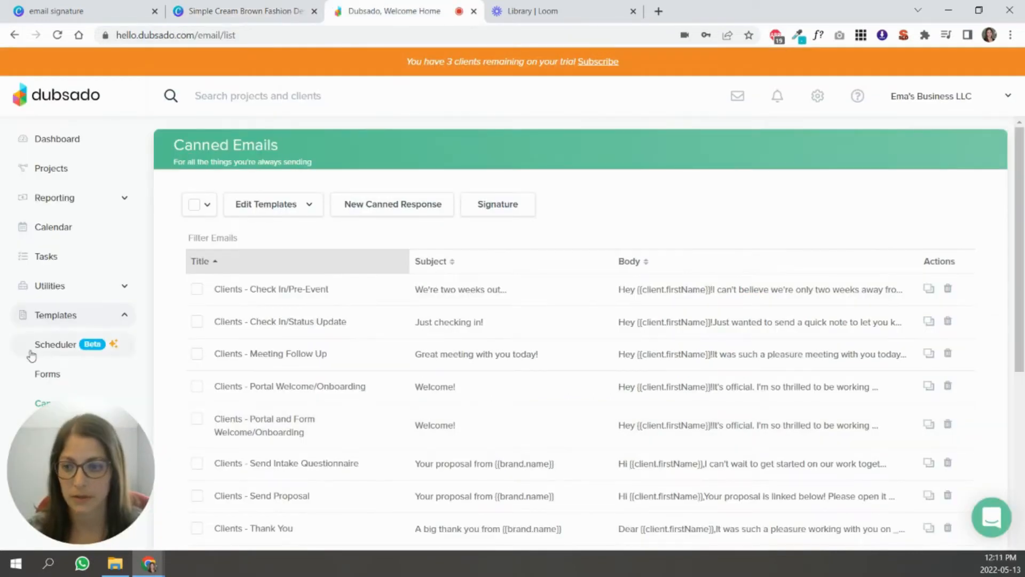
{"action": "mouse_move", "coordinate": [497, 204]}
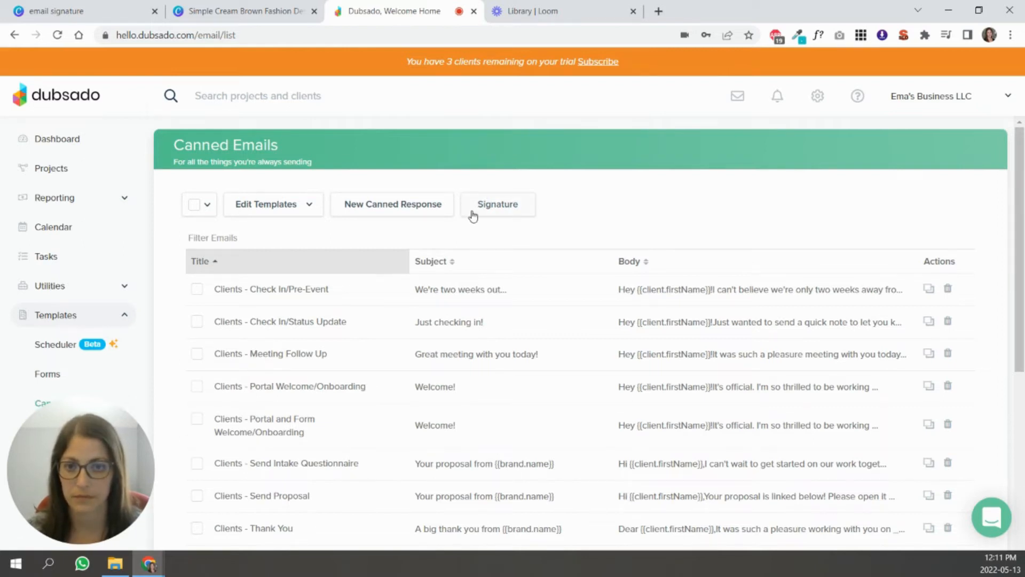
{"action": "left_click", "coordinate": [497, 204]}
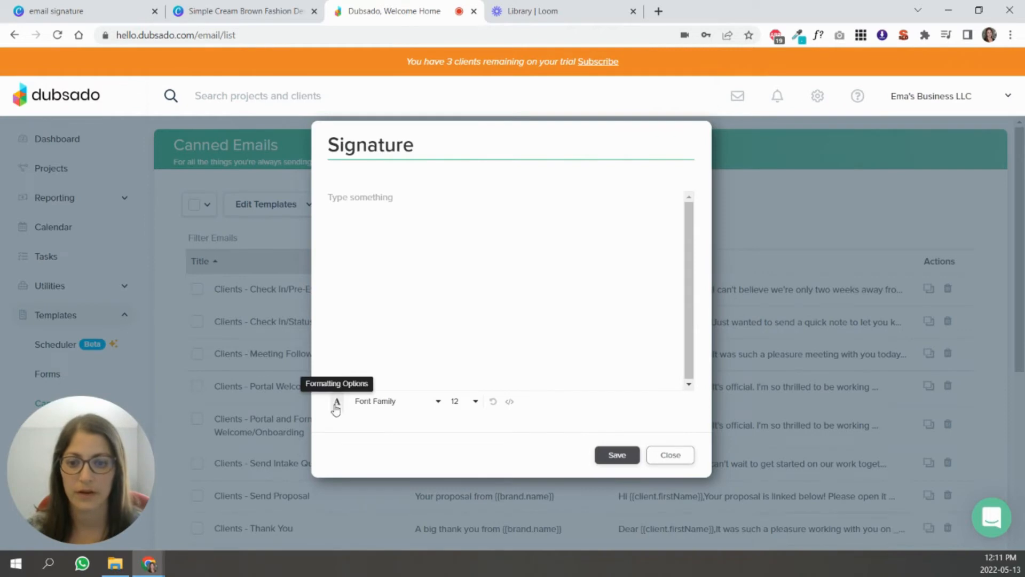
{"action": "left_click", "coordinate": [336, 401]}
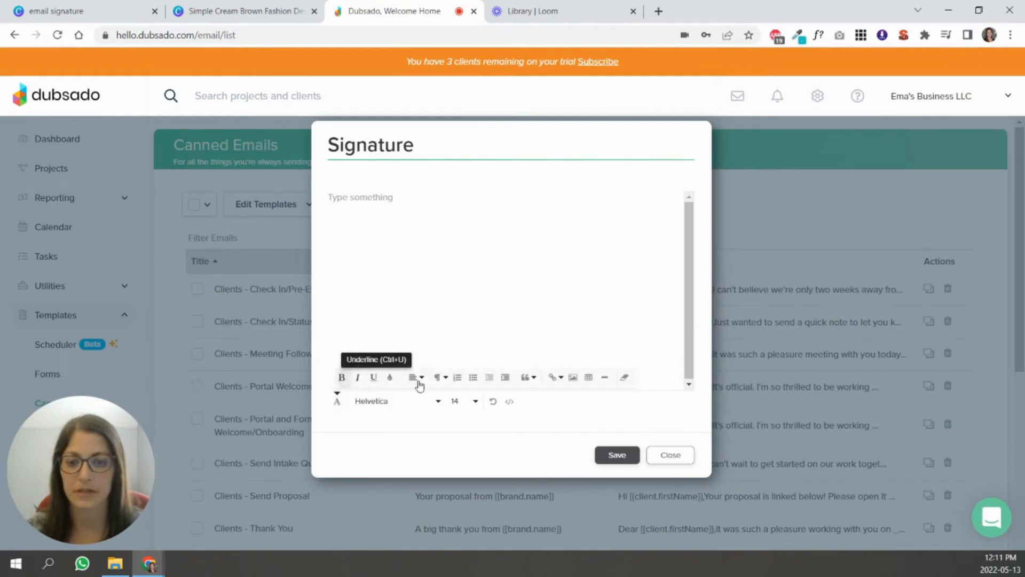
{"action": "left_click", "coordinate": [572, 377]}
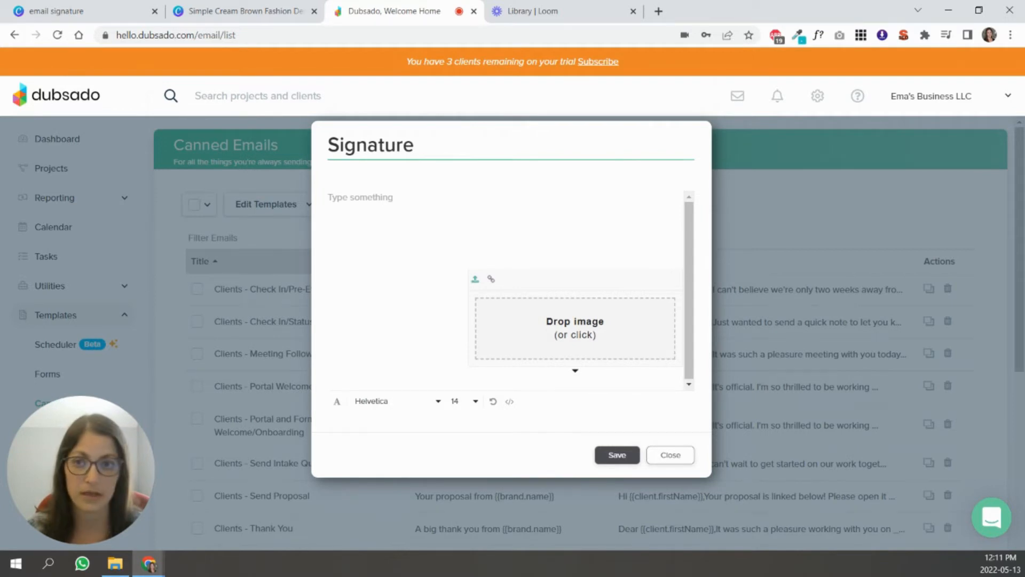
{"action": "mouse_move", "coordinate": [618, 309]}
{"action": "type", "text": "400"}
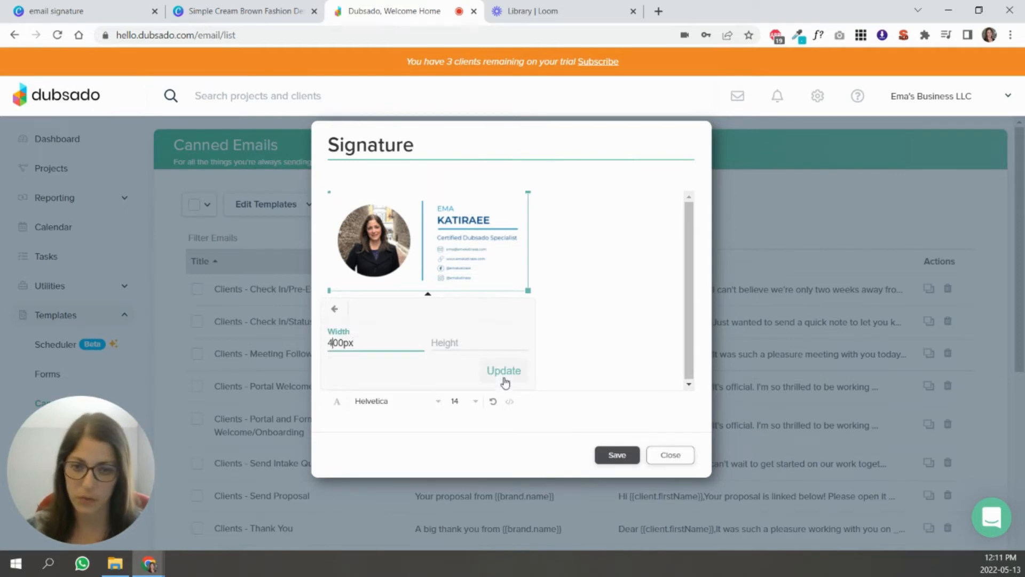
Apply a 400px width to the uploaded signature image.
{"action": "left_click", "coordinate": [504, 370]}
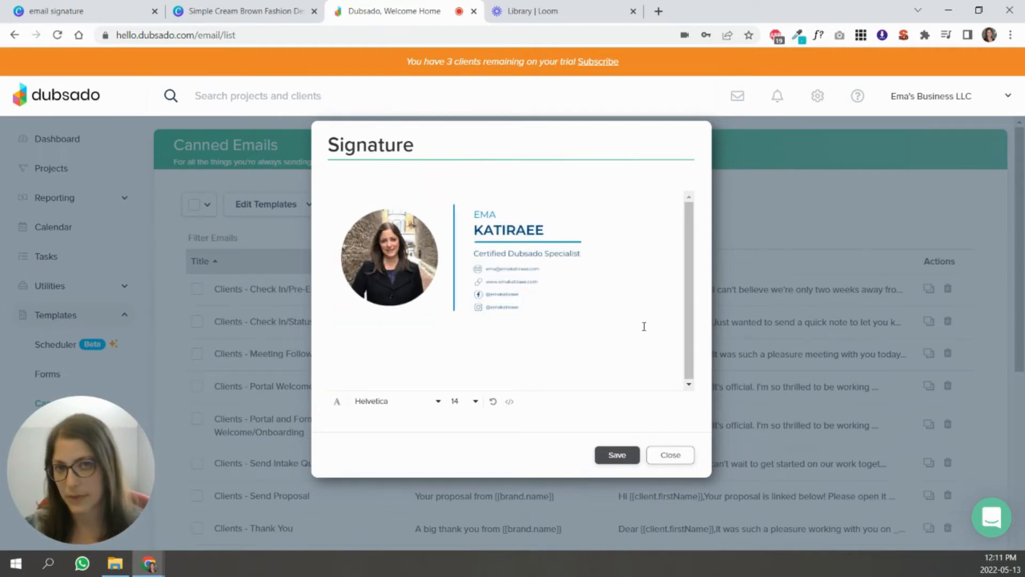
{"action": "mouse_move", "coordinate": [521, 397]}
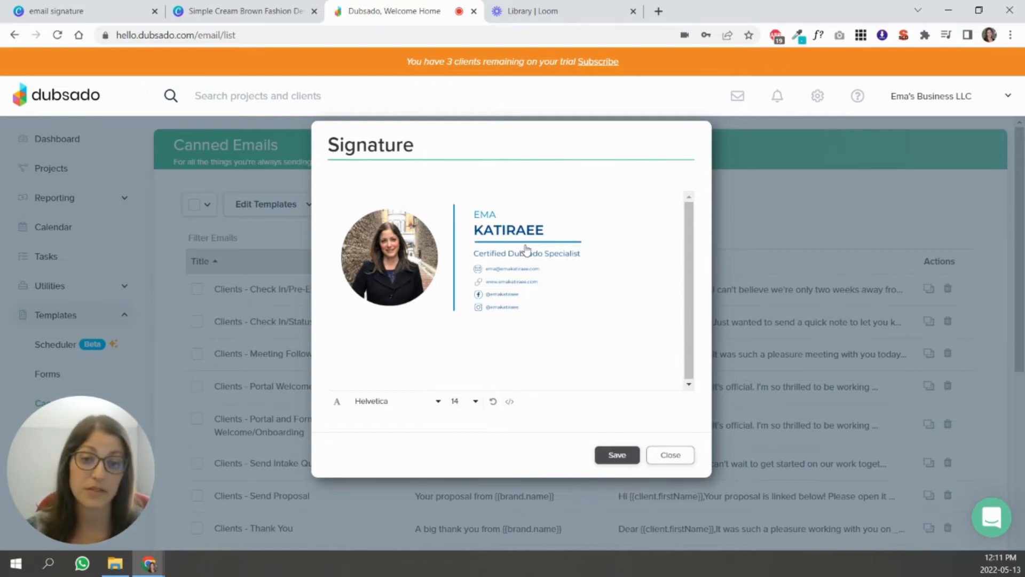
{"action": "mouse_move", "coordinate": [517, 256]}
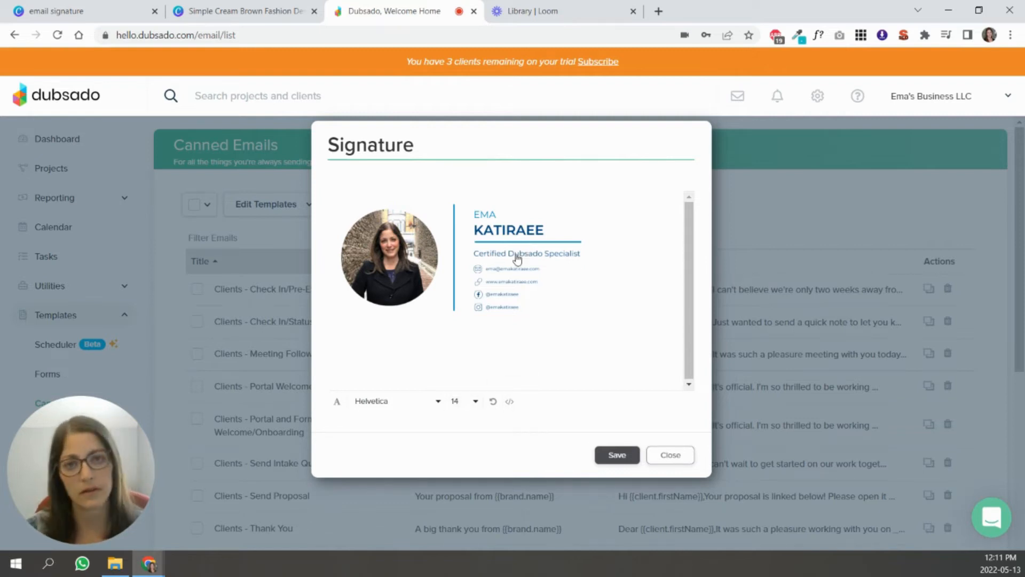
{"action": "mouse_move", "coordinate": [516, 257]}
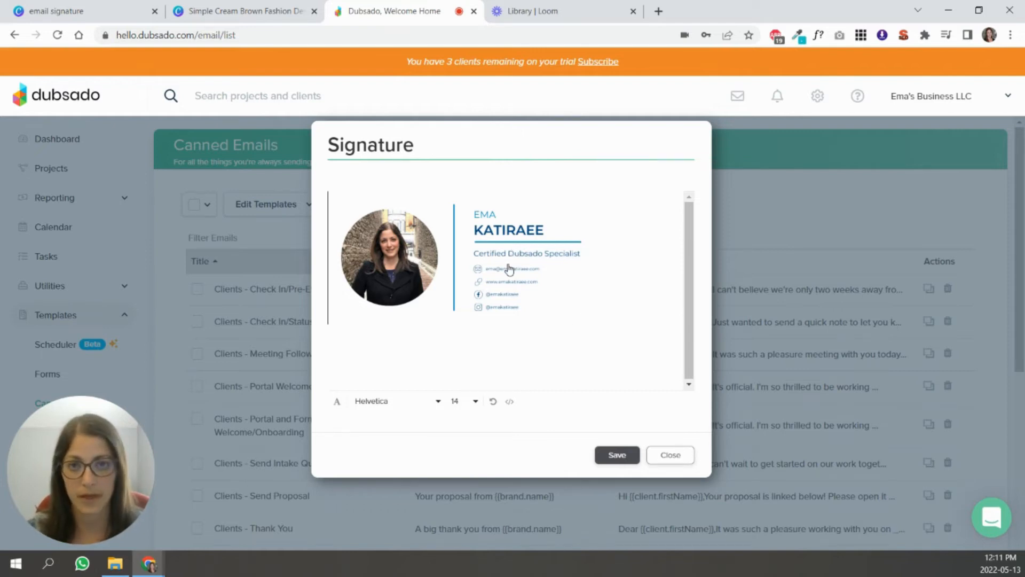
Link the signature image to emakatiraee.com, opening in a new tab, then deselect it.
{"action": "left_click", "coordinate": [457, 262]}
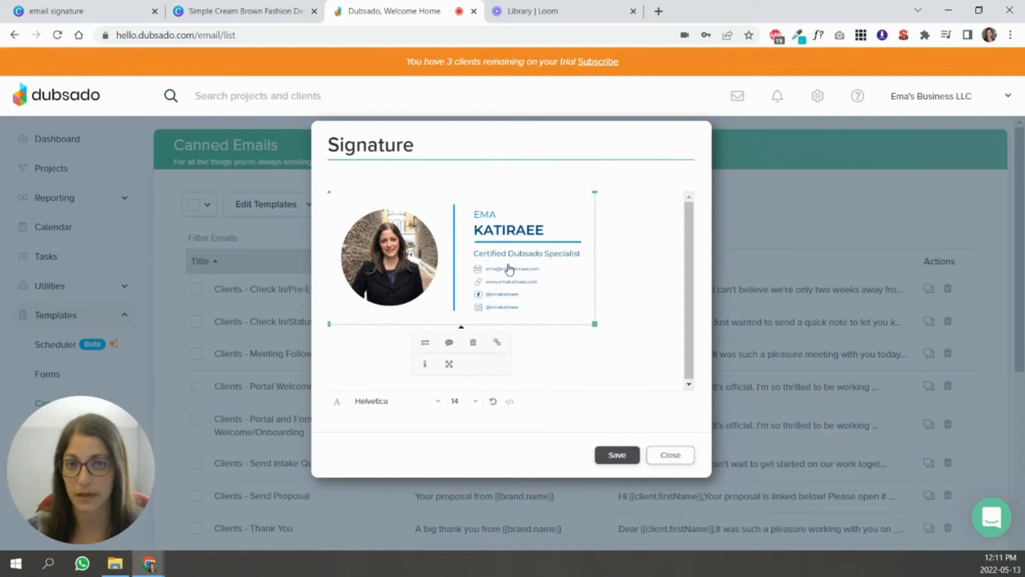
{"action": "mouse_move", "coordinate": [497, 342]}
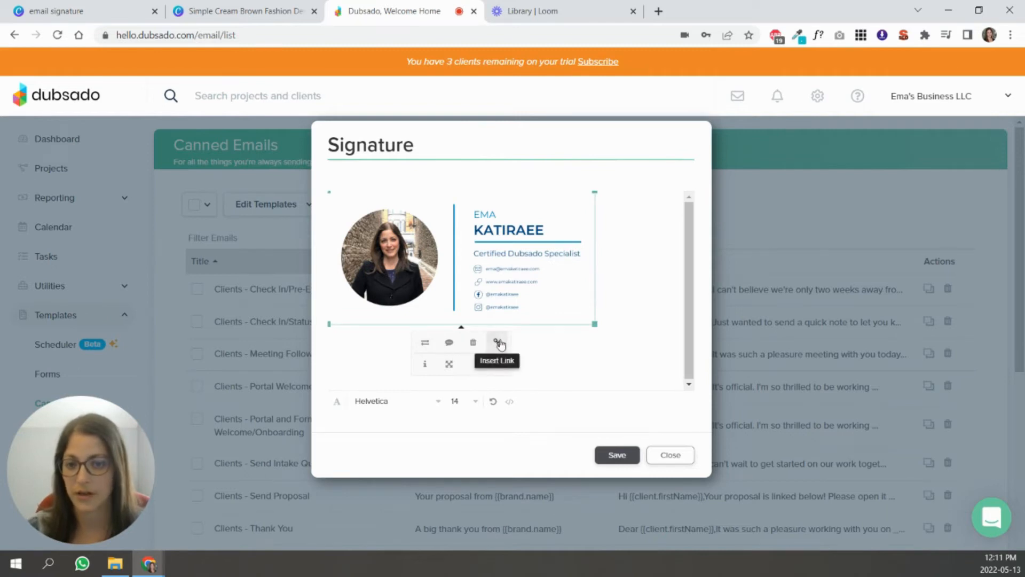
{"action": "left_click", "coordinate": [498, 343]}
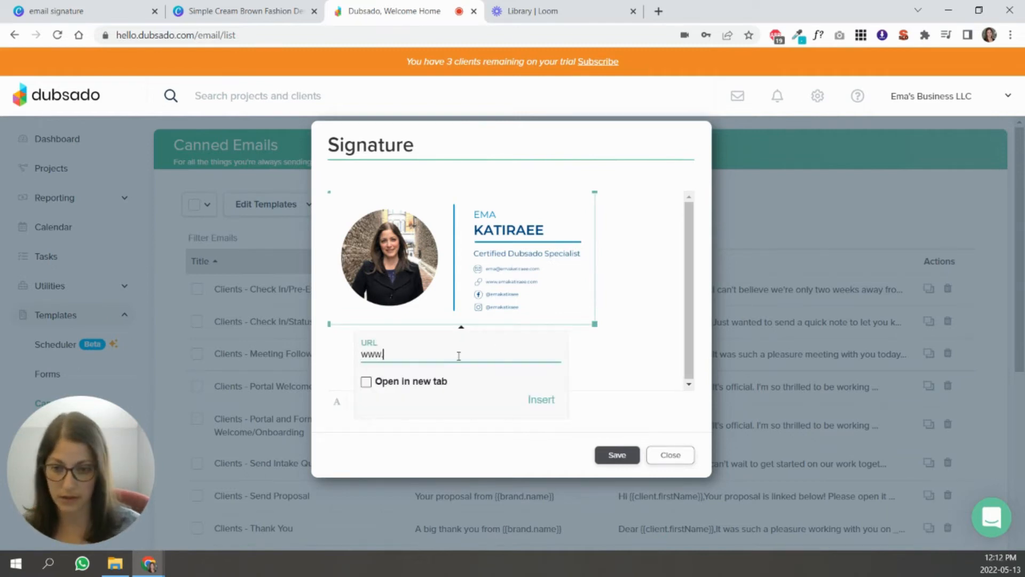
{"action": "type", "text": "emakatiraee.com"}
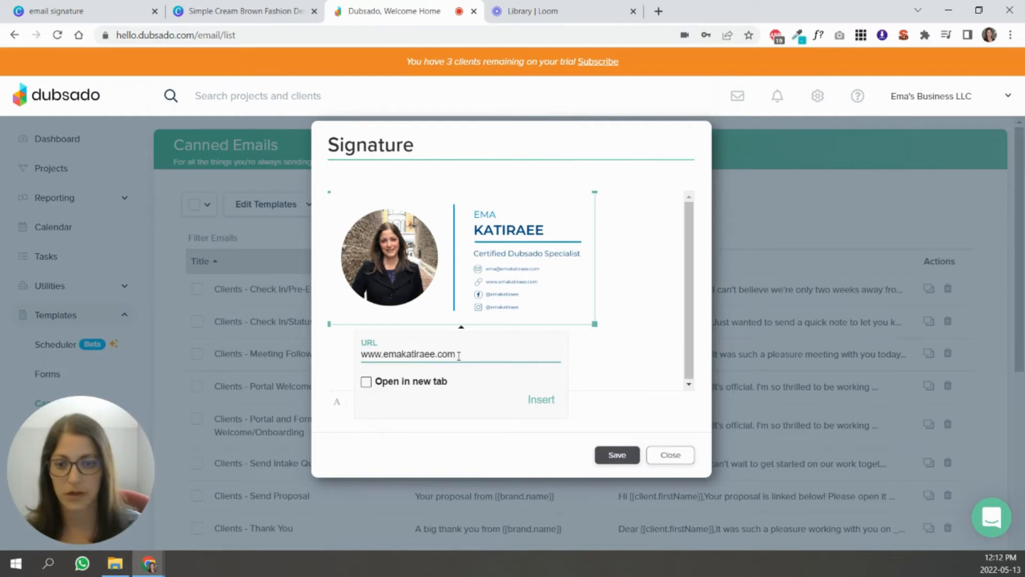
{"action": "left_click", "coordinate": [366, 382]}
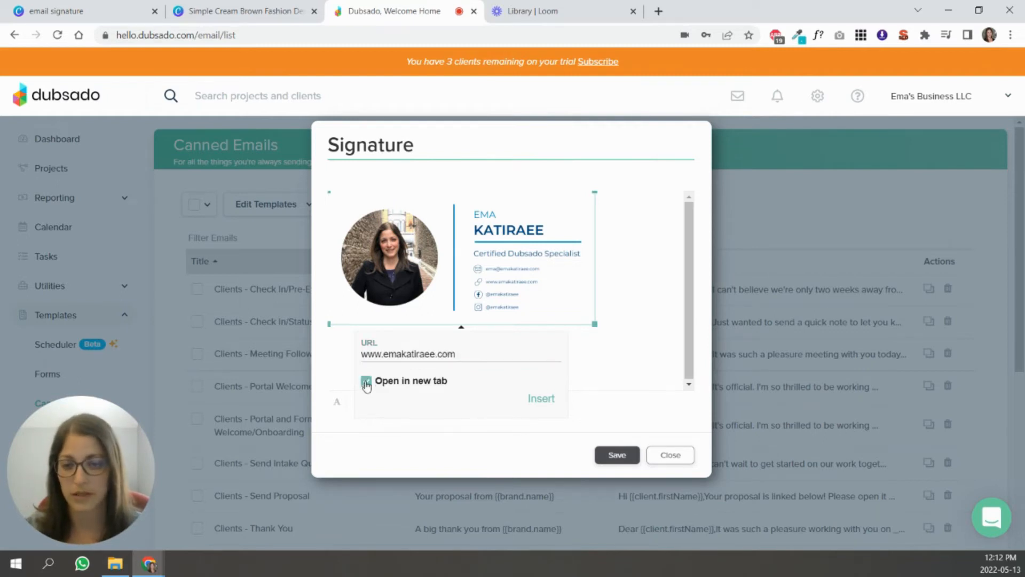
{"action": "left_click", "coordinate": [366, 381]}
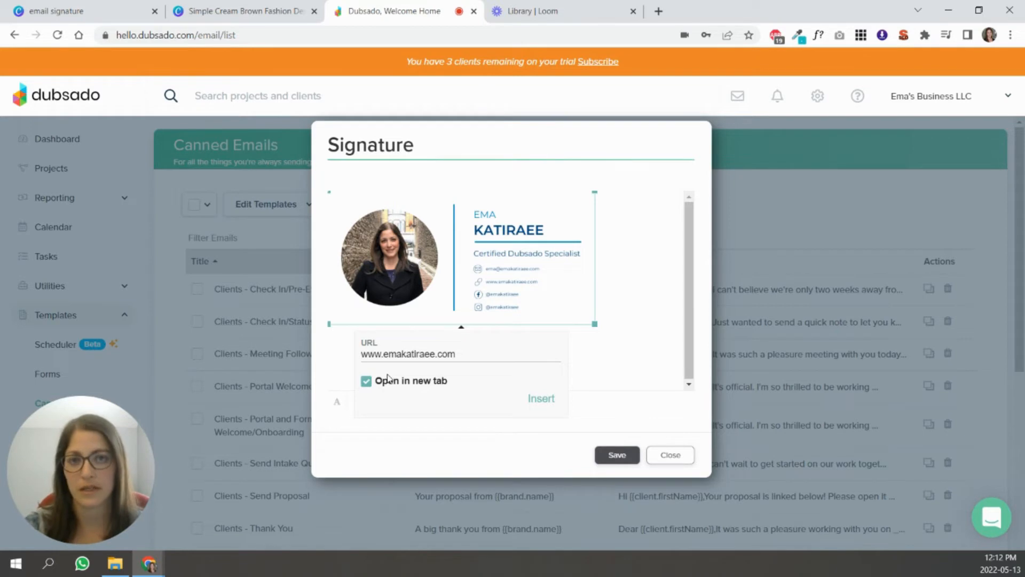
{"action": "mouse_move", "coordinate": [475, 394]}
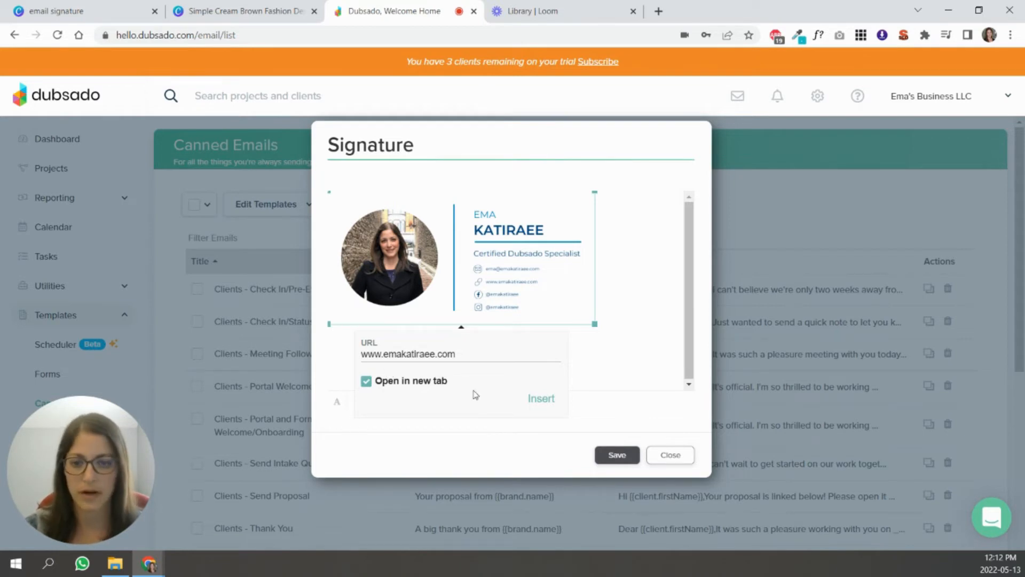
{"action": "mouse_move", "coordinate": [426, 389]}
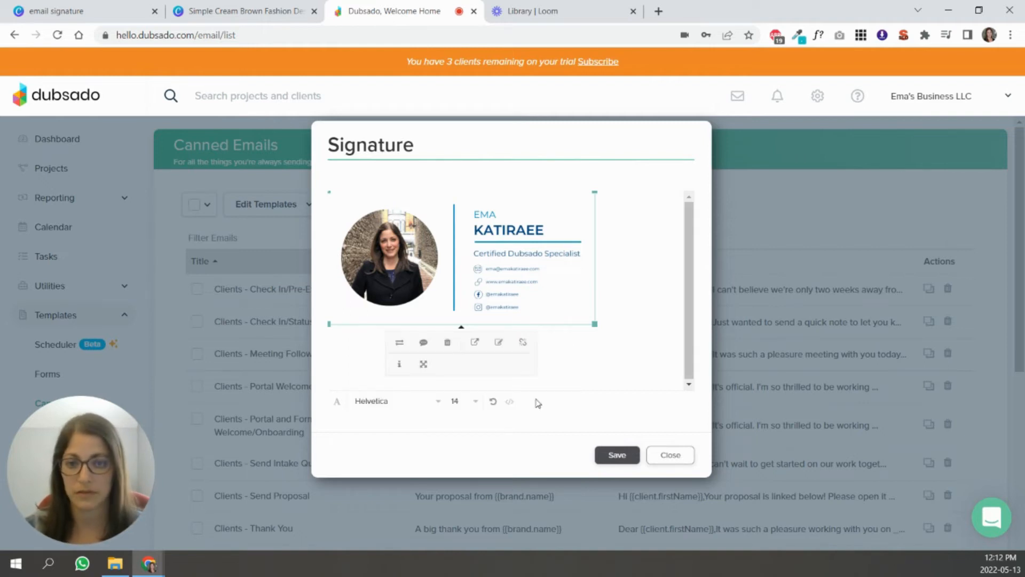
{"action": "left_click", "coordinate": [615, 454]}
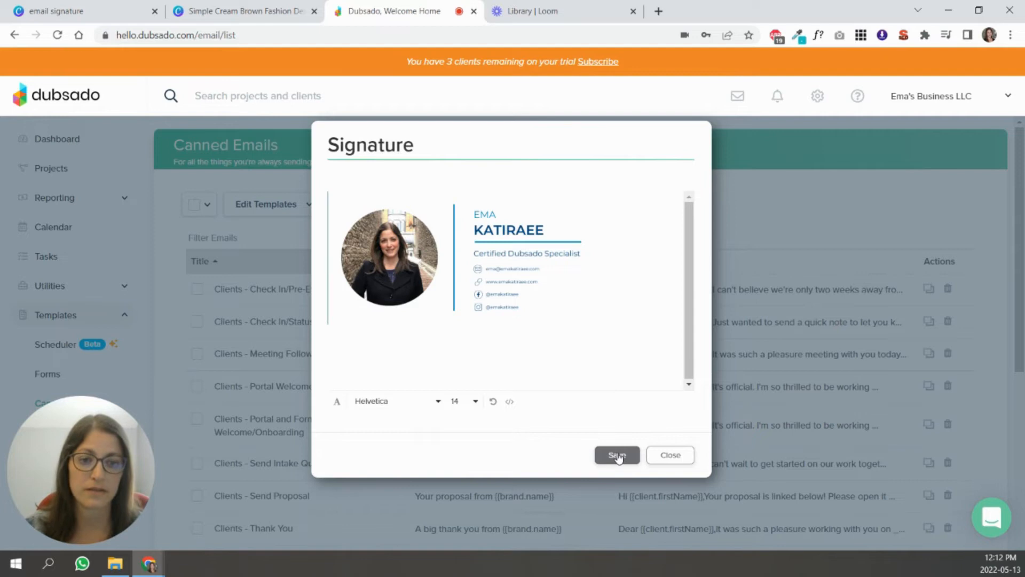
Save the signature and compose an email in the sample job project to check it.
{"action": "left_click", "coordinate": [615, 455]}
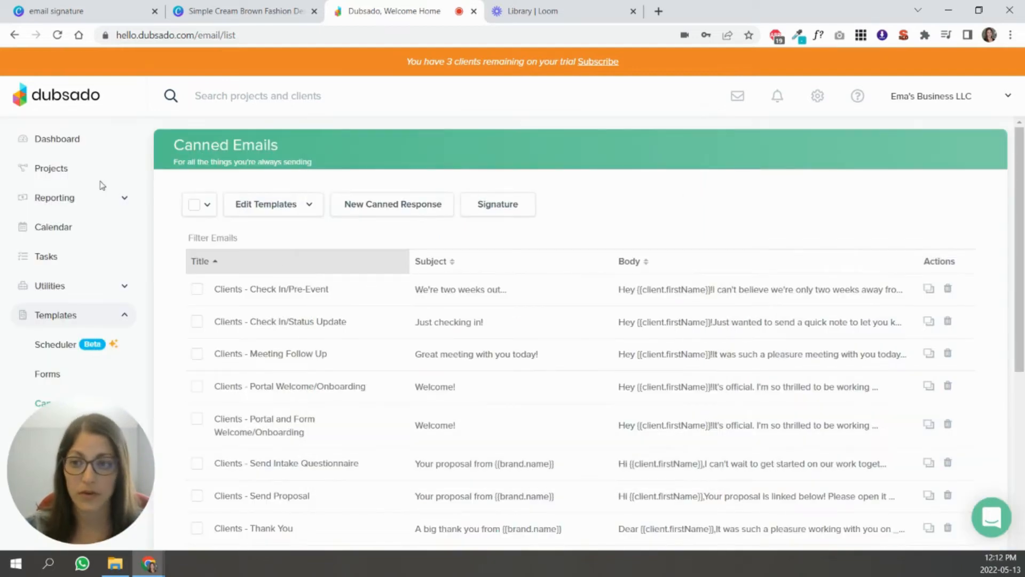
{"action": "left_click", "coordinate": [51, 168]}
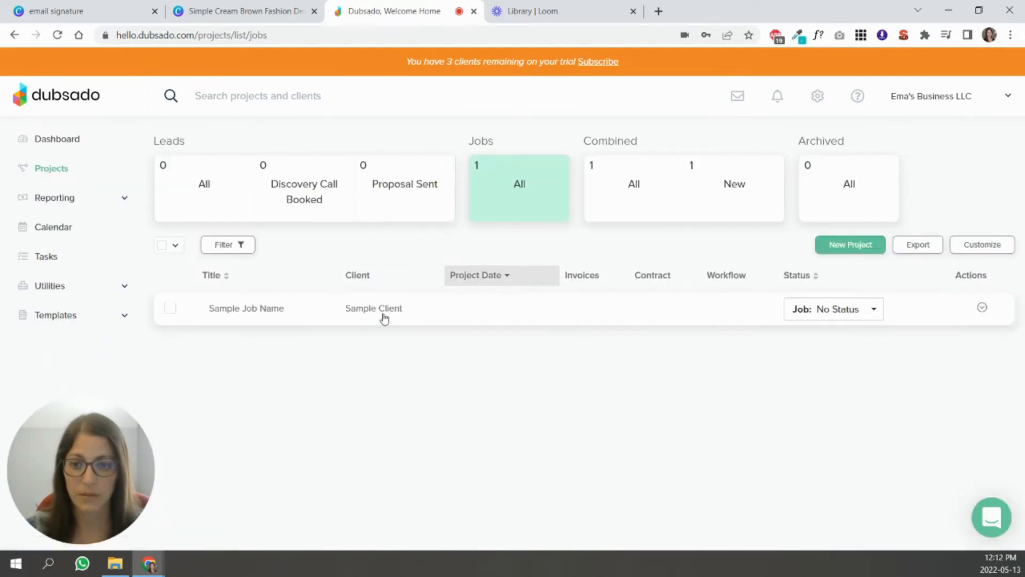
{"action": "left_click", "coordinate": [245, 308]}
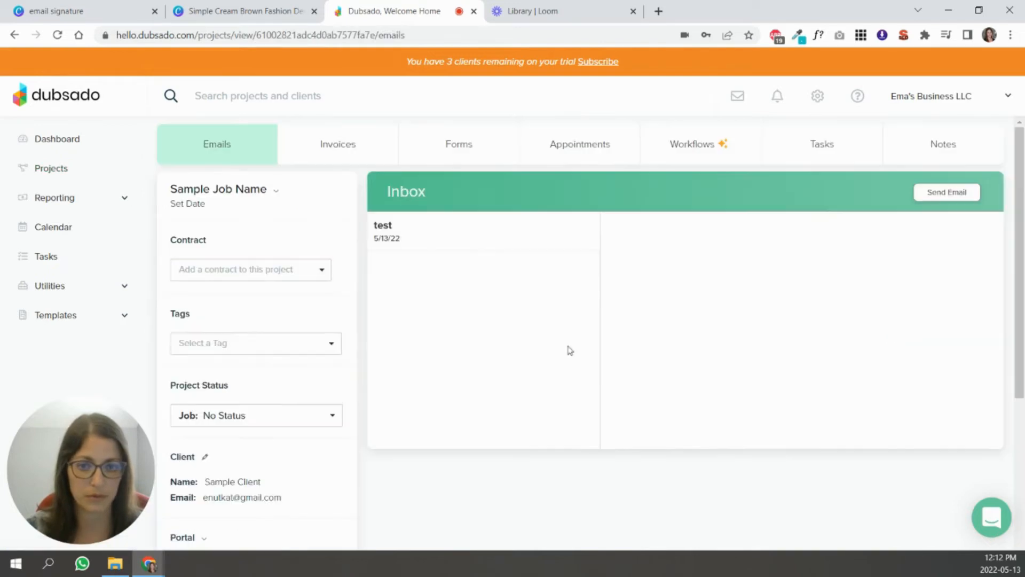
{"action": "mouse_move", "coordinate": [365, 159]}
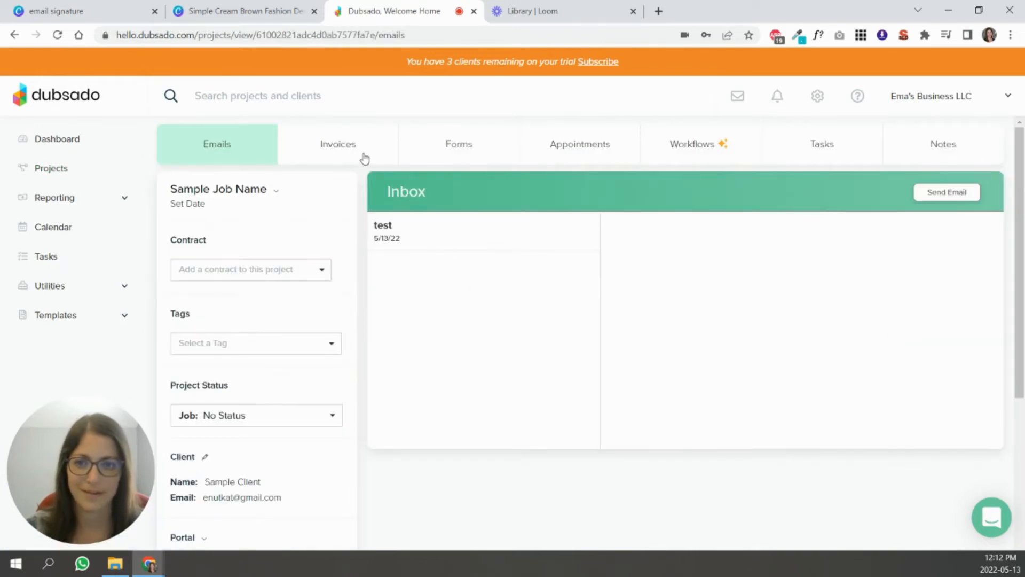
{"action": "mouse_move", "coordinate": [946, 192]}
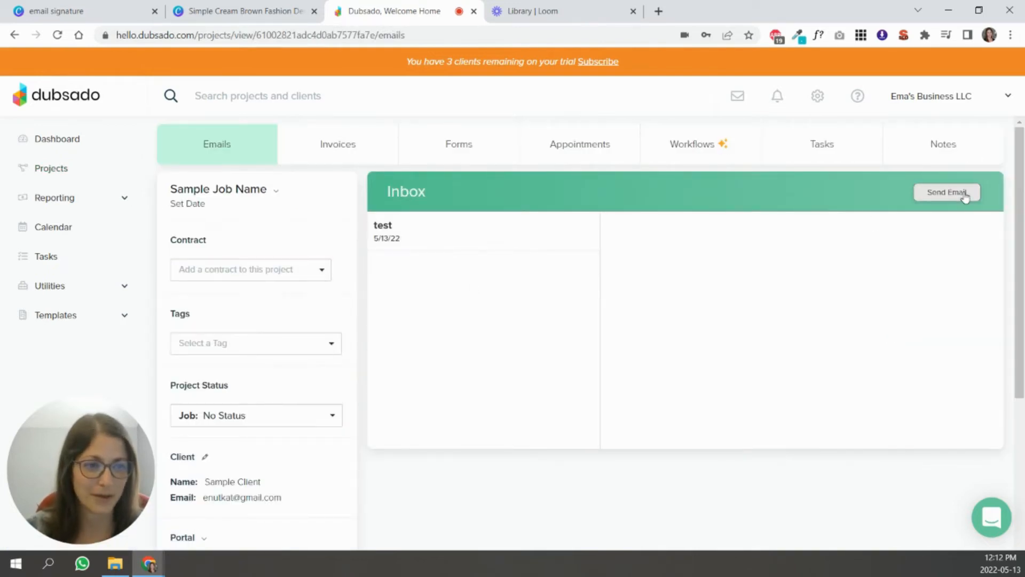
{"action": "left_click", "coordinate": [946, 192]}
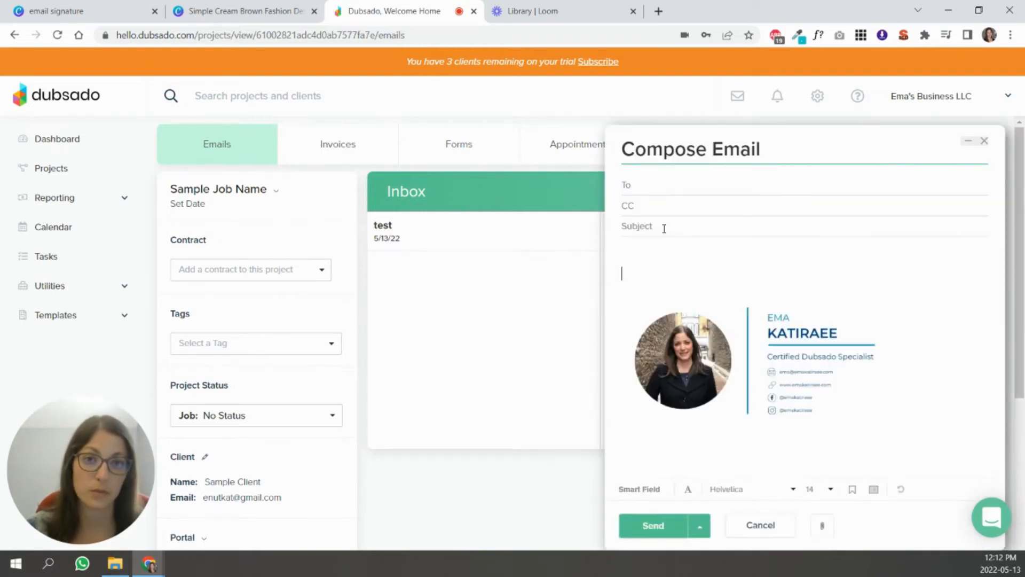
{"action": "left_click", "coordinate": [652, 525]}
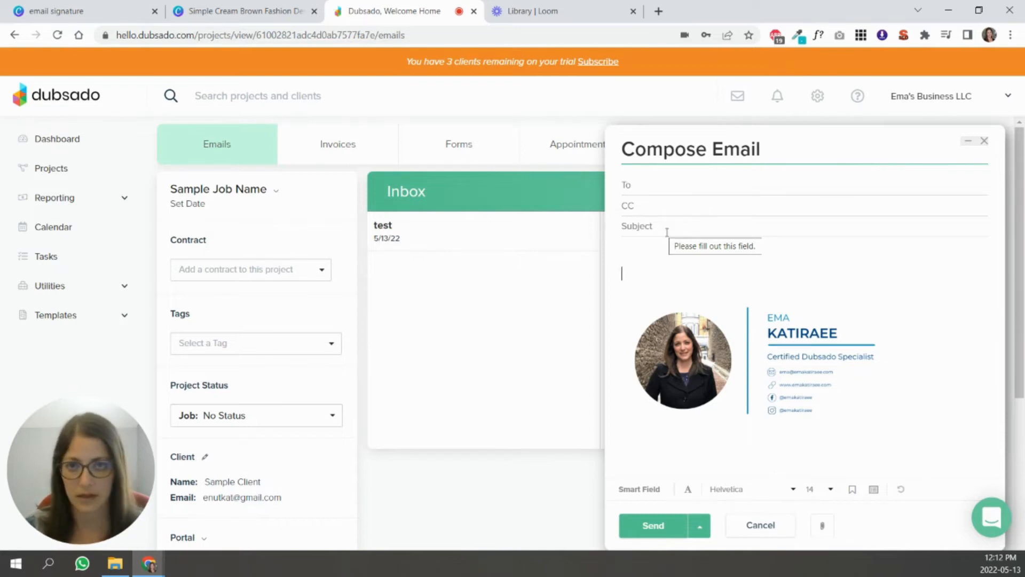
{"action": "mouse_move", "coordinate": [716, 281]}
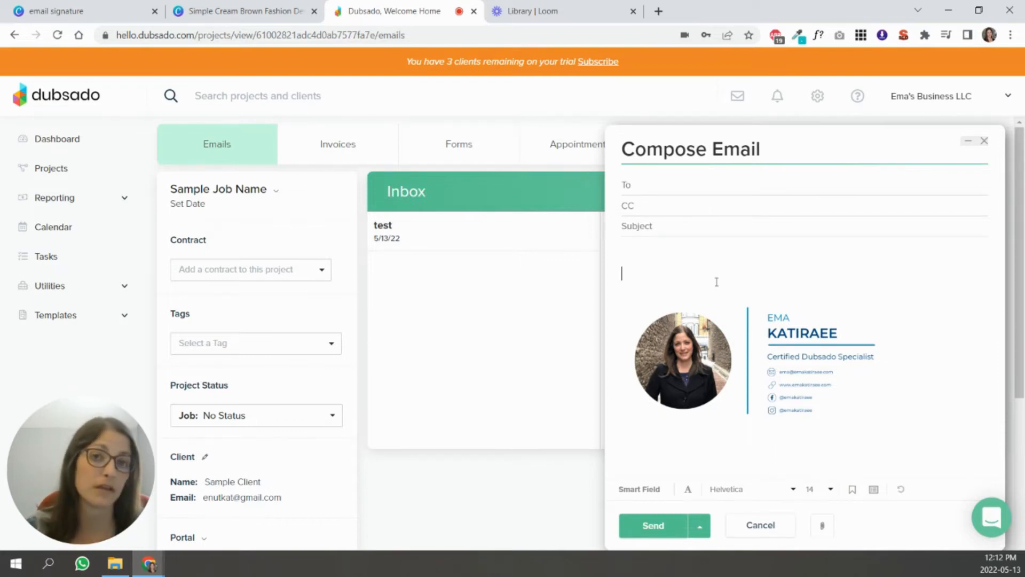
{"action": "mouse_move", "coordinate": [780, 305]}
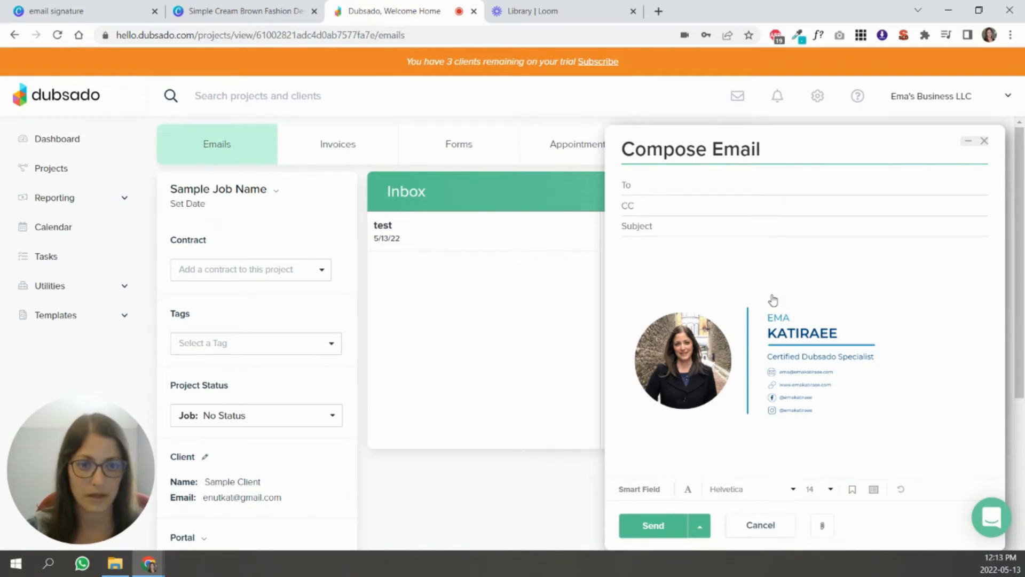
{"action": "mouse_move", "coordinate": [751, 489]}
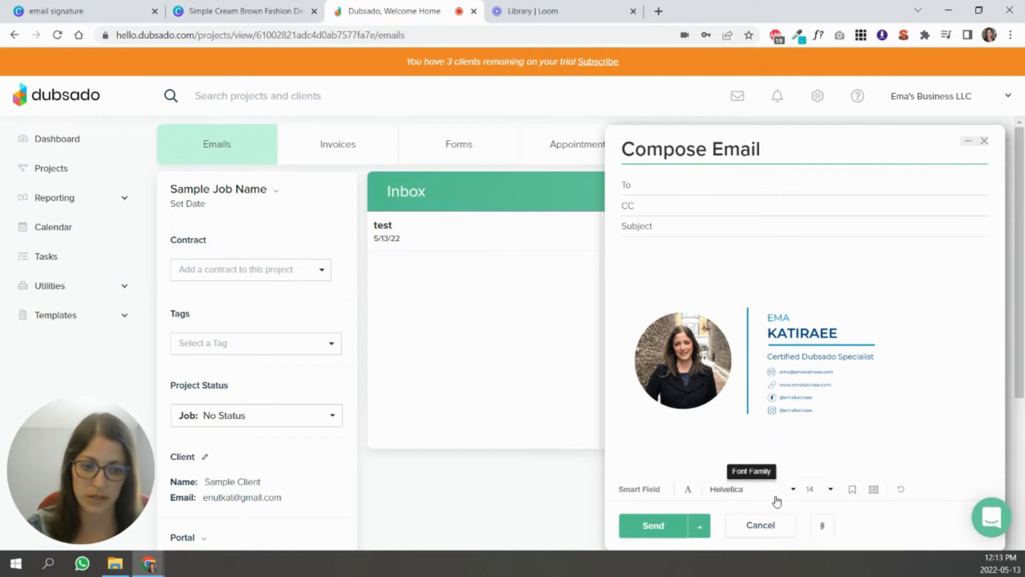
{"action": "left_click", "coordinate": [399, 11]}
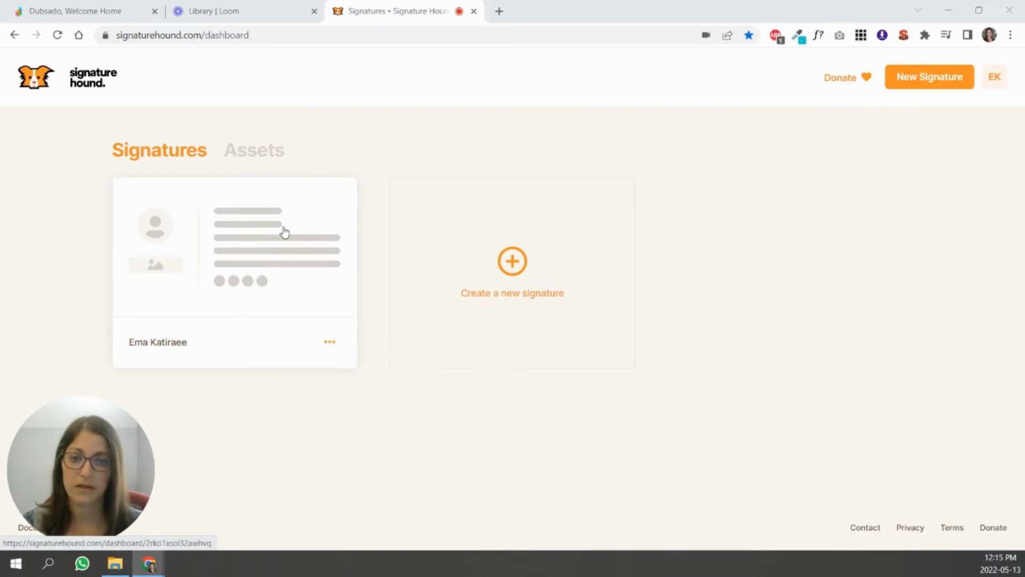
{"action": "mouse_move", "coordinate": [512, 278]}
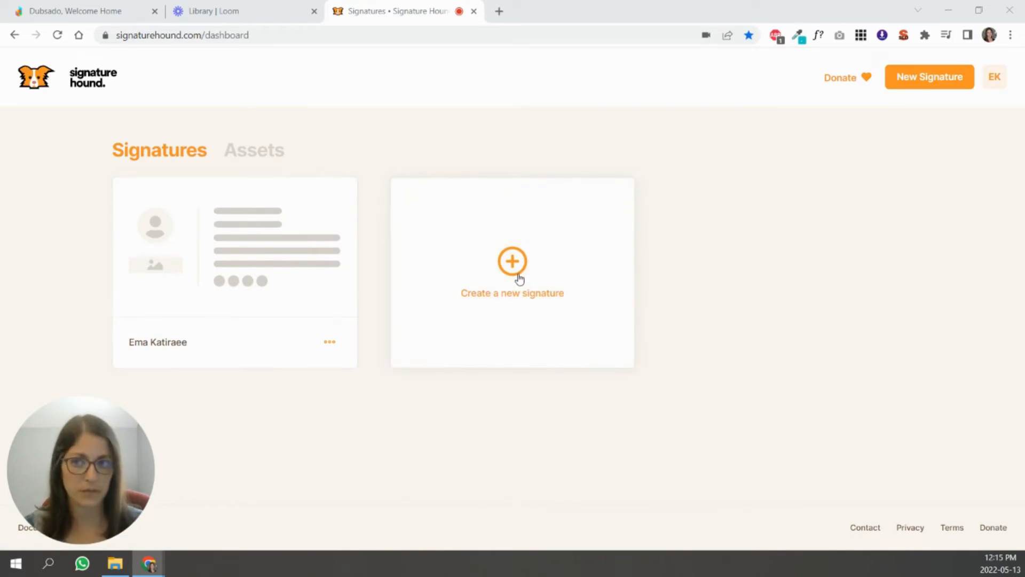
Create a new signature named Template1 and dismiss the created notice.
{"action": "left_click", "coordinate": [512, 261]}
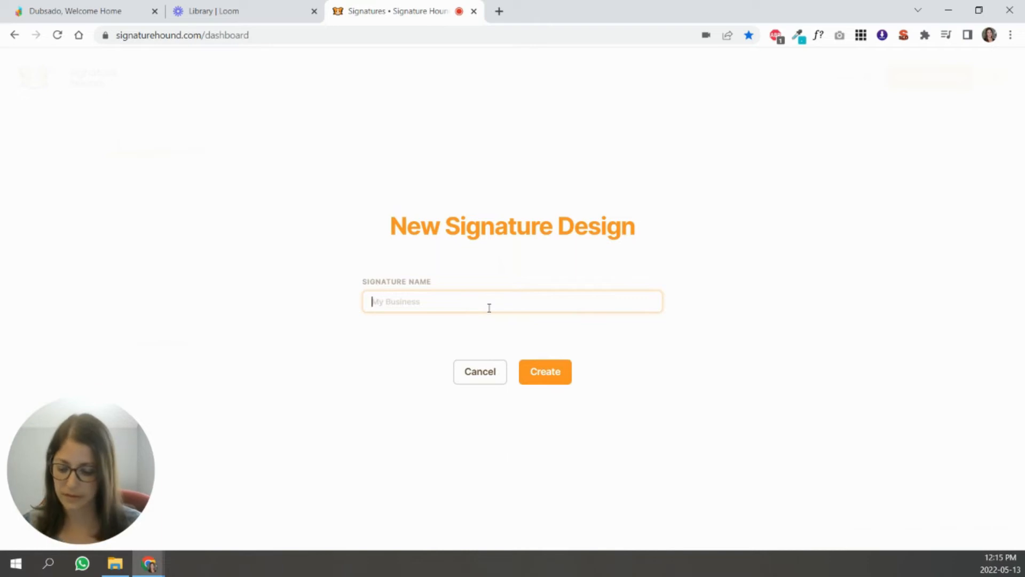
{"action": "type", "text": "Te"}
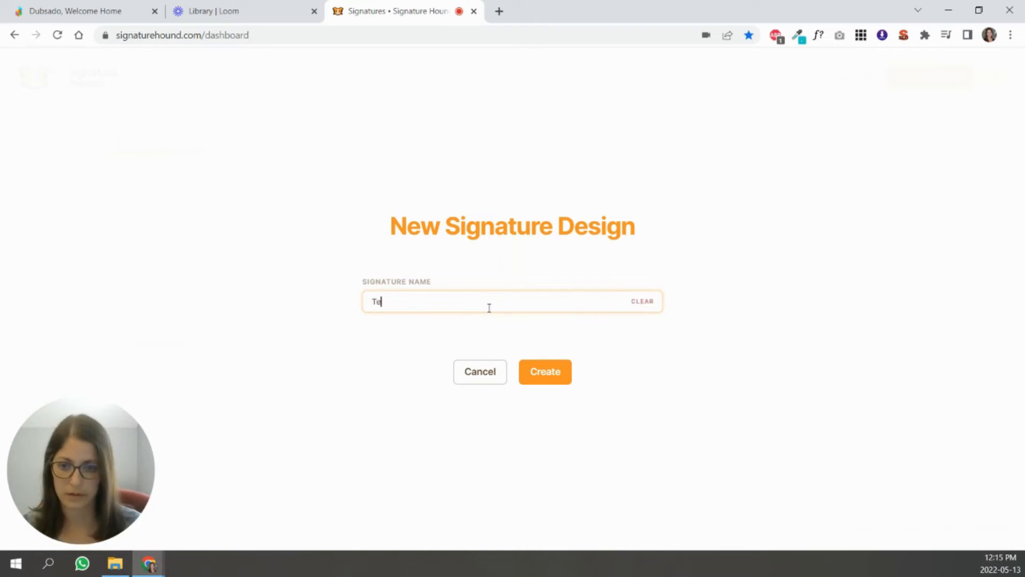
{"action": "left_click", "coordinate": [544, 371]}
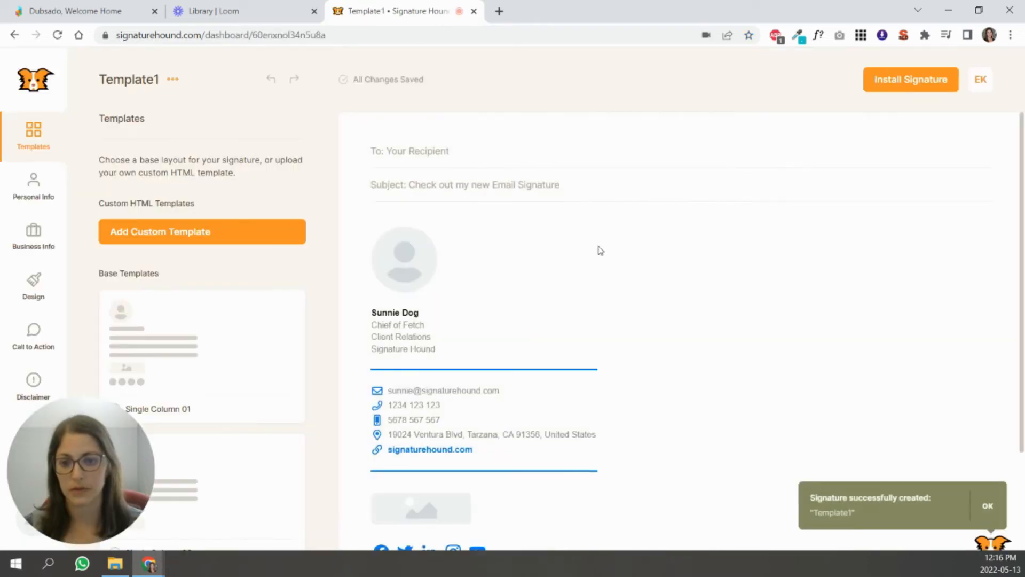
{"action": "left_click", "coordinate": [988, 506]}
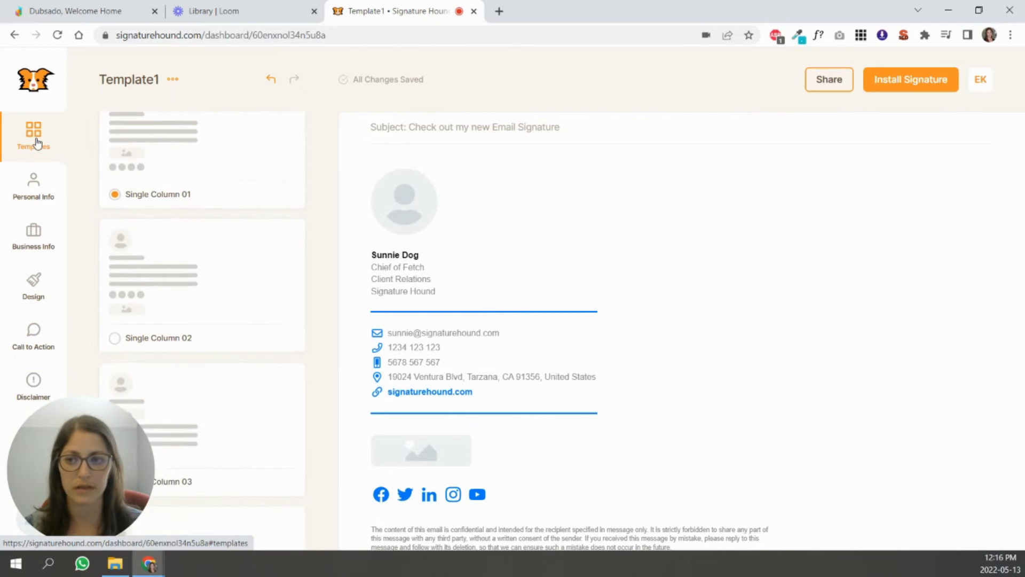
{"action": "mouse_move", "coordinate": [30, 323]}
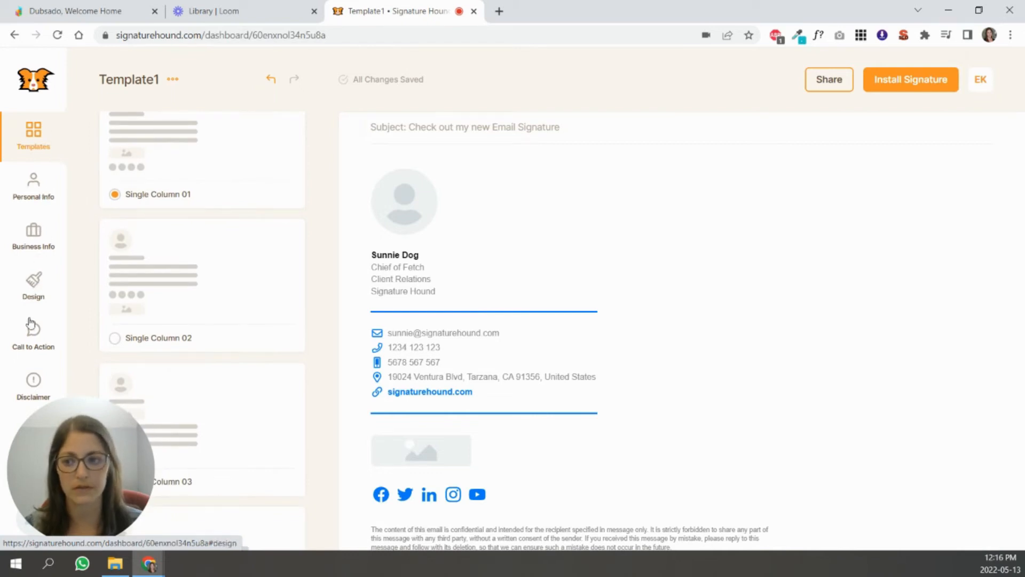
{"action": "mouse_move", "coordinate": [679, 413]}
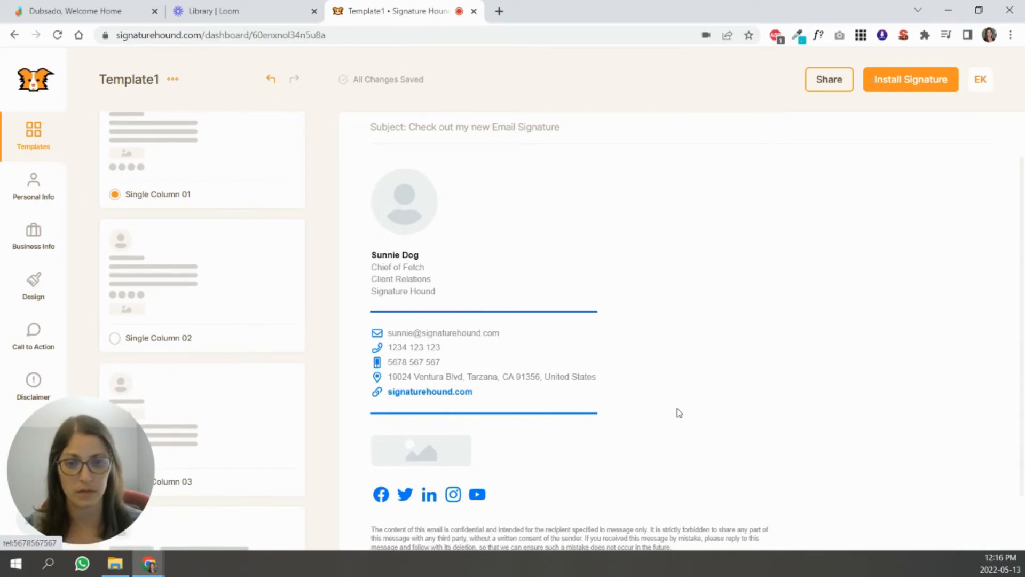
{"action": "mouse_move", "coordinate": [238, 288]}
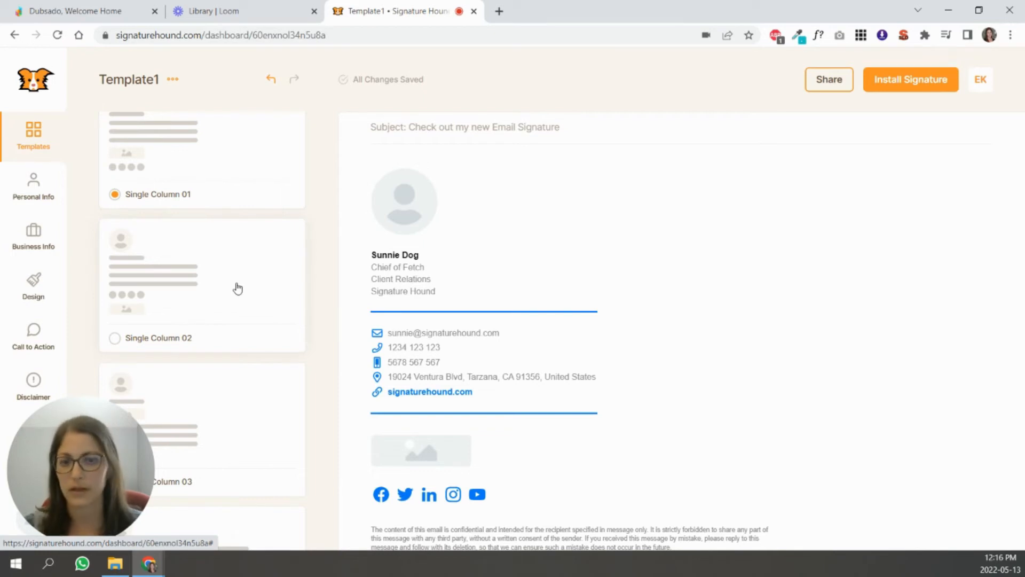
{"action": "mouse_move", "coordinate": [239, 299]}
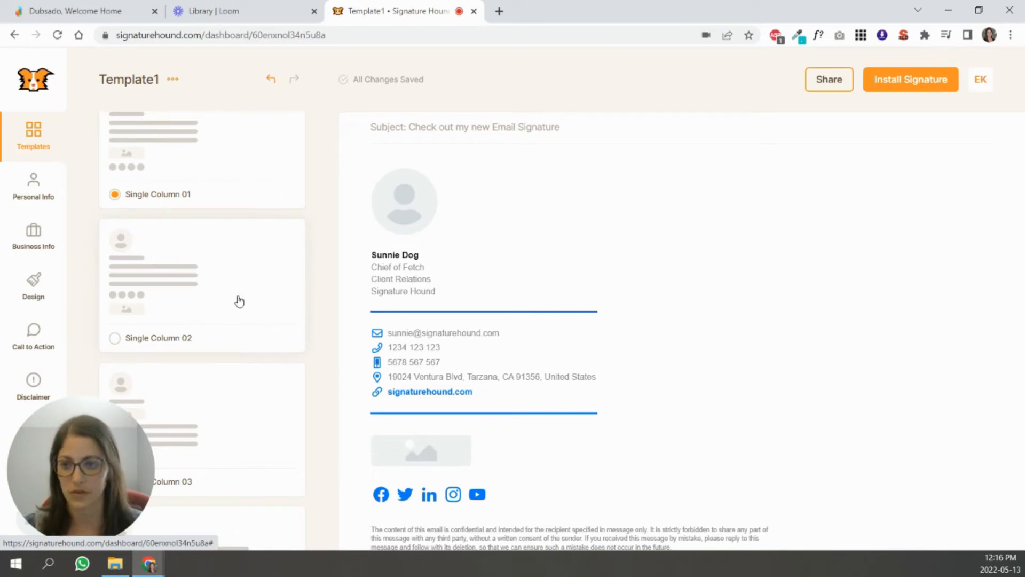
{"action": "mouse_move", "coordinate": [430, 197]}
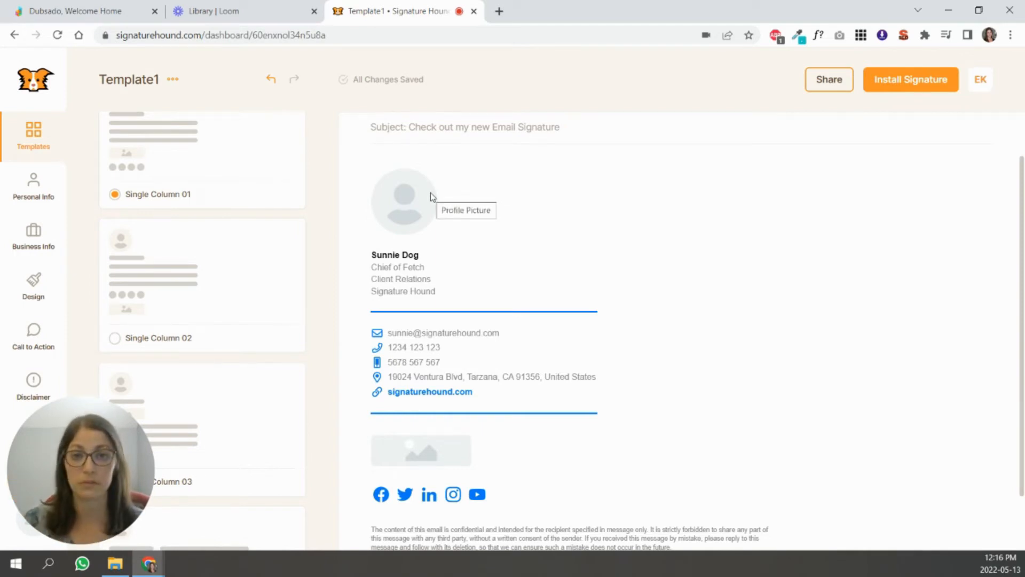
Apply the Vertical 02 base layout and bring up the personal info editor.
{"action": "scroll", "scroll_direction": "down", "scroll_amount": 3}
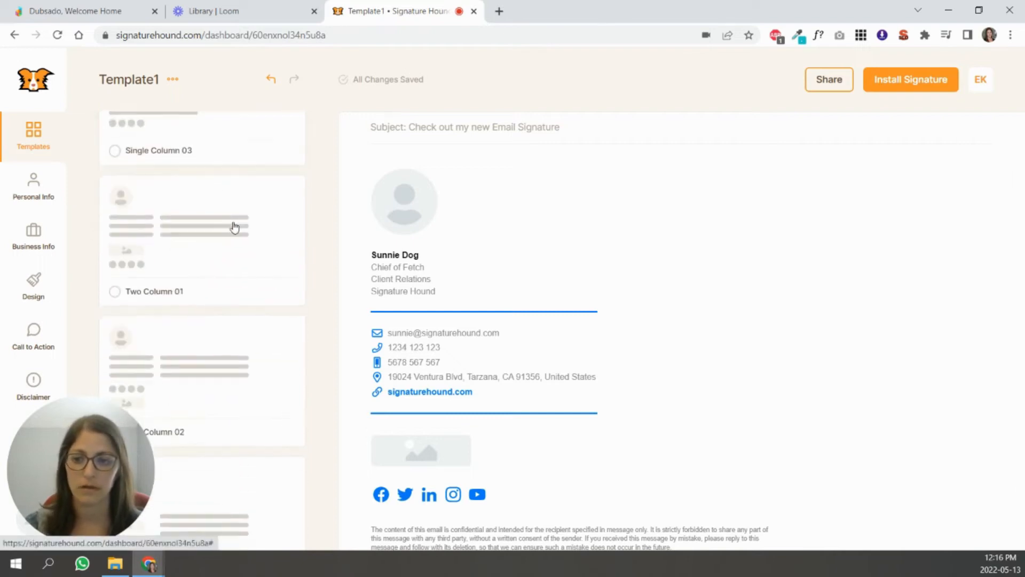
{"action": "scroll", "scroll_direction": "down", "scroll_amount": 3}
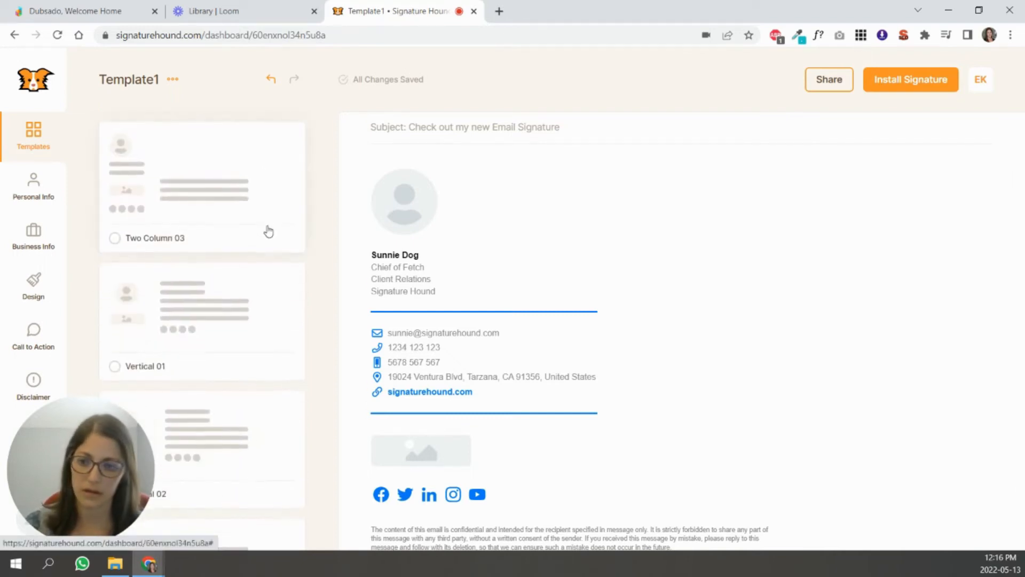
{"action": "scroll", "scroll_direction": "down", "scroll_amount": 3}
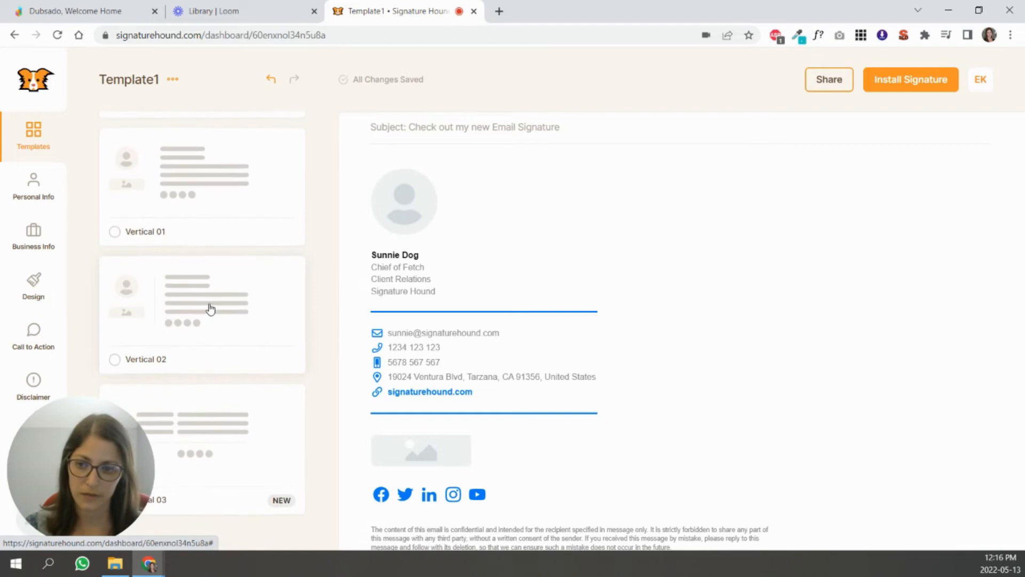
{"action": "left_click", "coordinate": [115, 359]}
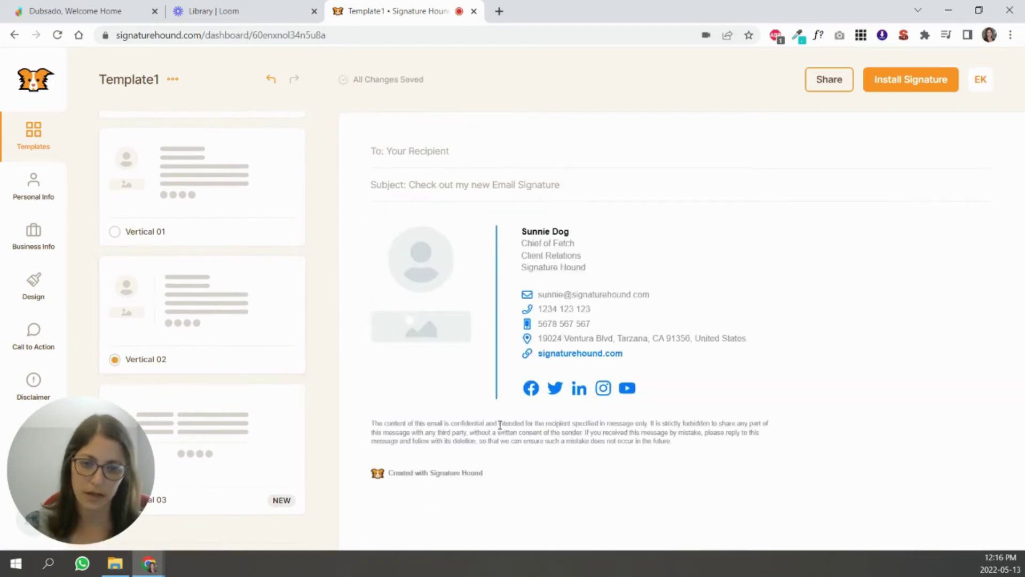
{"action": "mouse_move", "coordinate": [396, 267]}
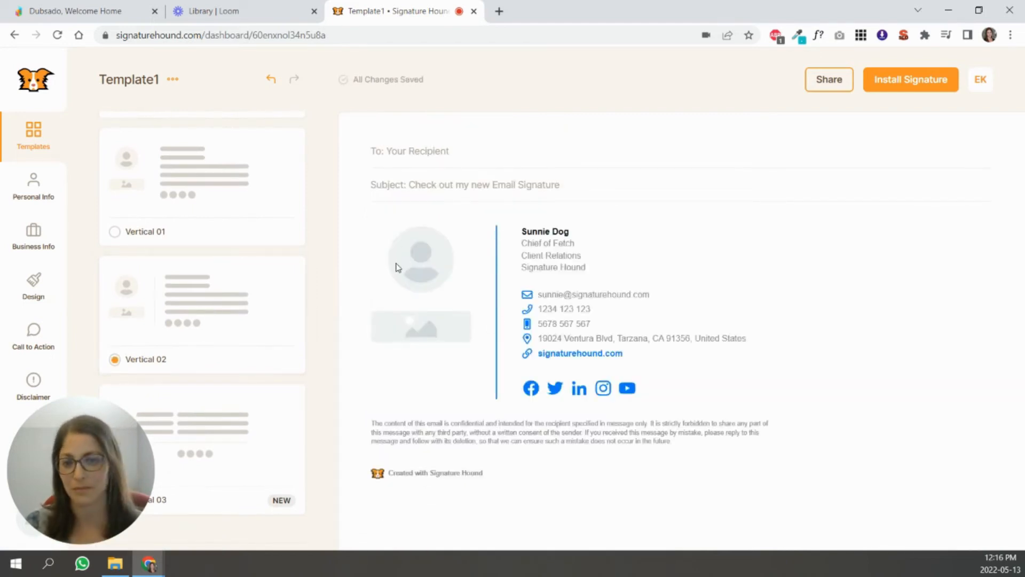
{"action": "mouse_move", "coordinate": [678, 308]}
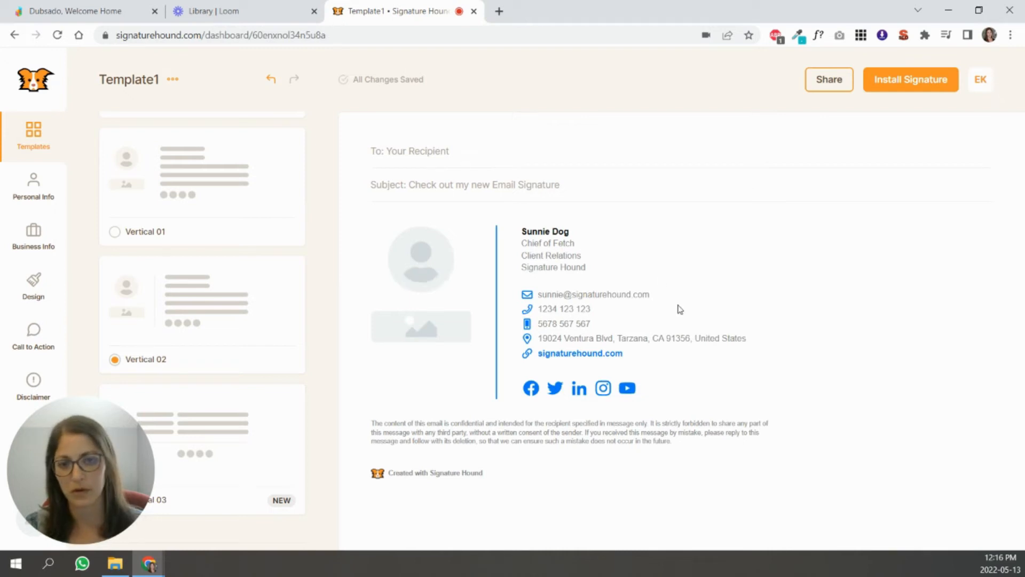
{"action": "mouse_move", "coordinate": [557, 342]}
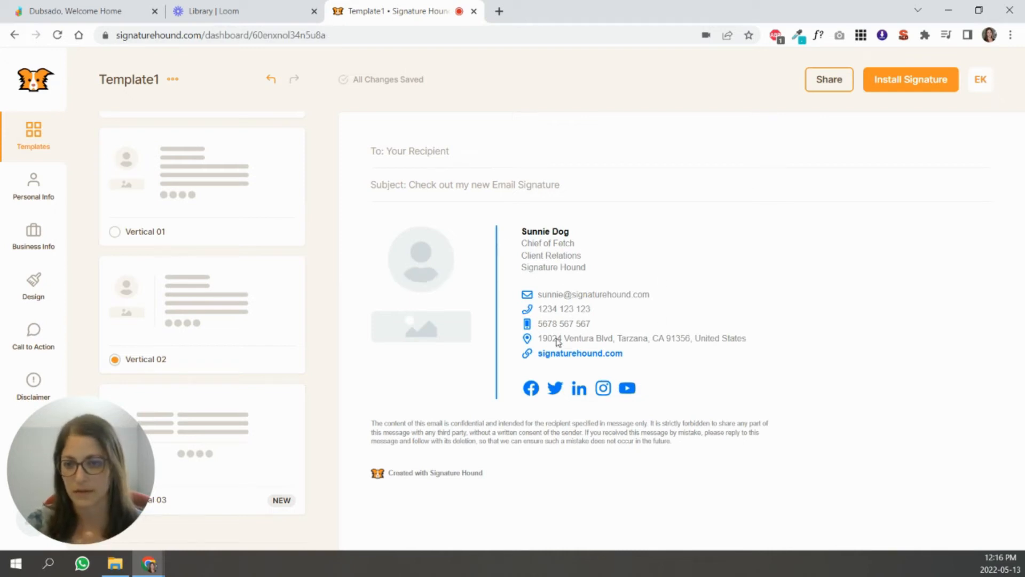
{"action": "mouse_move", "coordinate": [565, 332]}
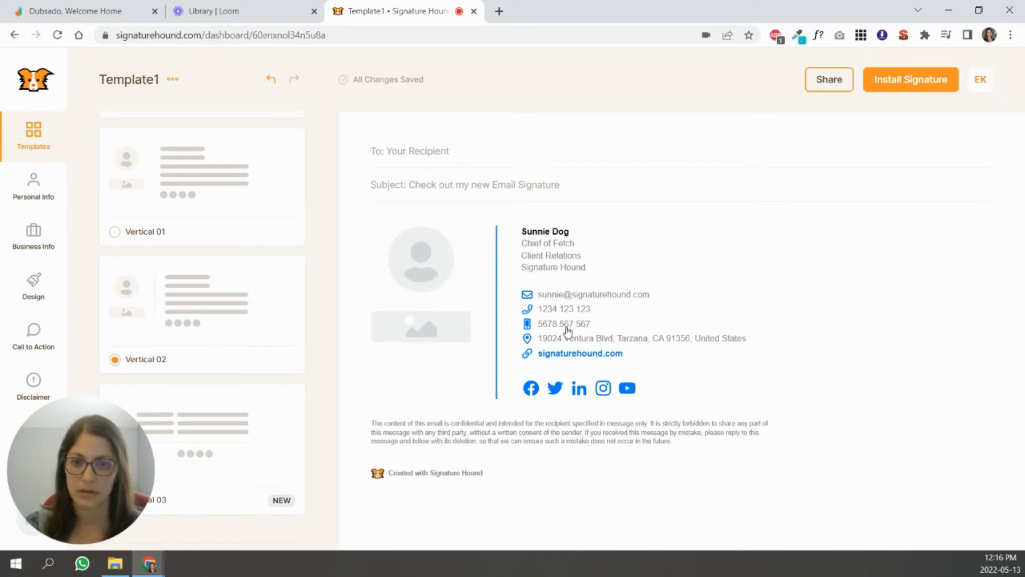
{"action": "left_click", "coordinate": [33, 187]}
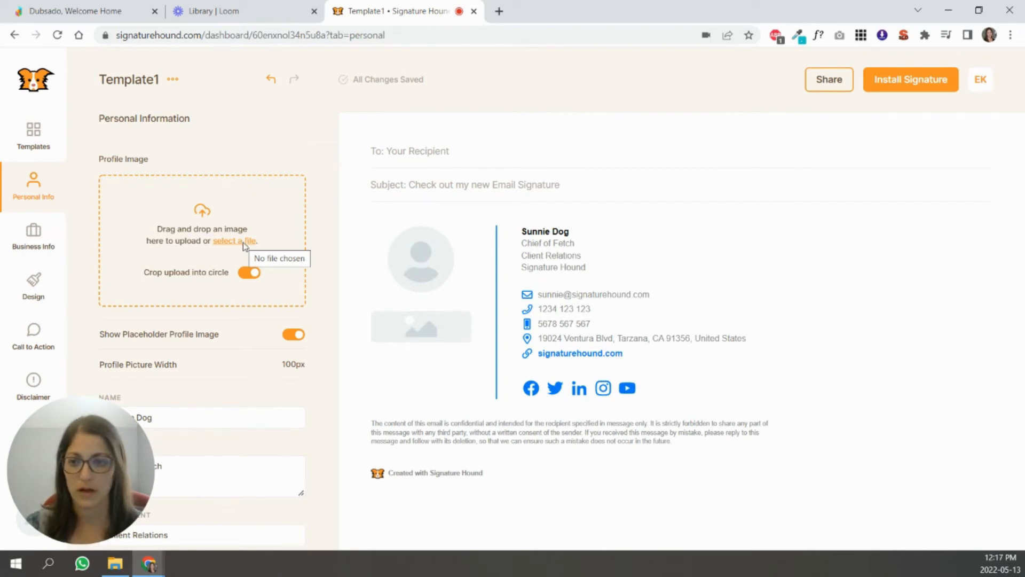
Upload a 125px profile photo and set the job title to Certified Dubsado Specialist.
{"action": "left_click", "coordinate": [293, 334]}
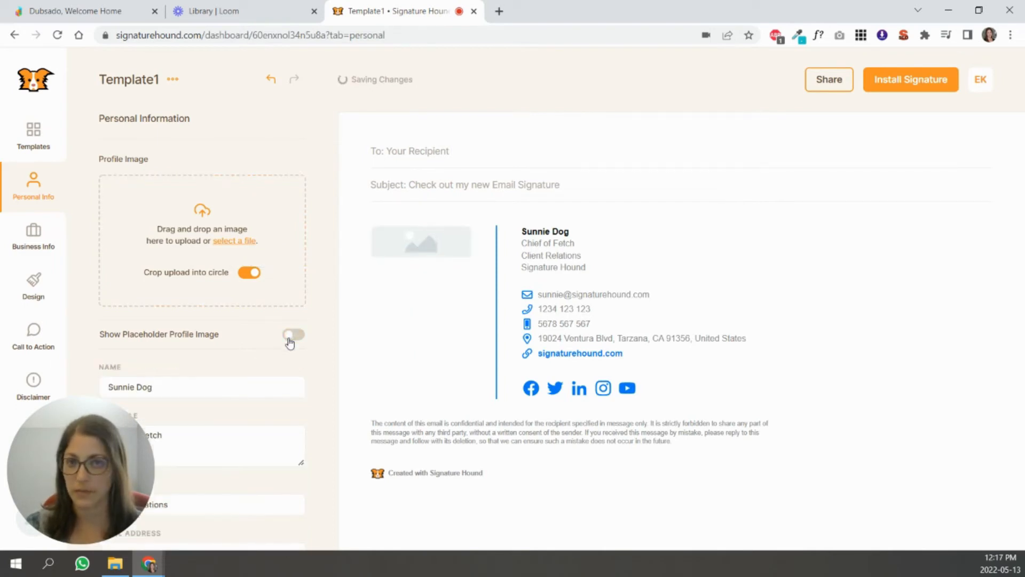
{"action": "left_click", "coordinate": [293, 335]}
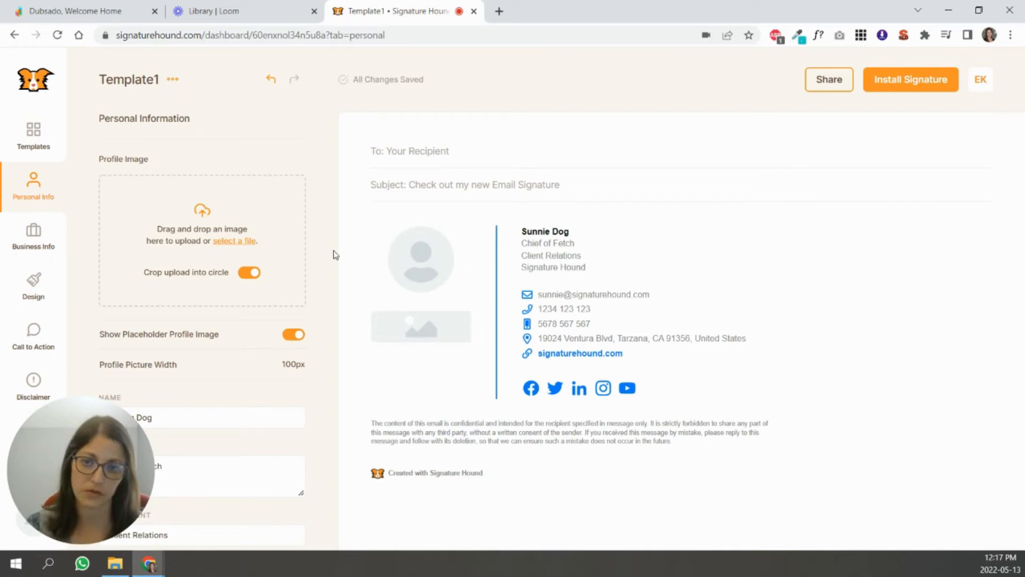
{"action": "left_click", "coordinate": [233, 241]}
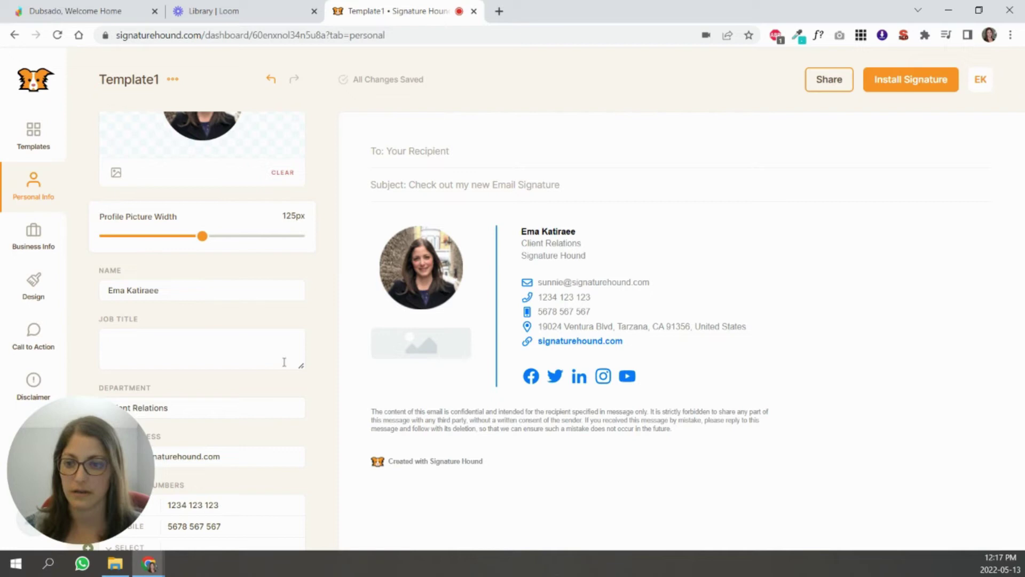
{"action": "type", "text": "Certified Dubsado Specialist"}
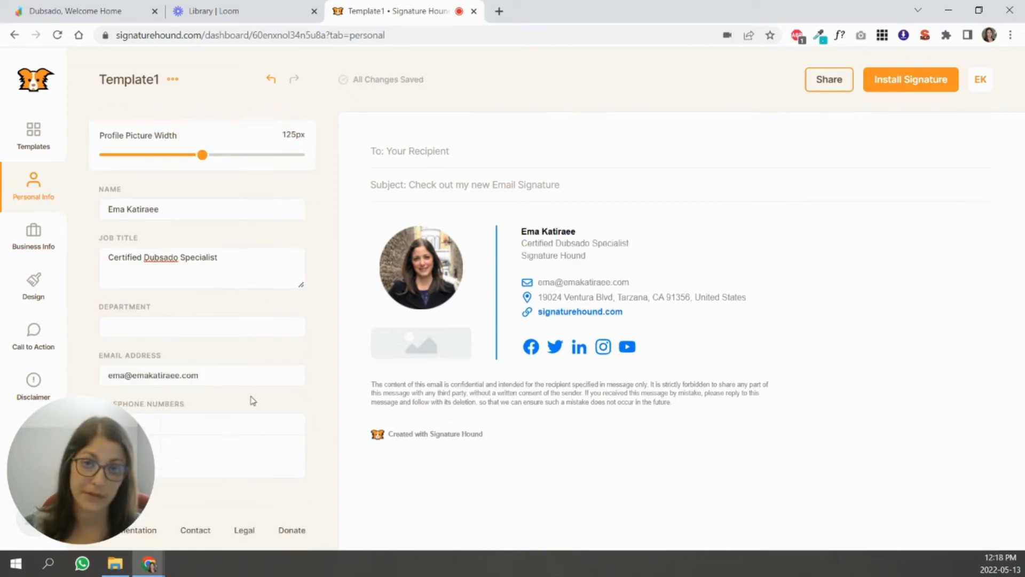
{"action": "mouse_move", "coordinate": [658, 294]}
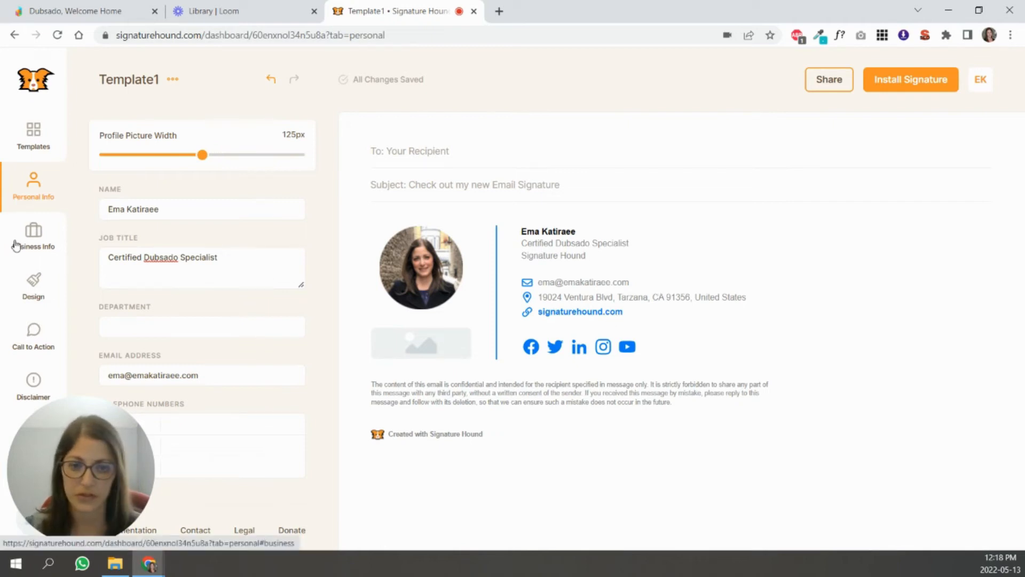
{"action": "mouse_move", "coordinate": [235, 200]}
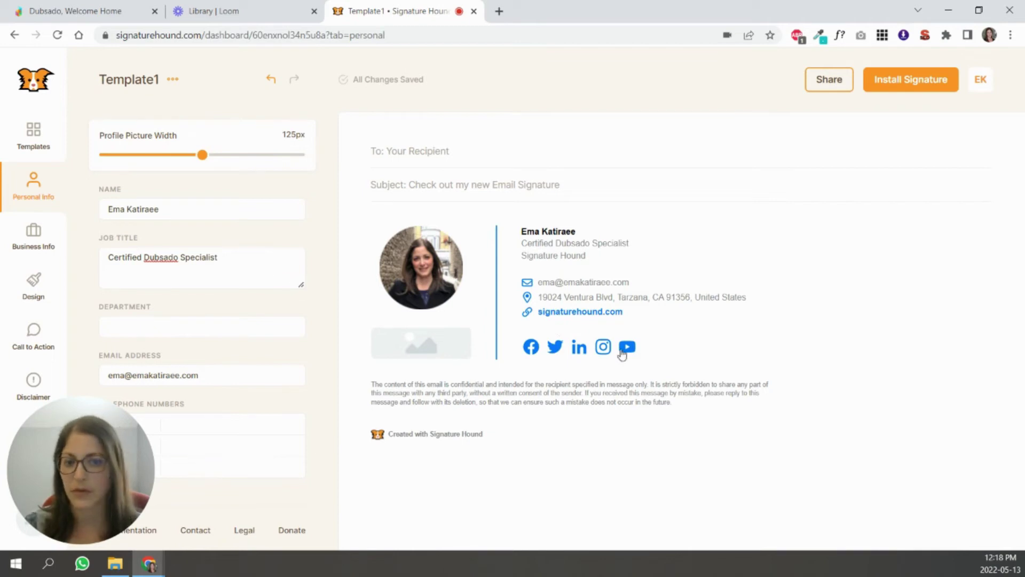
{"action": "mouse_move", "coordinate": [33, 236]}
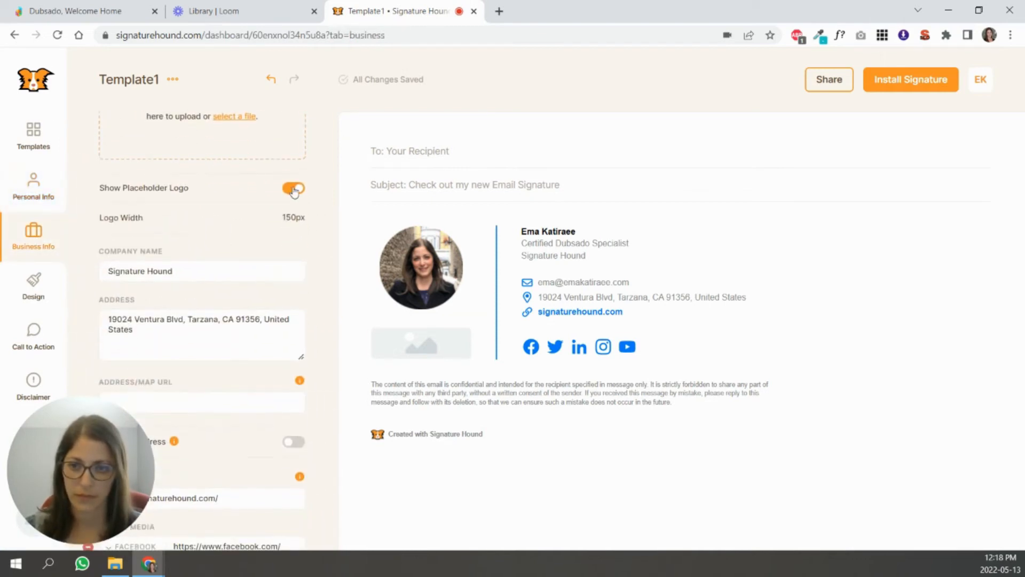
Hide the placeholder logo, set the website to emakatiraee.com, and remove Twitter.
{"action": "left_click", "coordinate": [293, 189]}
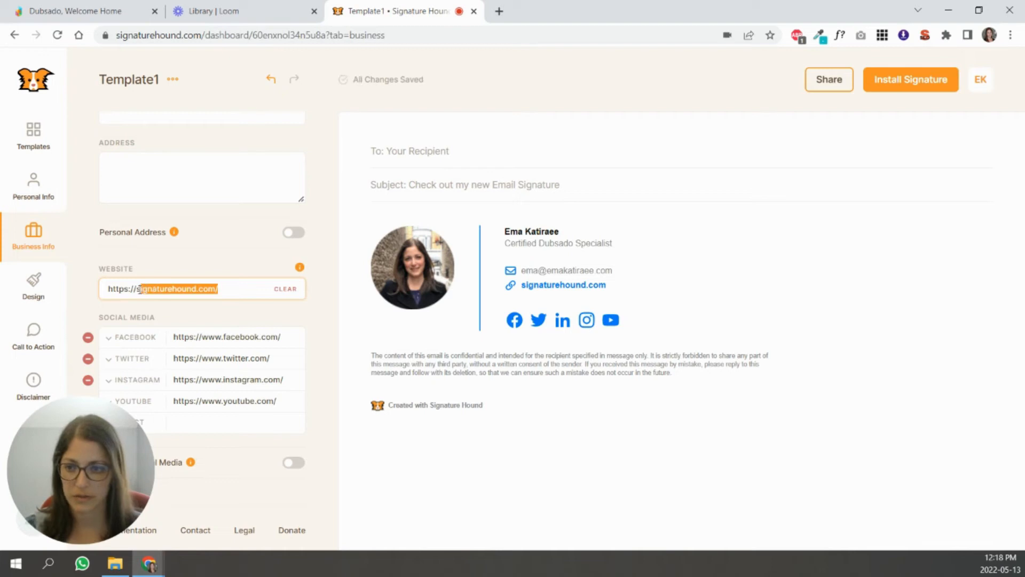
{"action": "type", "text": "https://www."}
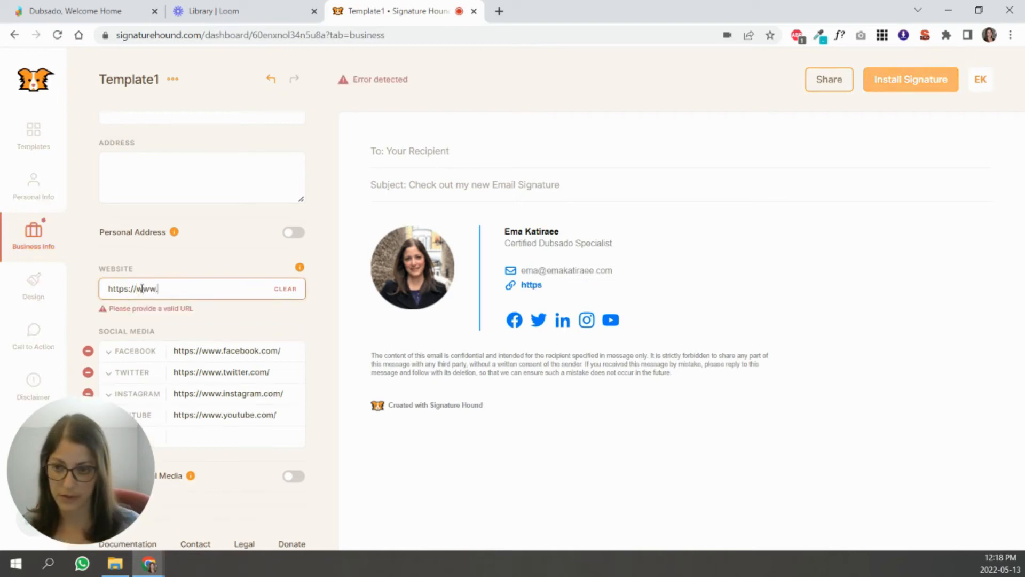
{"action": "type", "text": "emakati"}
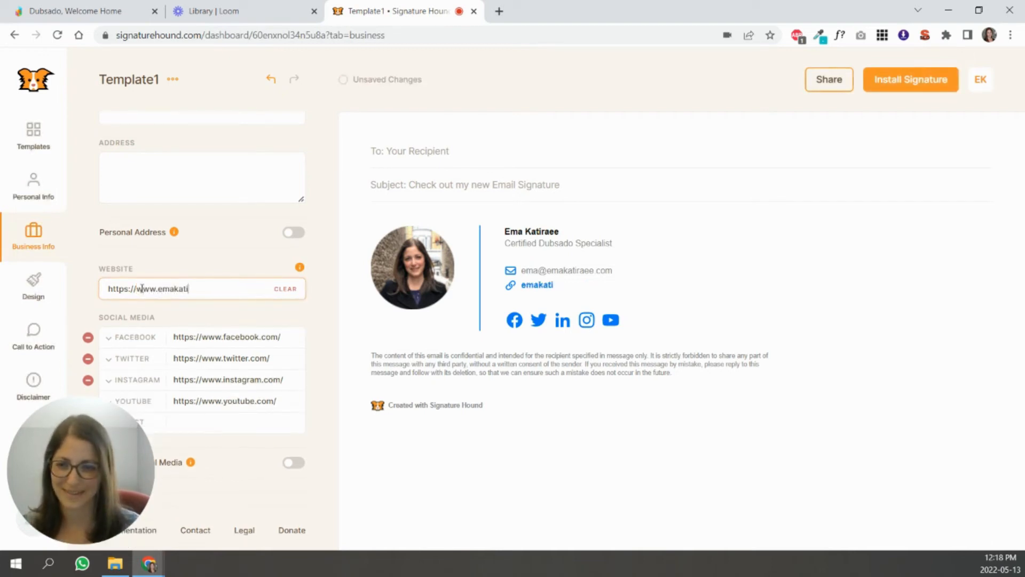
{"action": "type", "text": "raee.ccom"}
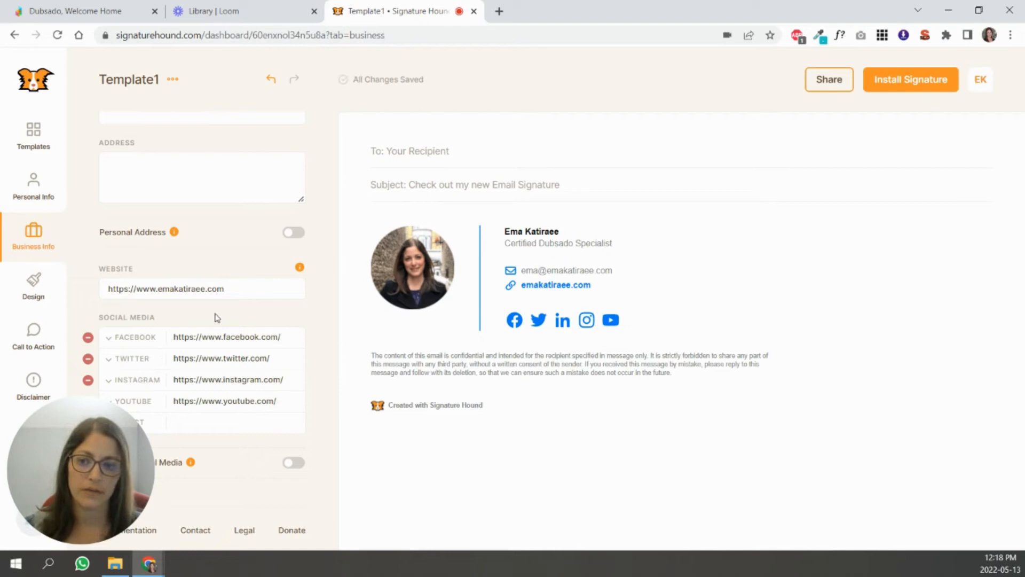
{"action": "mouse_move", "coordinate": [215, 337]}
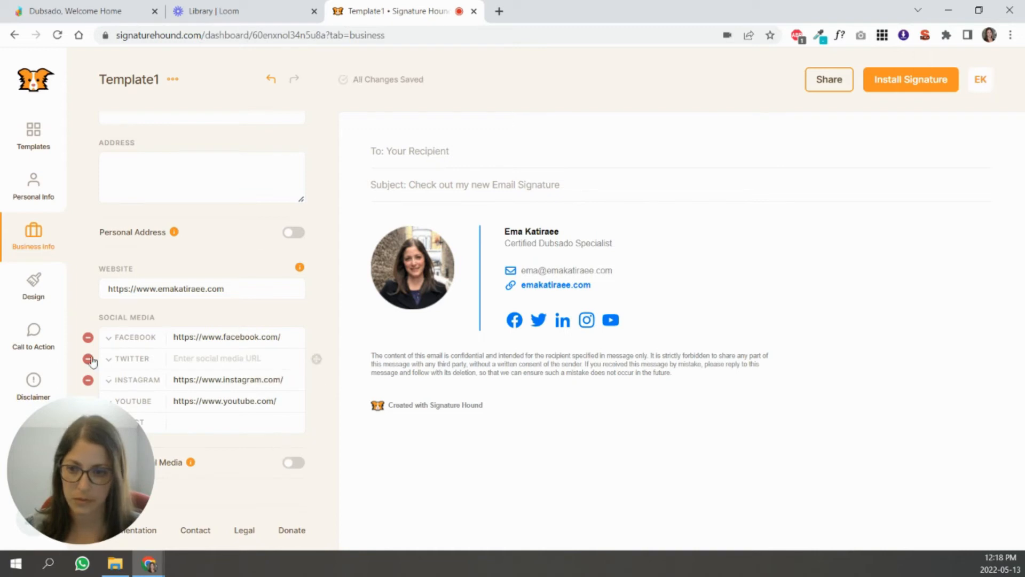
{"action": "left_click", "coordinate": [88, 359]}
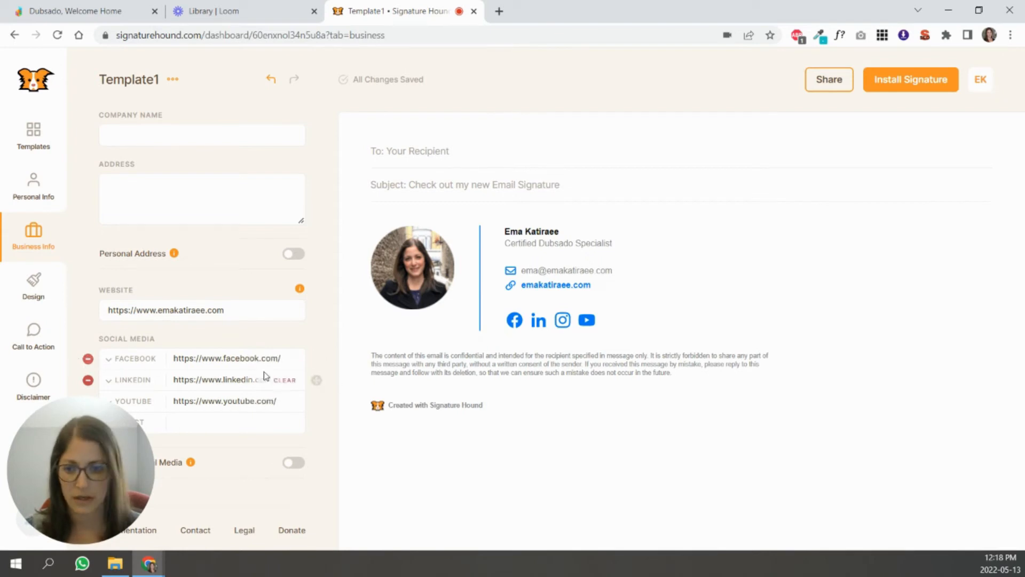
{"action": "mouse_move", "coordinate": [230, 433]}
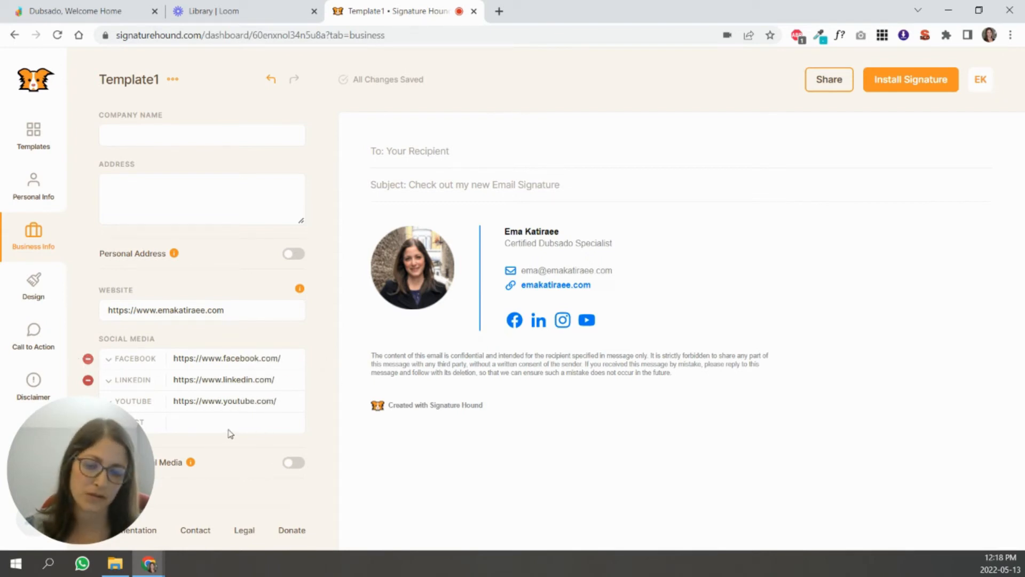
{"action": "mouse_move", "coordinate": [297, 500]}
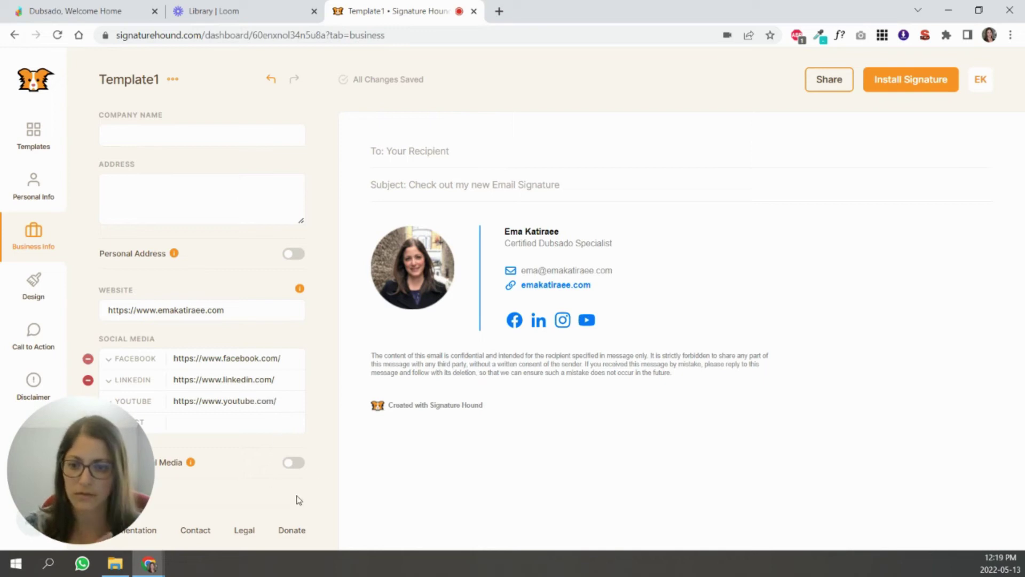
{"action": "left_click", "coordinate": [32, 286]}
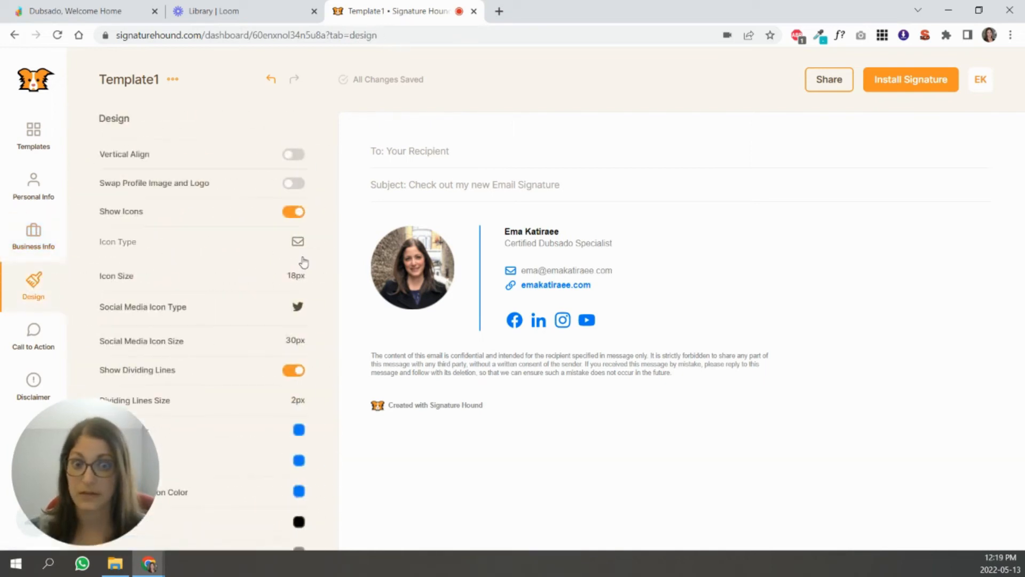
{"action": "mouse_move", "coordinate": [274, 315]}
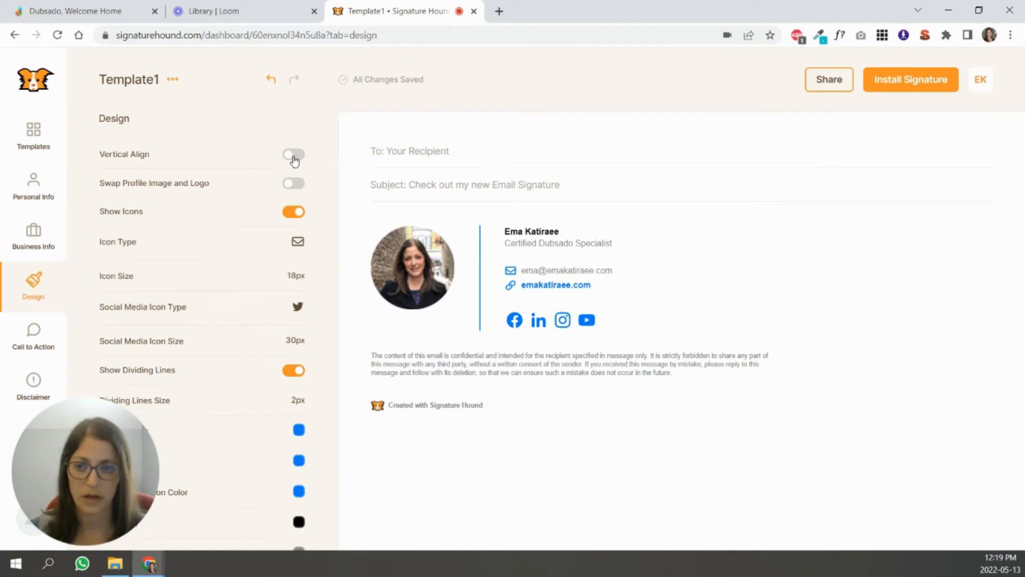
Turn on vertical alignment and keep the contact detail icons shown.
{"action": "left_click", "coordinate": [293, 155]}
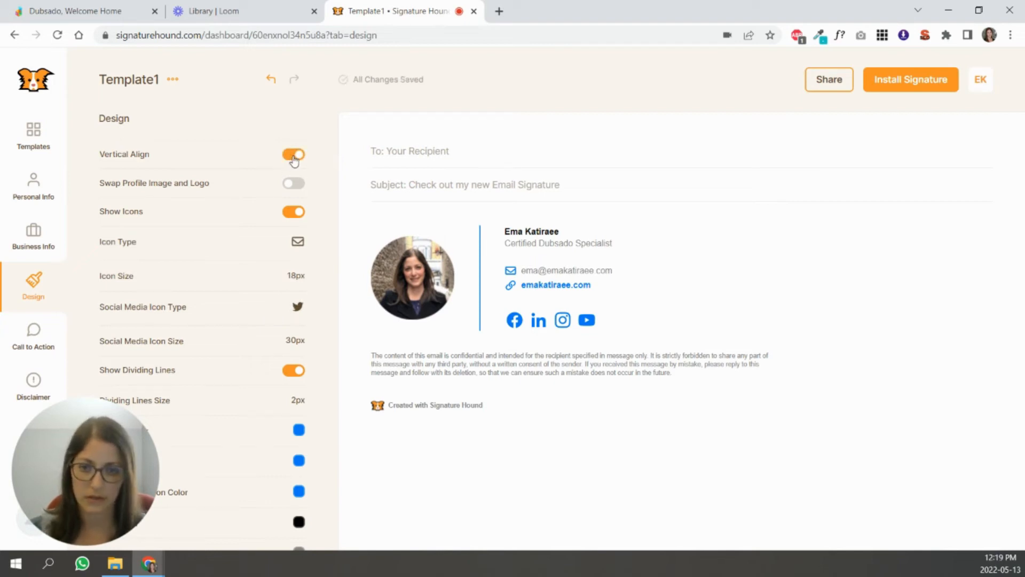
{"action": "left_click", "coordinate": [293, 154]}
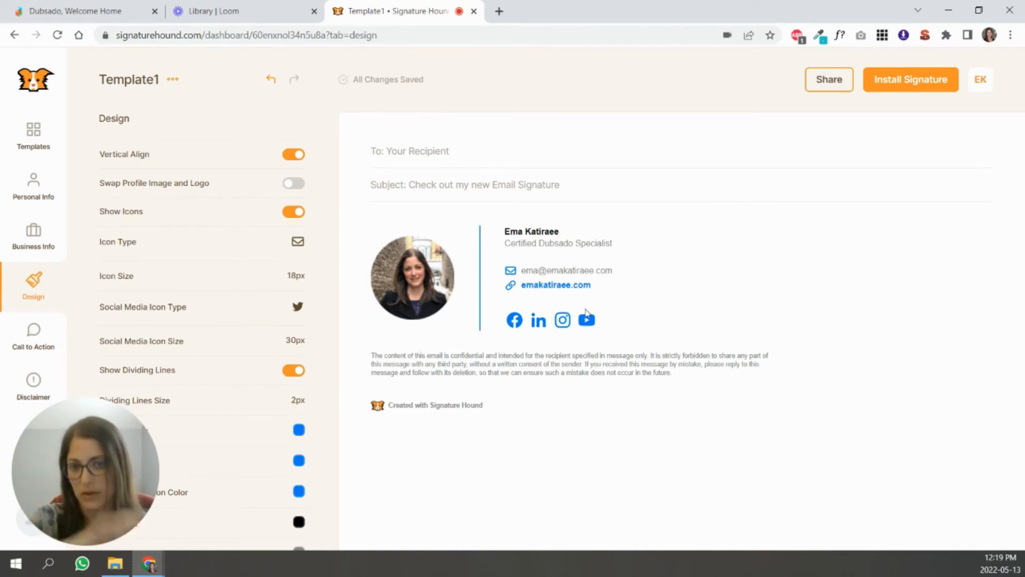
{"action": "left_click", "coordinate": [294, 211]}
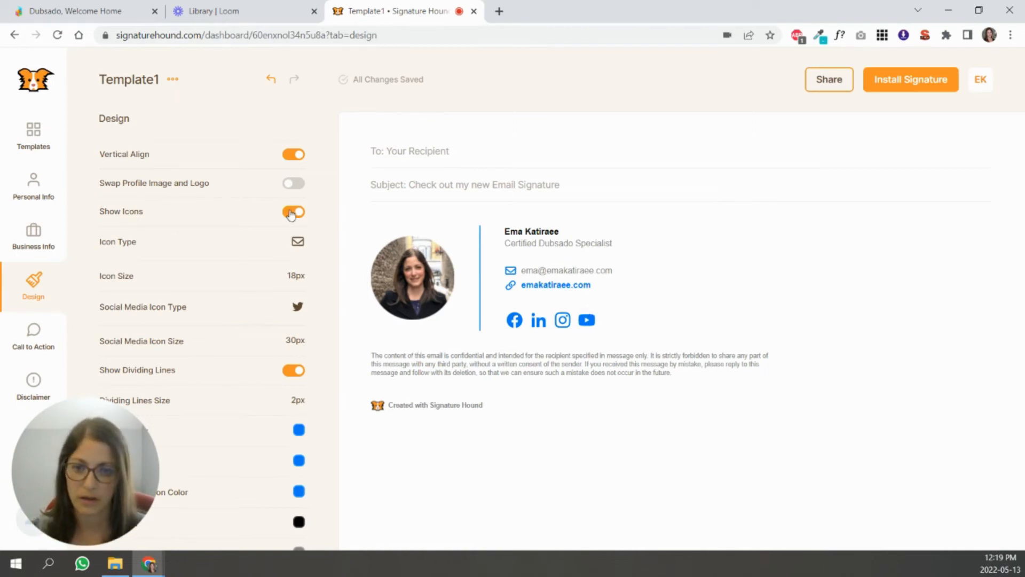
{"action": "left_click", "coordinate": [293, 211]}
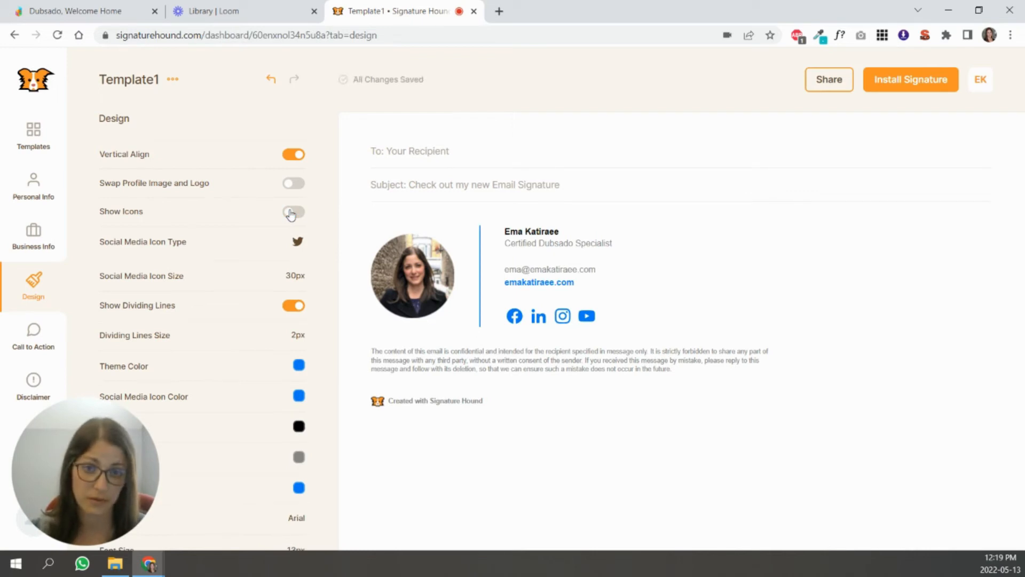
{"action": "left_click", "coordinate": [293, 211]}
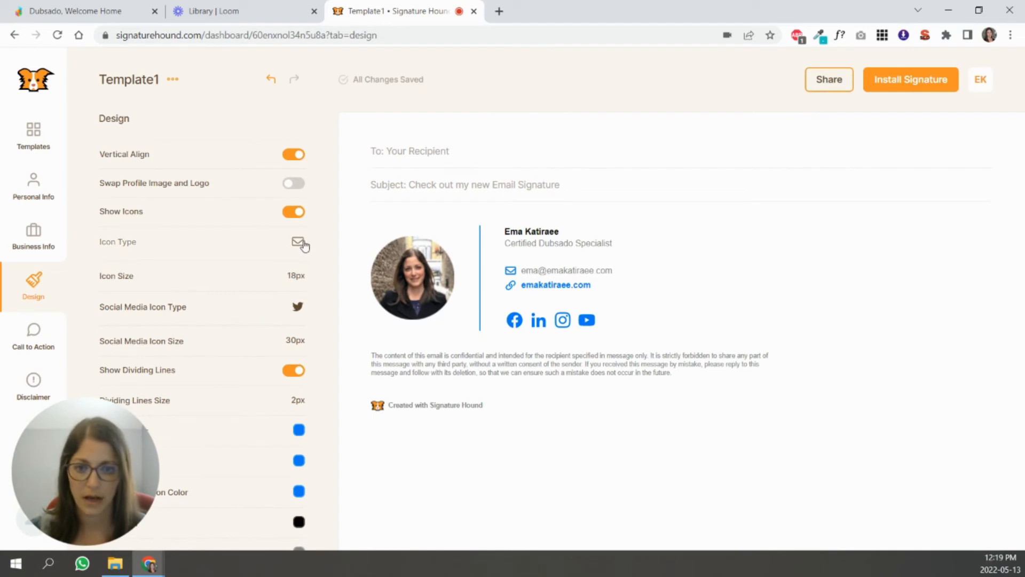
Keep the default contact icon style and make social icons round outlined.
{"action": "left_click", "coordinate": [298, 242]}
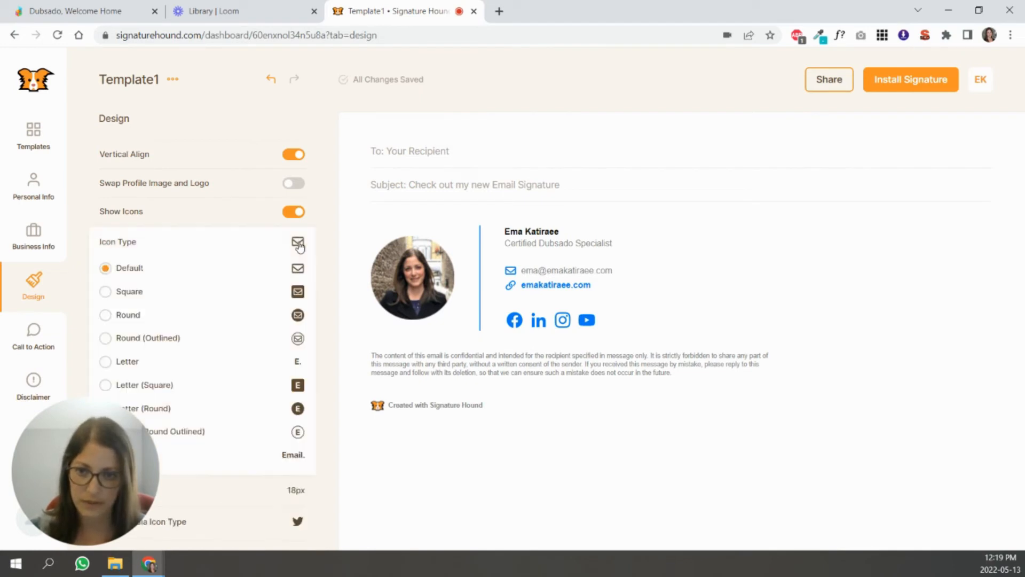
{"action": "left_click", "coordinate": [105, 338]}
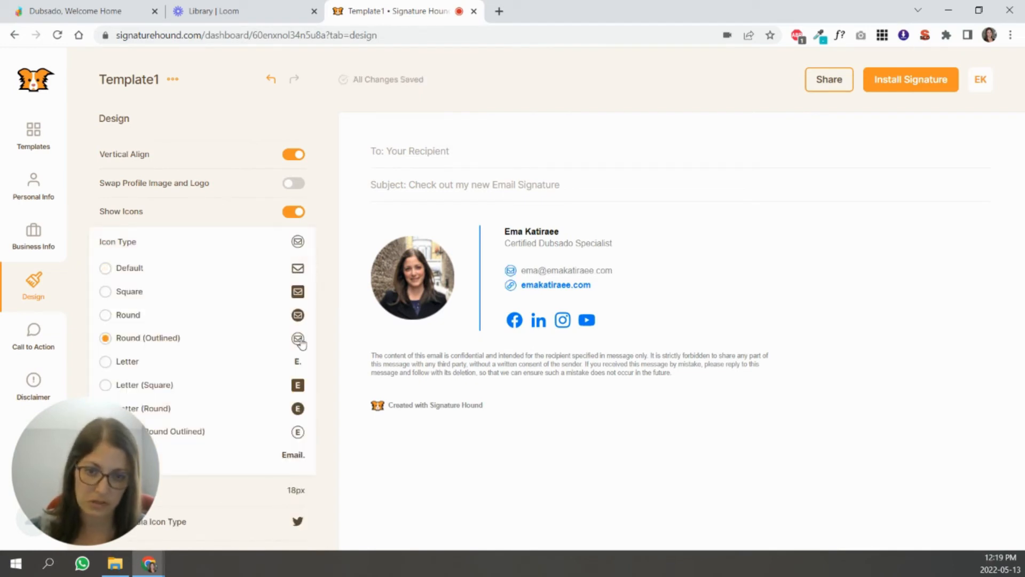
{"action": "left_click", "coordinate": [106, 268]}
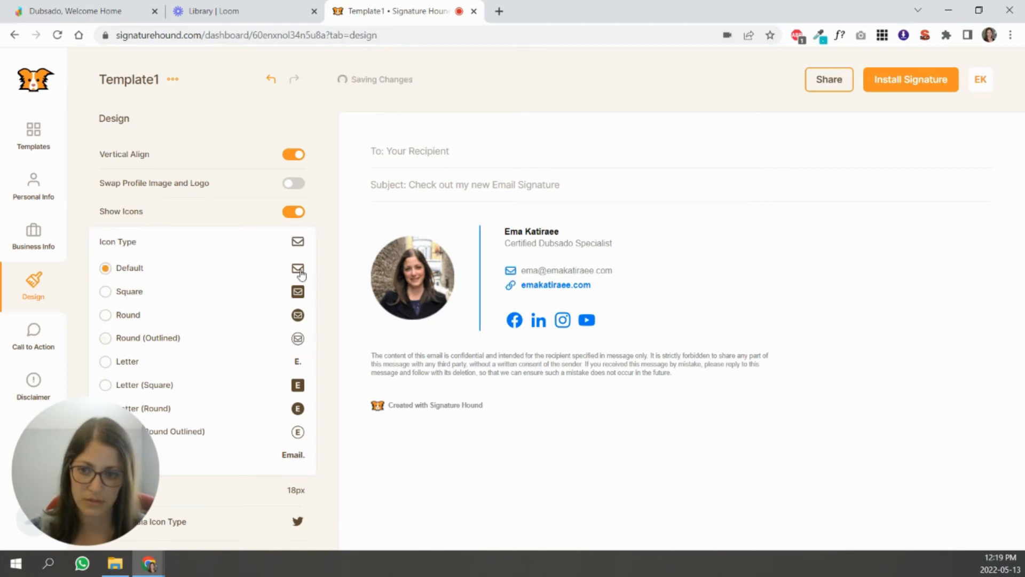
{"action": "mouse_move", "coordinate": [299, 320]}
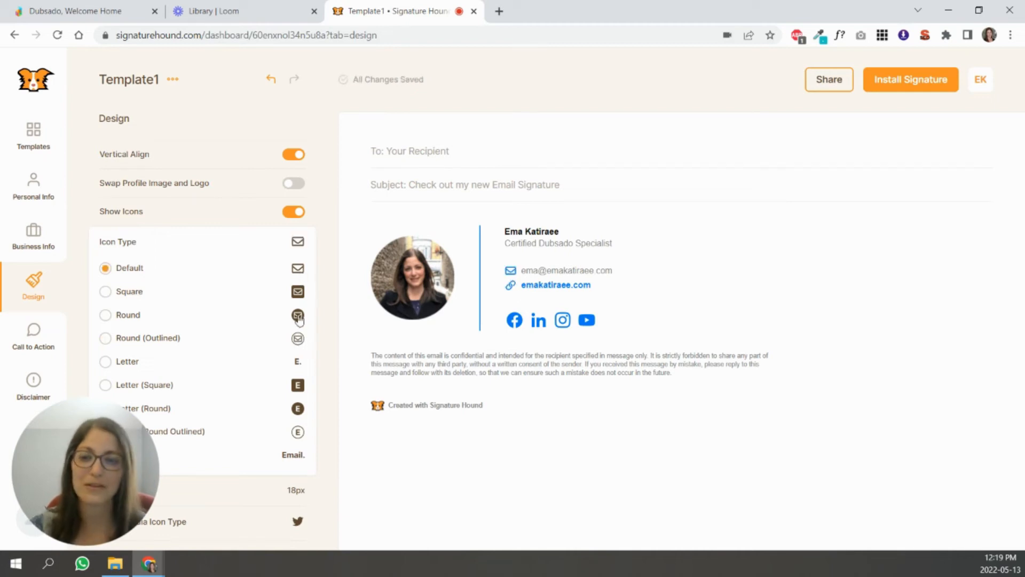
{"action": "mouse_move", "coordinate": [249, 218]}
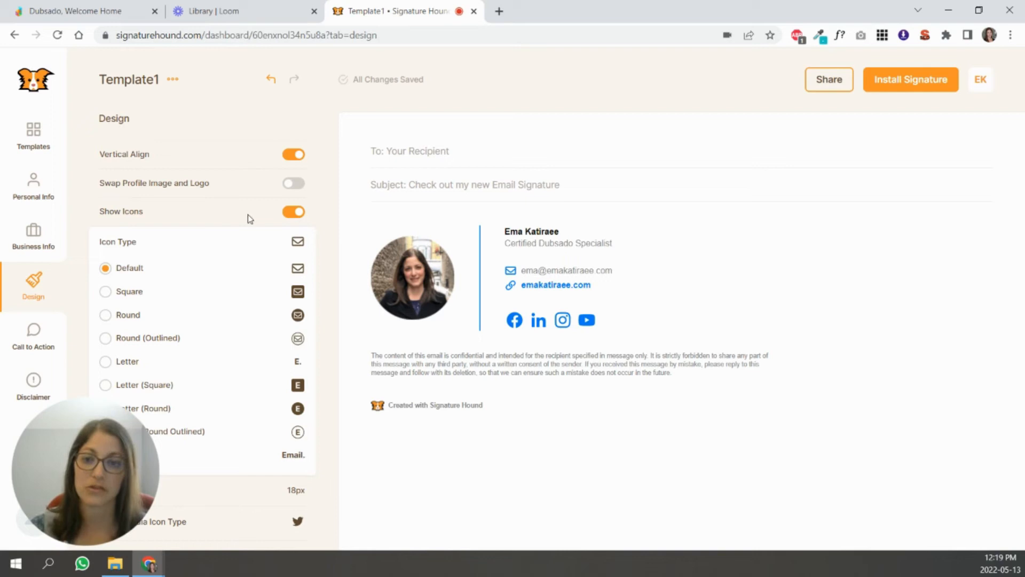
{"action": "mouse_move", "coordinate": [115, 224]}
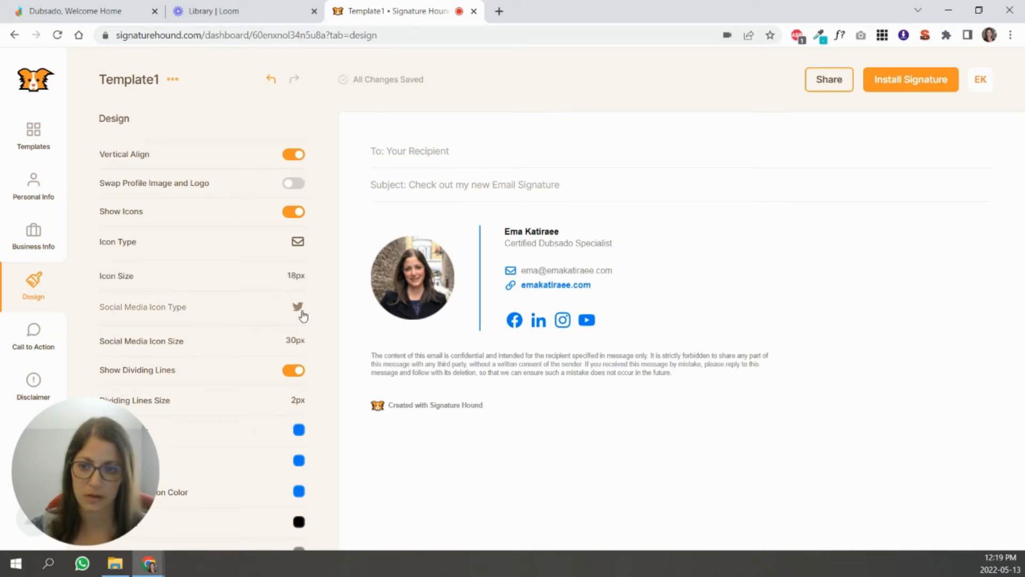
{"action": "left_click", "coordinate": [298, 307]}
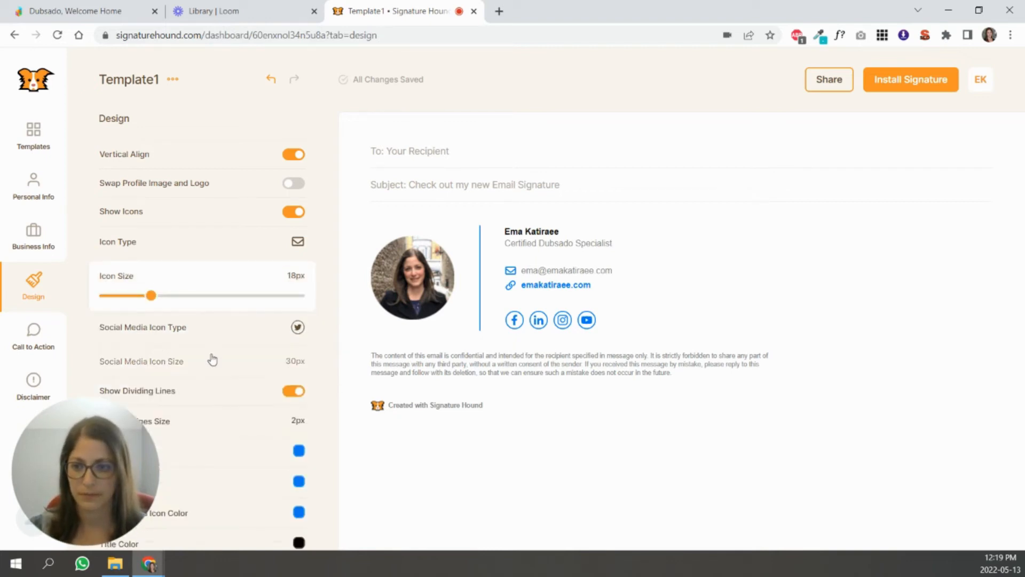
Change the signature colours to dark blue and remove the Signature Hound branding line.
{"action": "scroll", "scroll_direction": "down", "scroll_amount": 3}
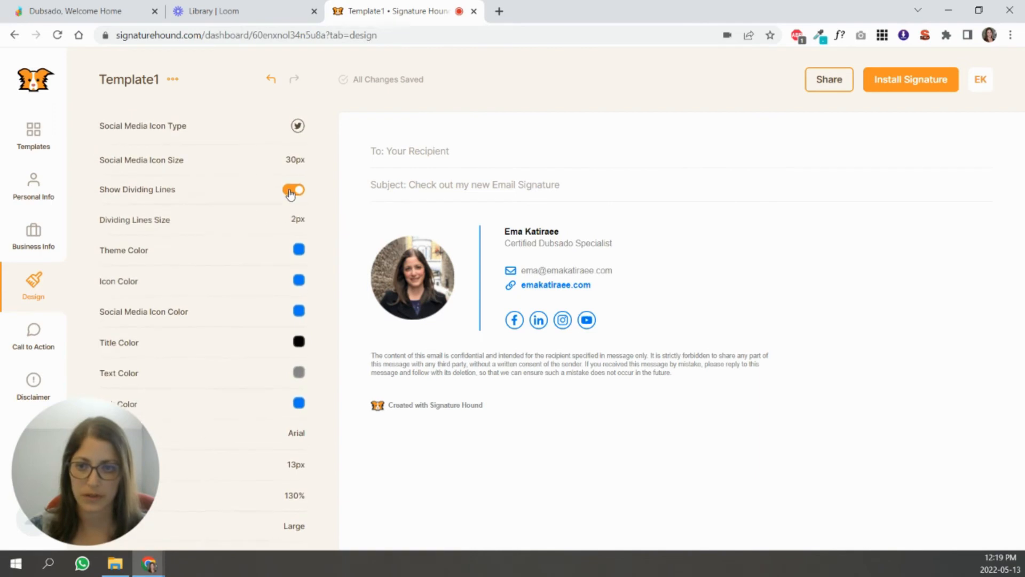
{"action": "left_click", "coordinate": [293, 189]}
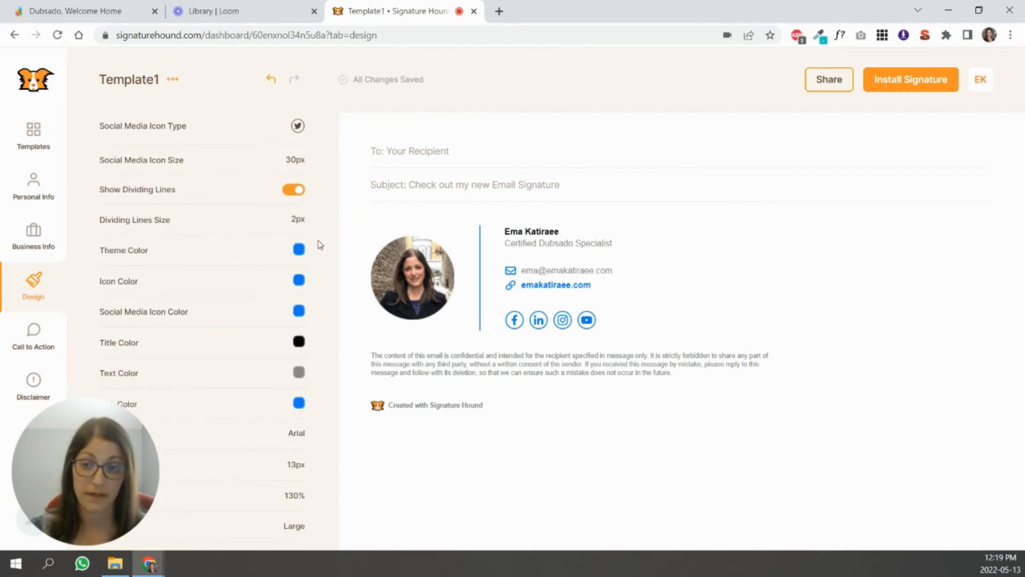
{"action": "left_click", "coordinate": [298, 249]}
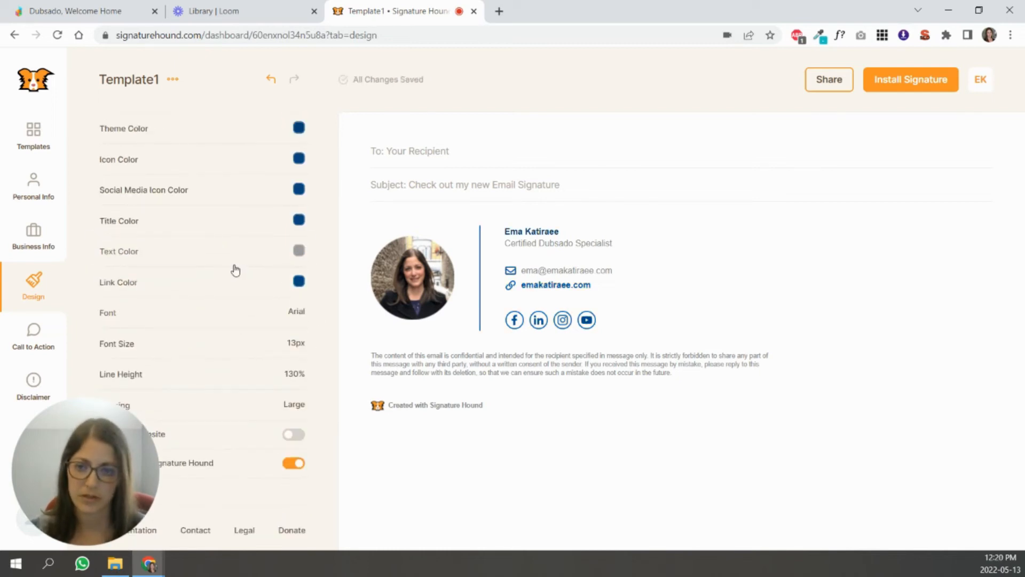
{"action": "left_click", "coordinate": [299, 250]}
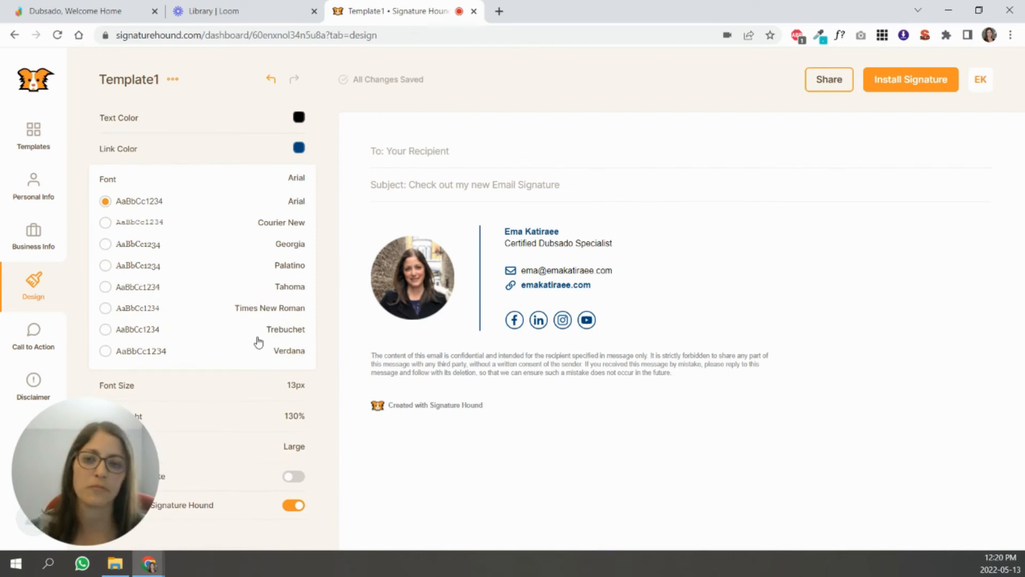
{"action": "mouse_move", "coordinate": [199, 324]}
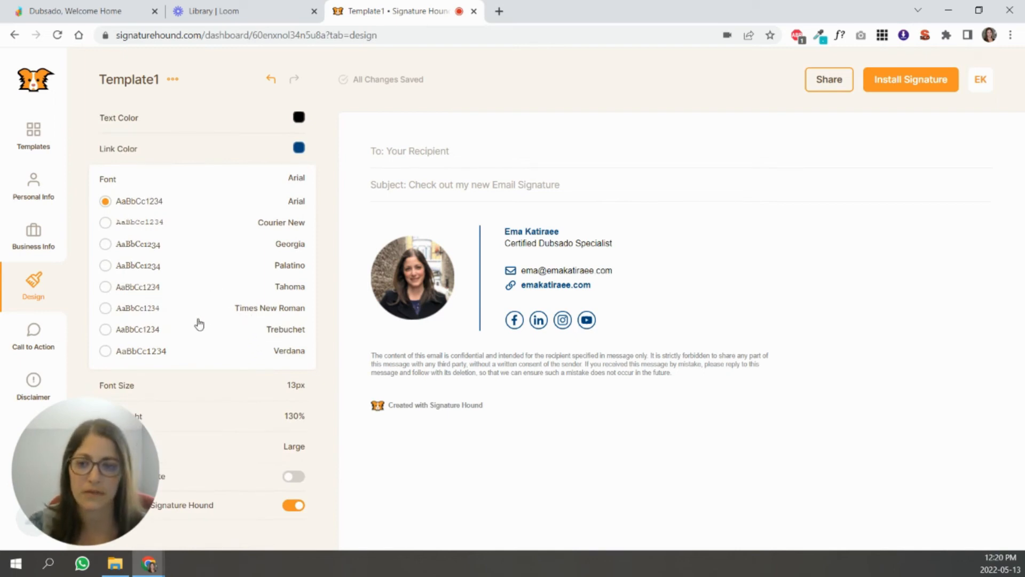
{"action": "mouse_move", "coordinate": [229, 325]}
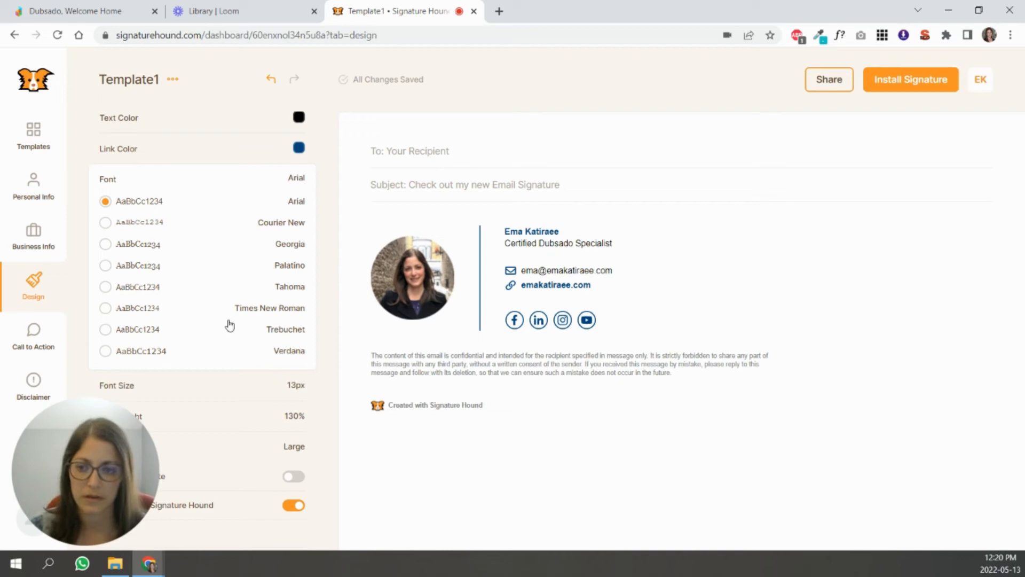
{"action": "mouse_move", "coordinate": [148, 271]}
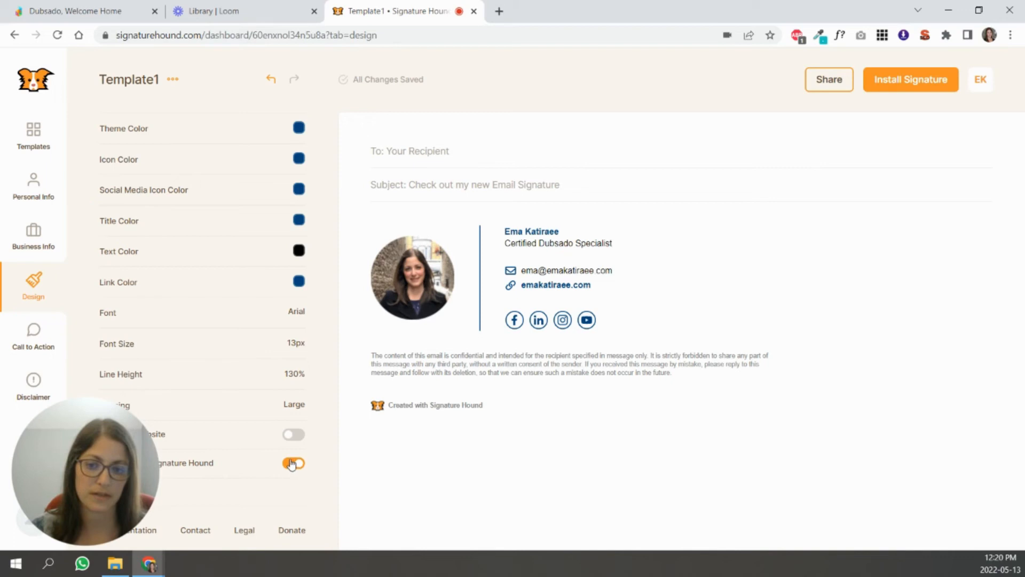
{"action": "left_click", "coordinate": [294, 463]}
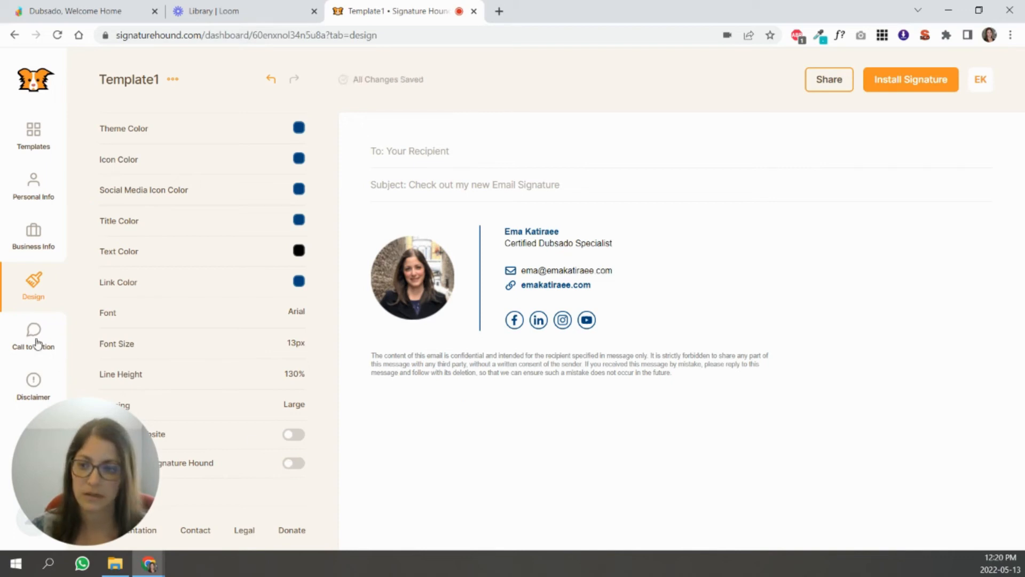
{"action": "left_click", "coordinate": [32, 337]}
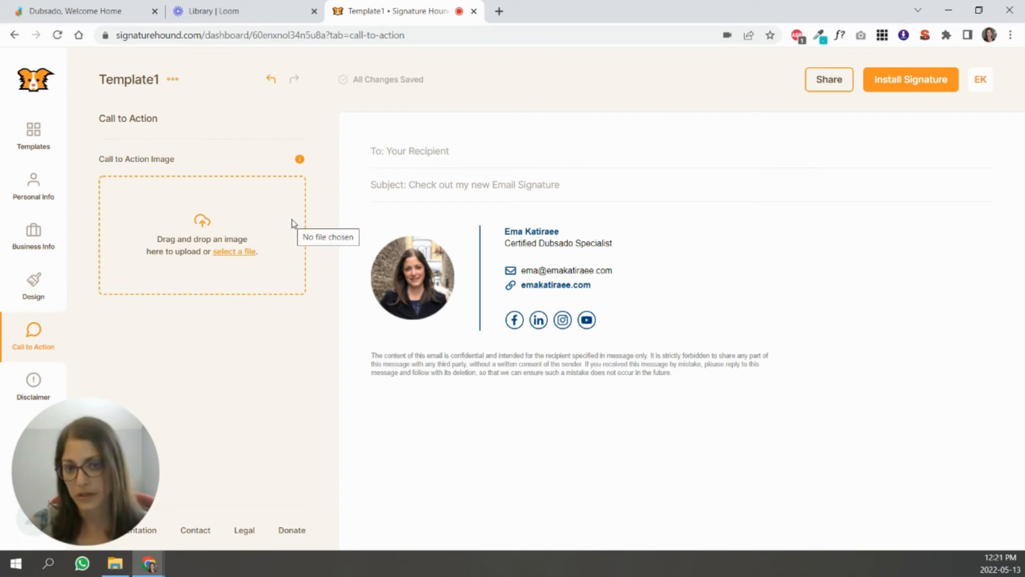
{"action": "mouse_move", "coordinate": [237, 255]}
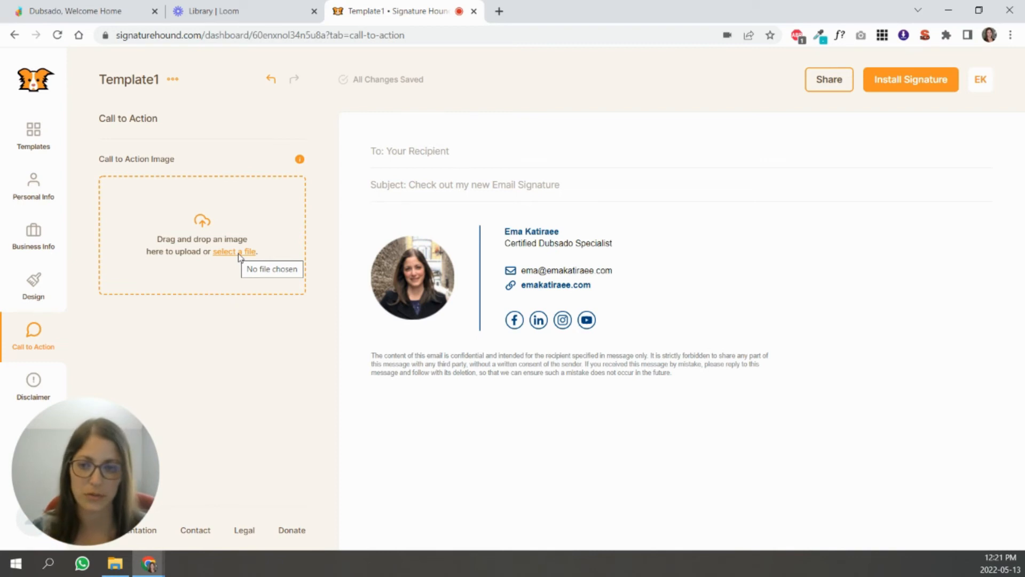
{"action": "left_click", "coordinate": [234, 251]}
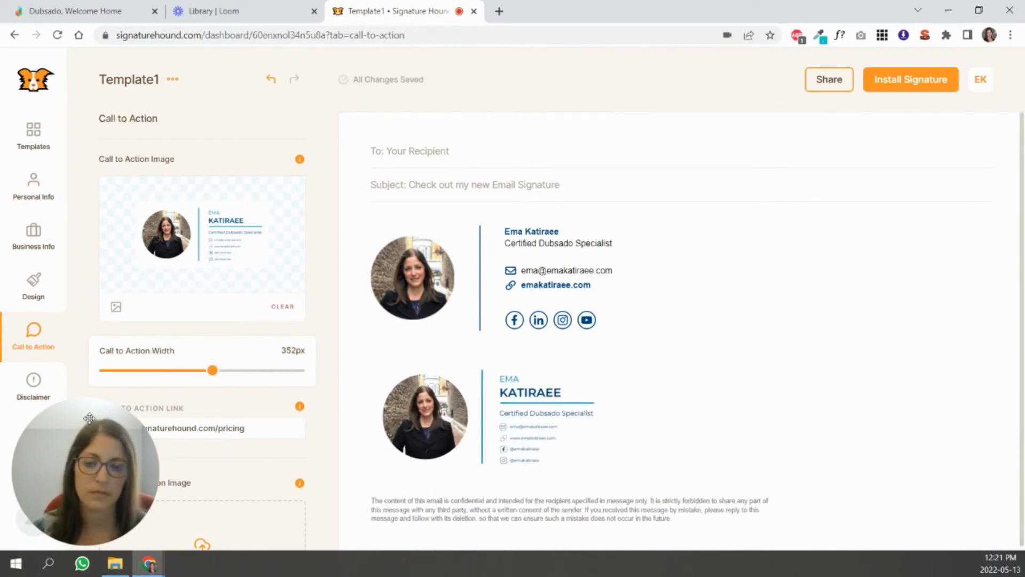
{"action": "scroll", "scroll_direction": "down", "scroll_amount": 3}
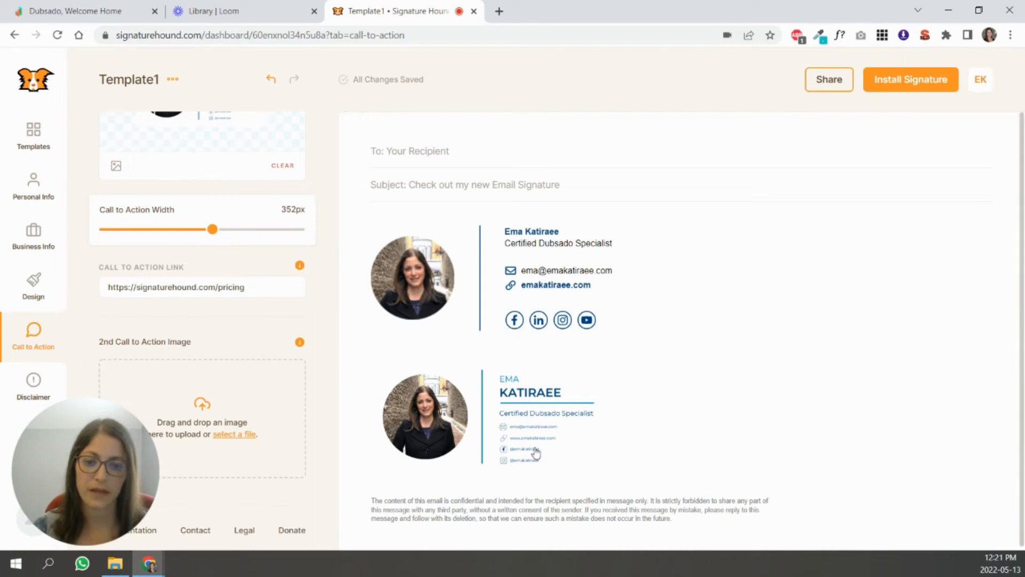
{"action": "left_click", "coordinate": [203, 287]}
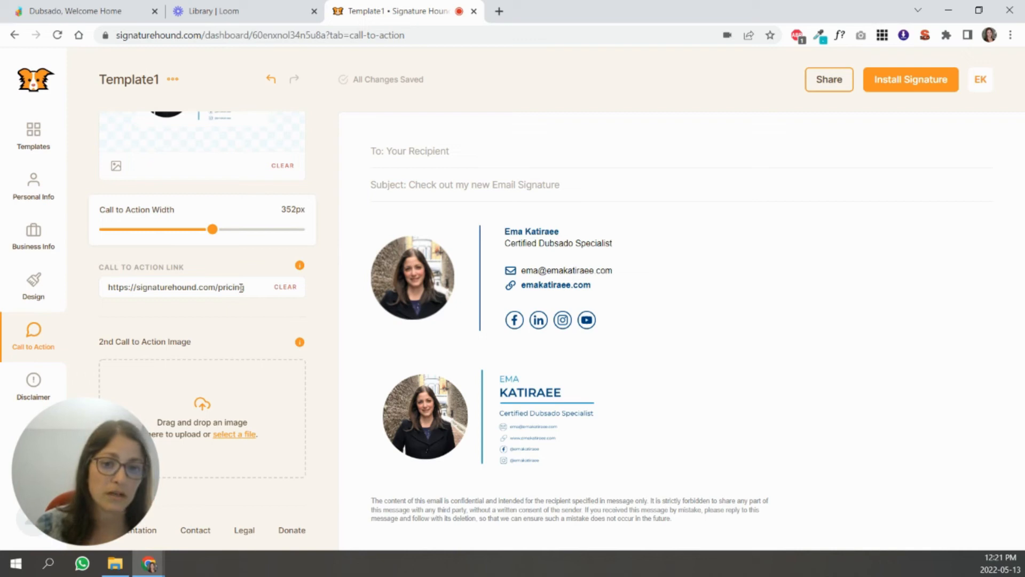
{"action": "mouse_move", "coordinate": [555, 404]}
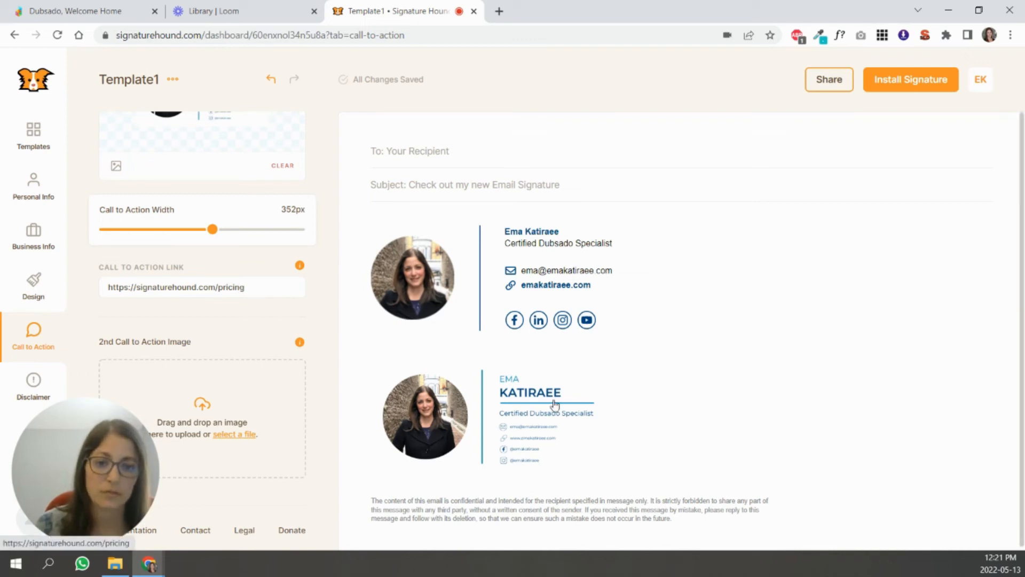
{"action": "mouse_move", "coordinate": [737, 434]}
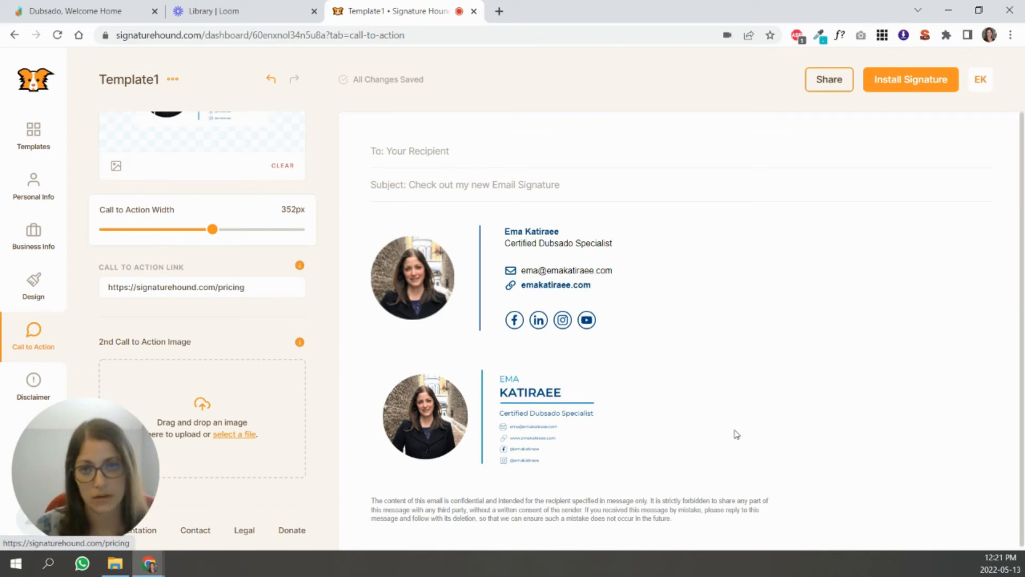
{"action": "mouse_move", "coordinate": [581, 379]}
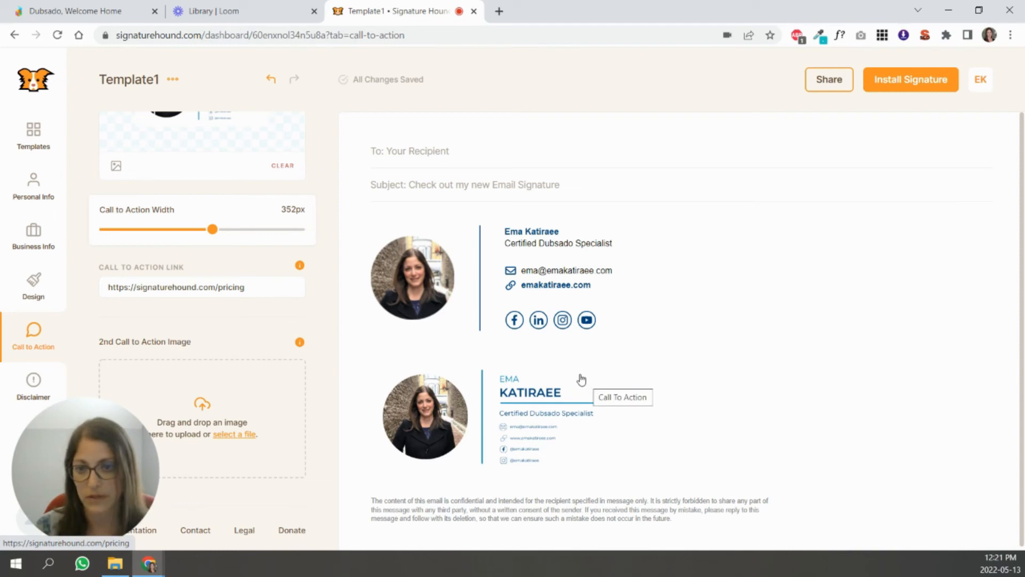
{"action": "mouse_move", "coordinate": [289, 339]}
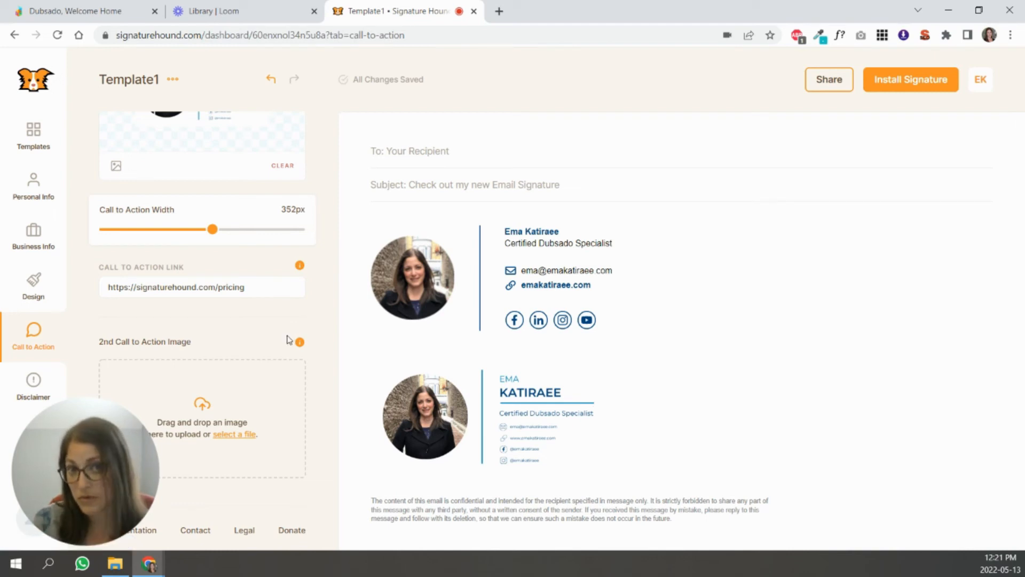
{"action": "mouse_move", "coordinate": [302, 306]}
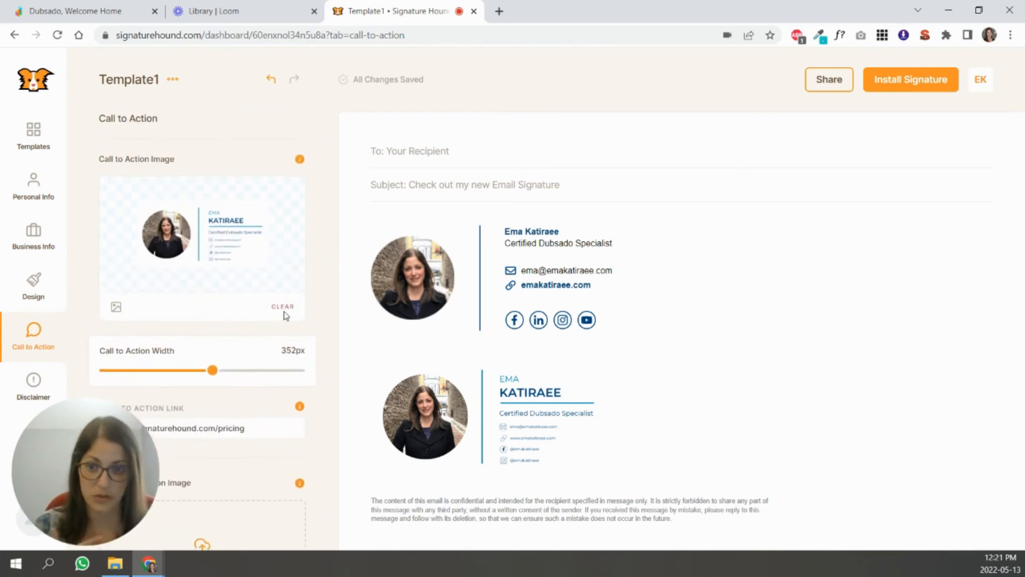
{"action": "mouse_move", "coordinate": [283, 310]}
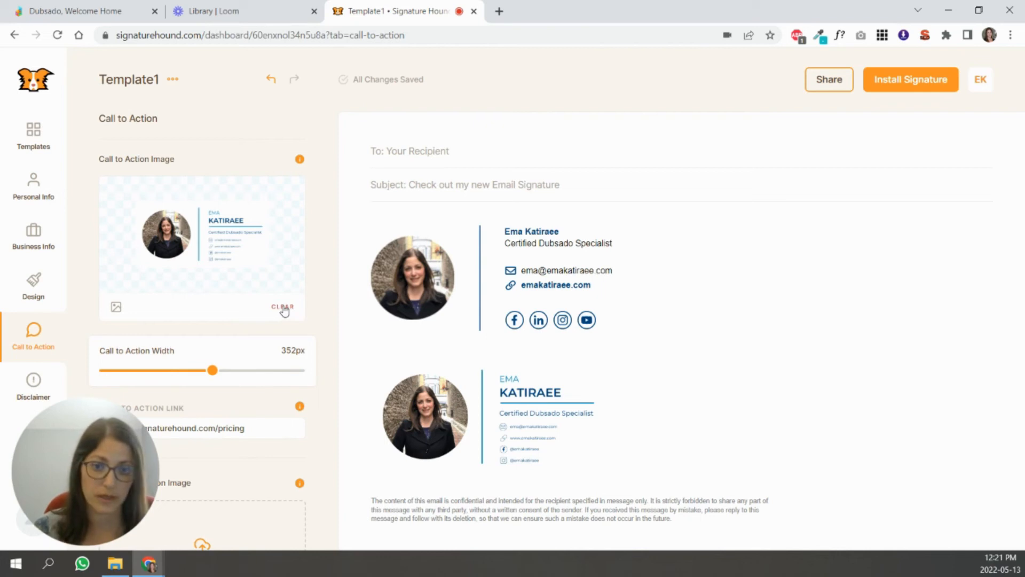
{"action": "left_click", "coordinate": [283, 307]}
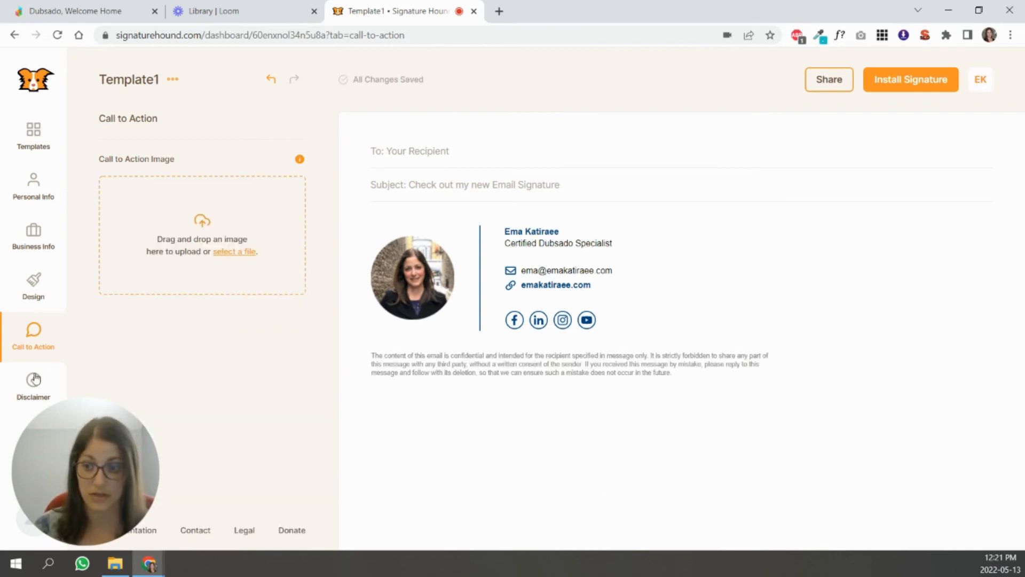
Clear the confidentiality disclaimer text in the Disclaimer settings.
{"action": "left_click", "coordinate": [33, 386]}
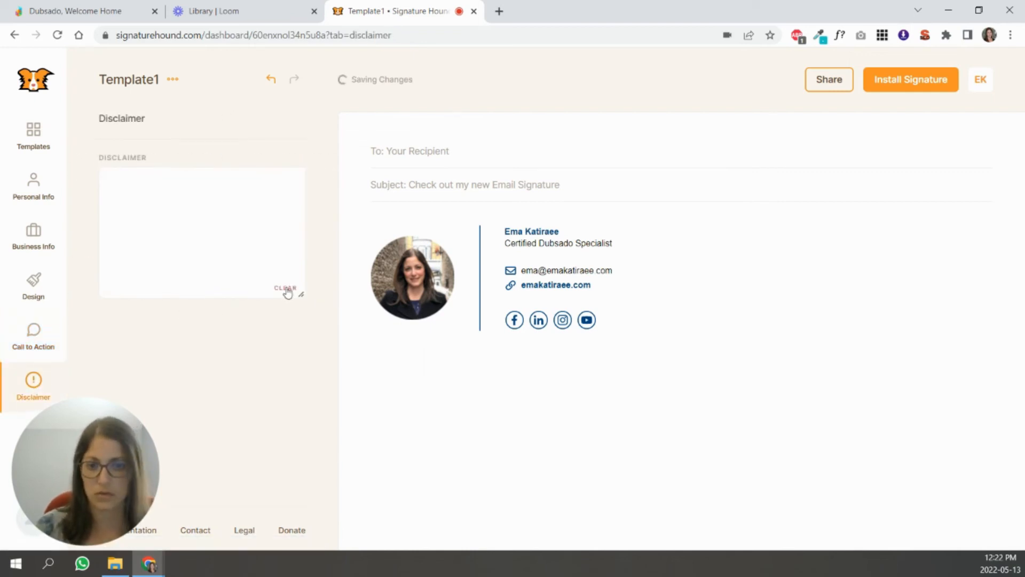
{"action": "left_click", "coordinate": [286, 288]}
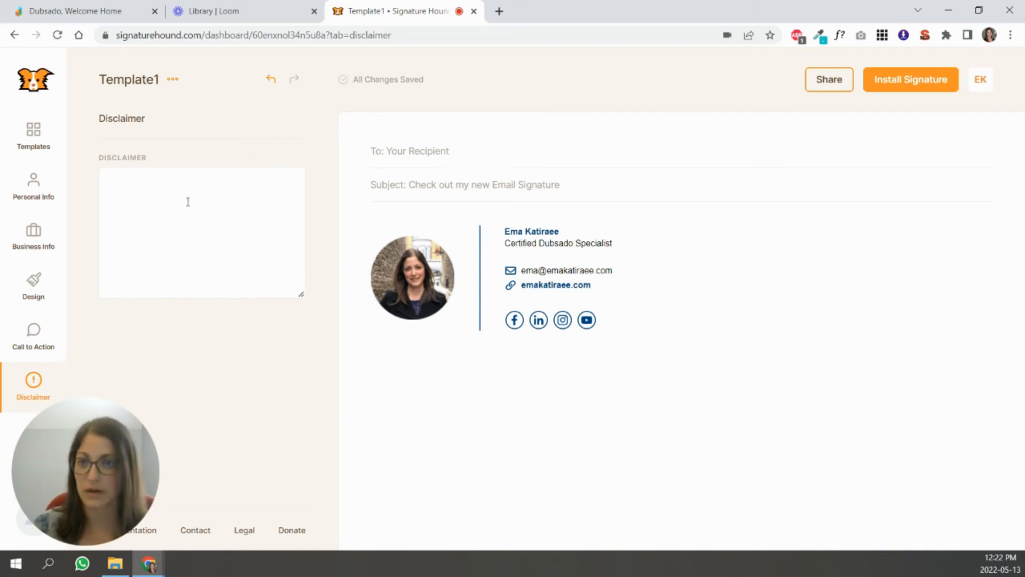
{"action": "mouse_move", "coordinate": [834, 141]}
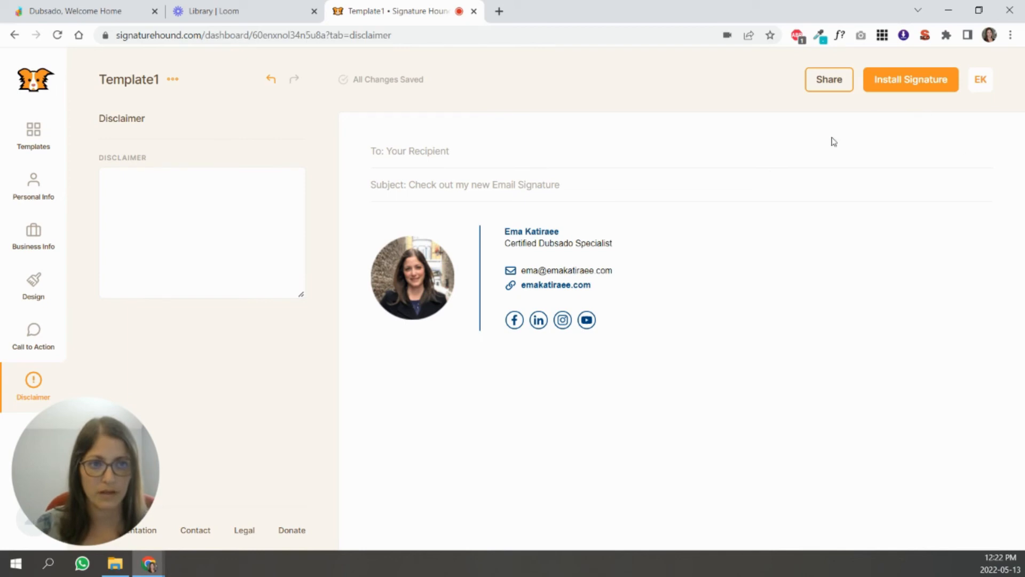
{"action": "mouse_move", "coordinate": [766, 166]}
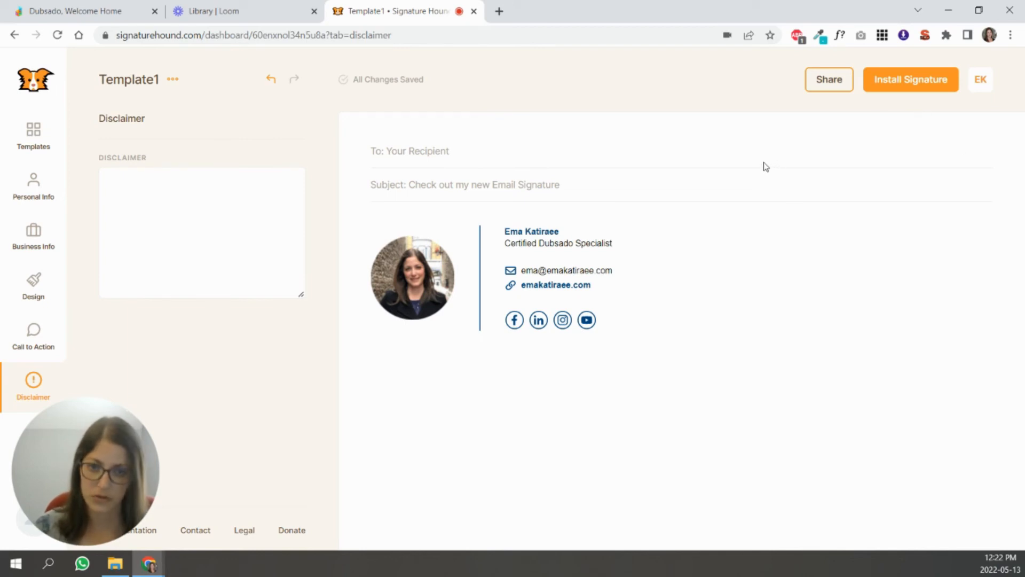
{"action": "mouse_move", "coordinate": [911, 79]}
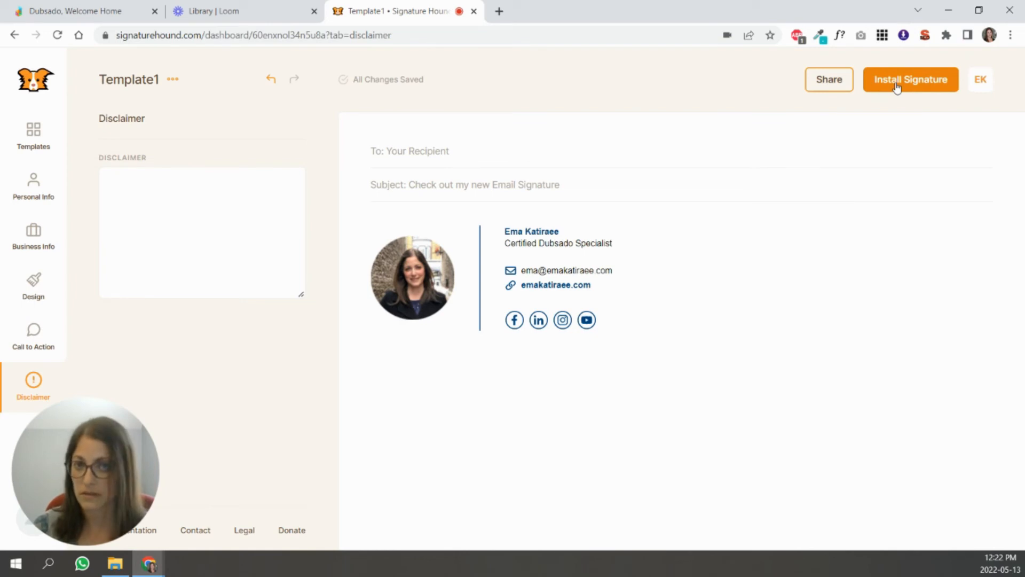
From Install Signature, copy Template1 as source code.
{"action": "left_click", "coordinate": [909, 79]}
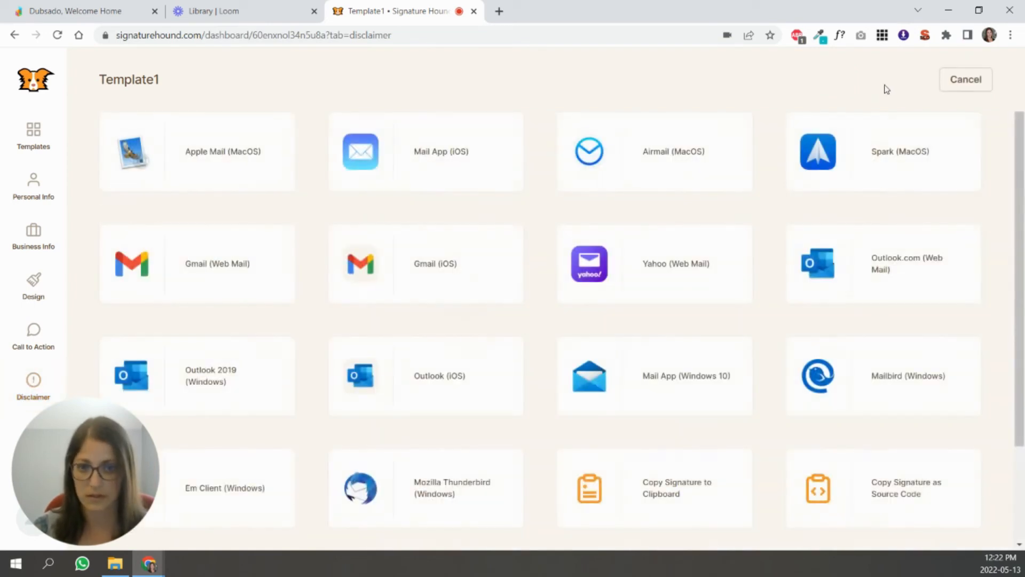
{"action": "mouse_move", "coordinate": [852, 213]}
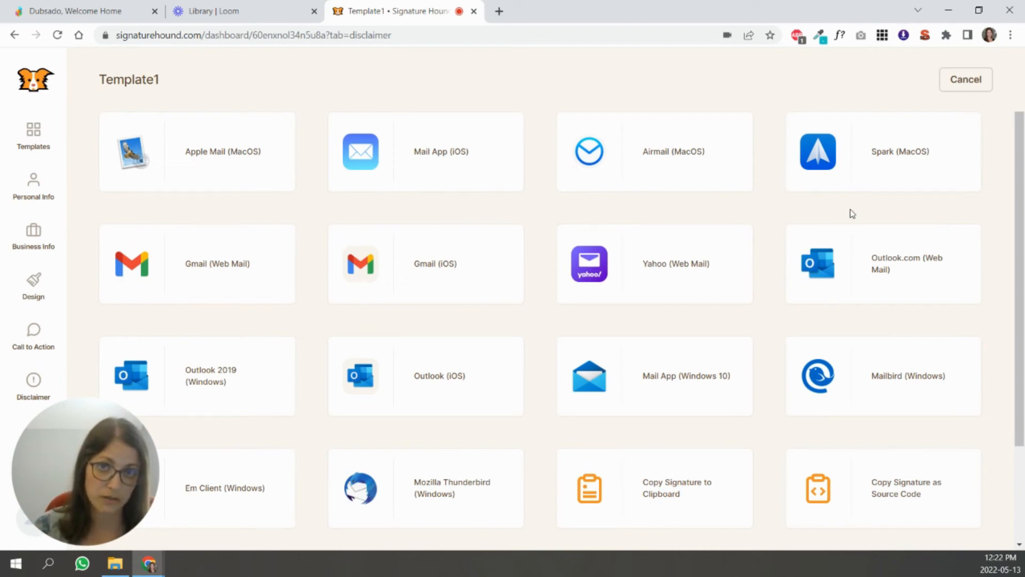
{"action": "mouse_move", "coordinate": [230, 276]}
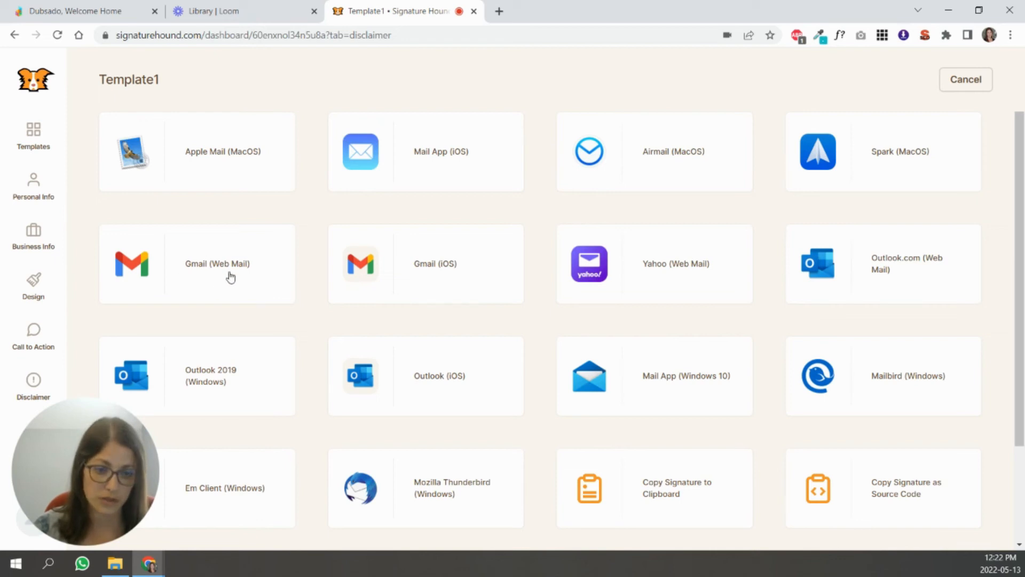
{"action": "scroll", "scroll_direction": "down", "scroll_amount": 3}
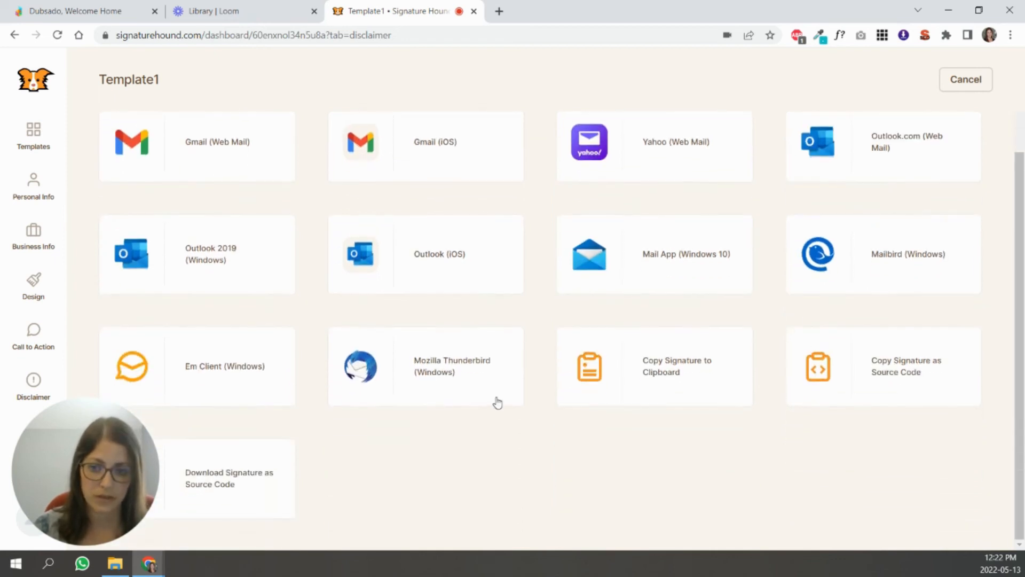
{"action": "scroll", "scroll_direction": "up", "scroll_amount": 3}
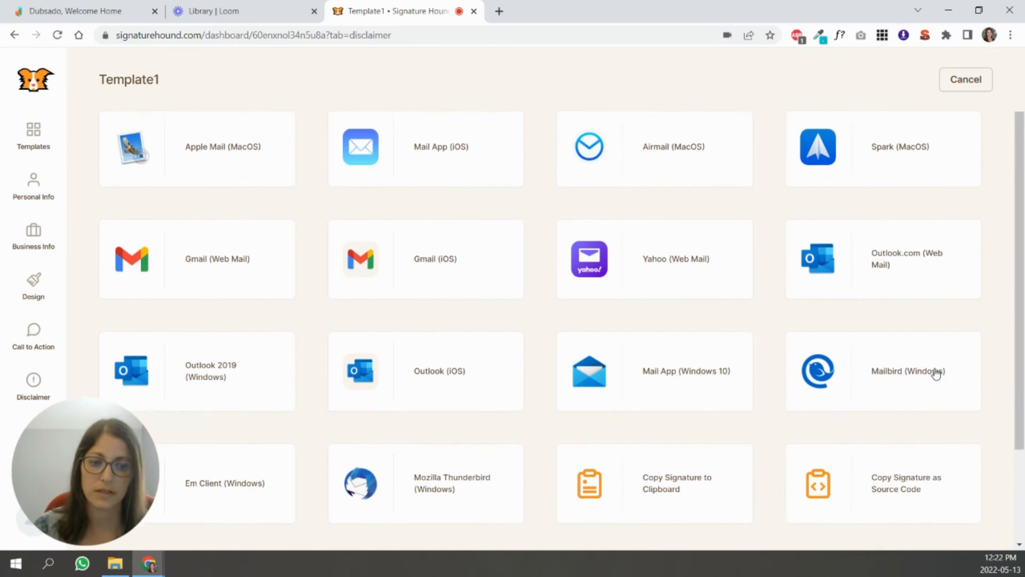
{"action": "scroll", "scroll_direction": "down", "scroll_amount": 3}
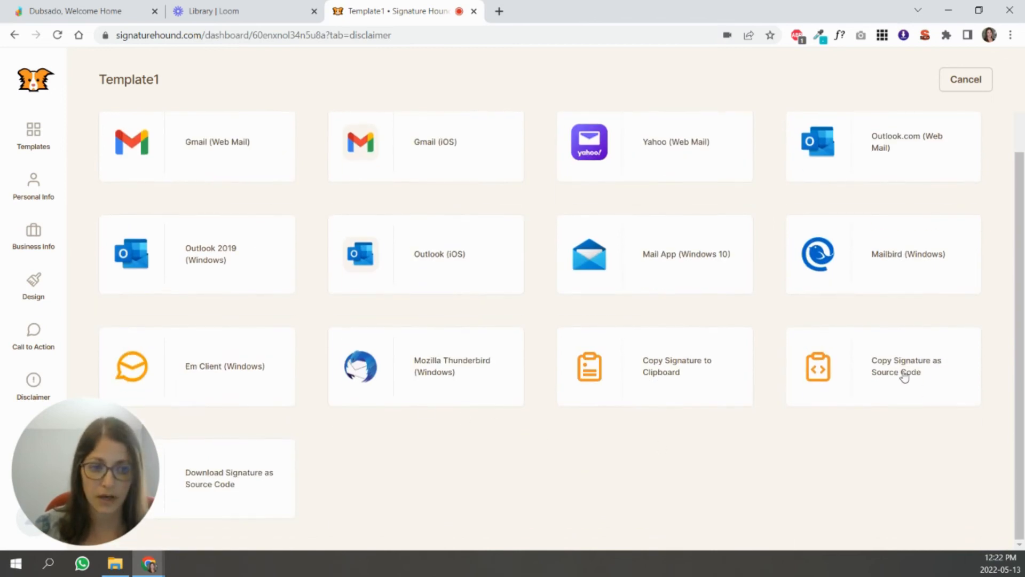
{"action": "left_click", "coordinate": [907, 366]}
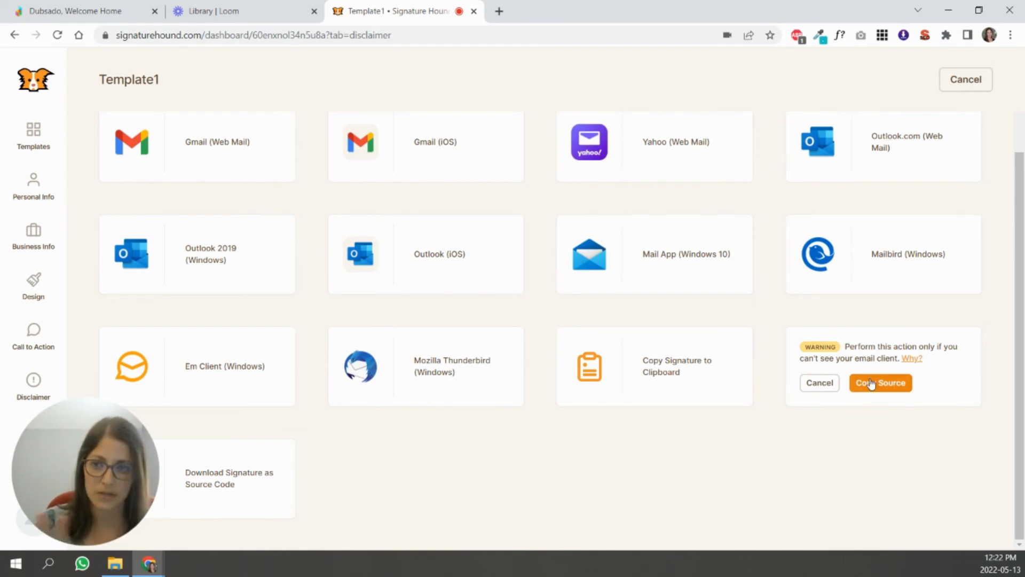
{"action": "mouse_move", "coordinate": [881, 386]}
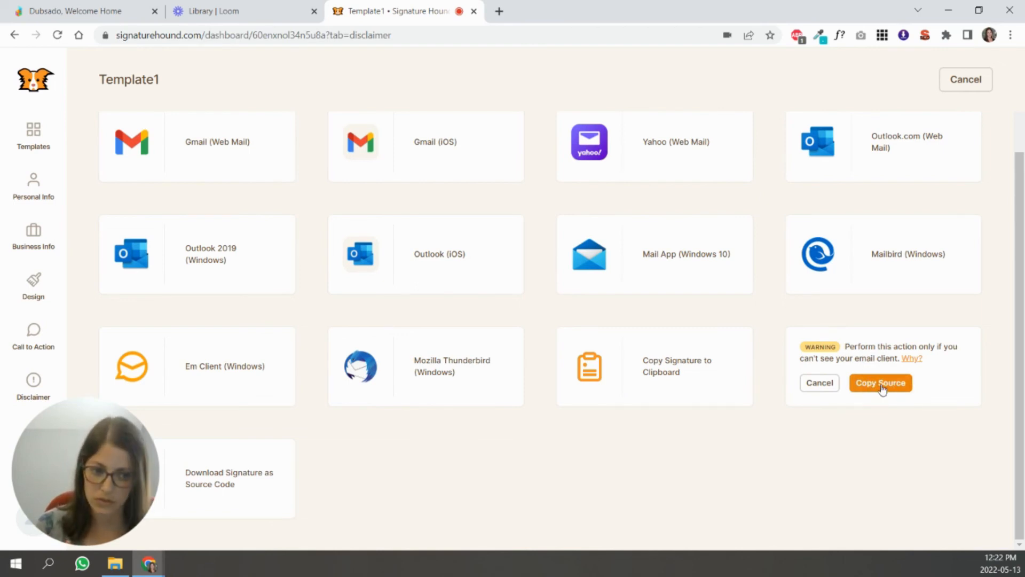
Paste the Signature Hound HTML into Dubsado's canned email signature source view and save.
{"action": "left_click", "coordinate": [72, 11]}
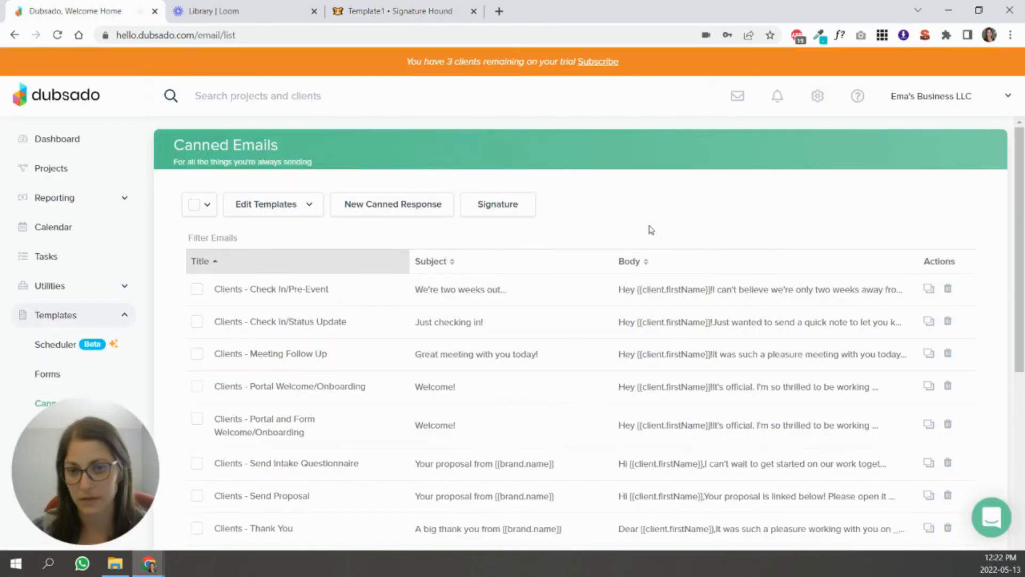
{"action": "mouse_move", "coordinate": [509, 255]}
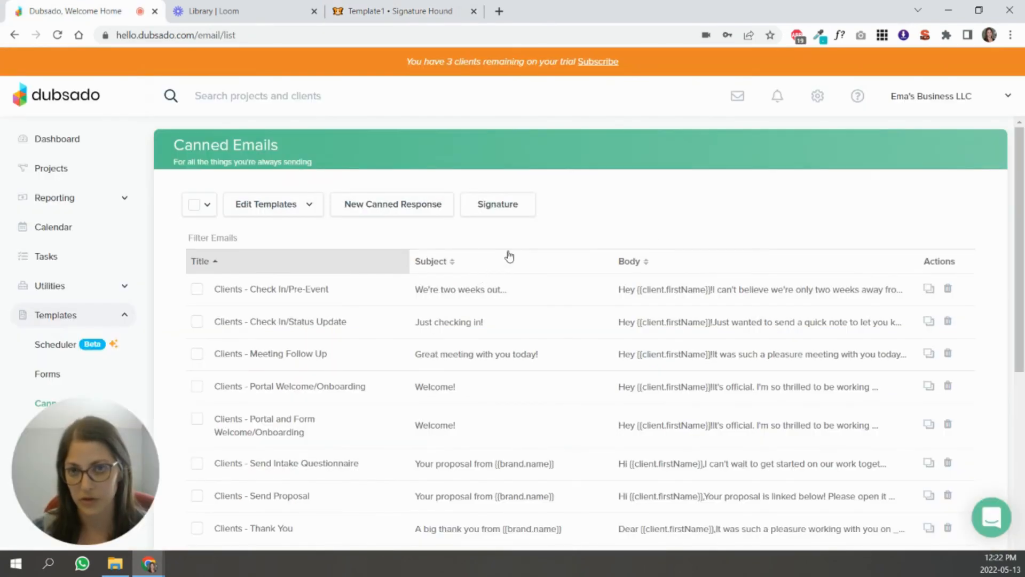
{"action": "left_click", "coordinate": [497, 204]}
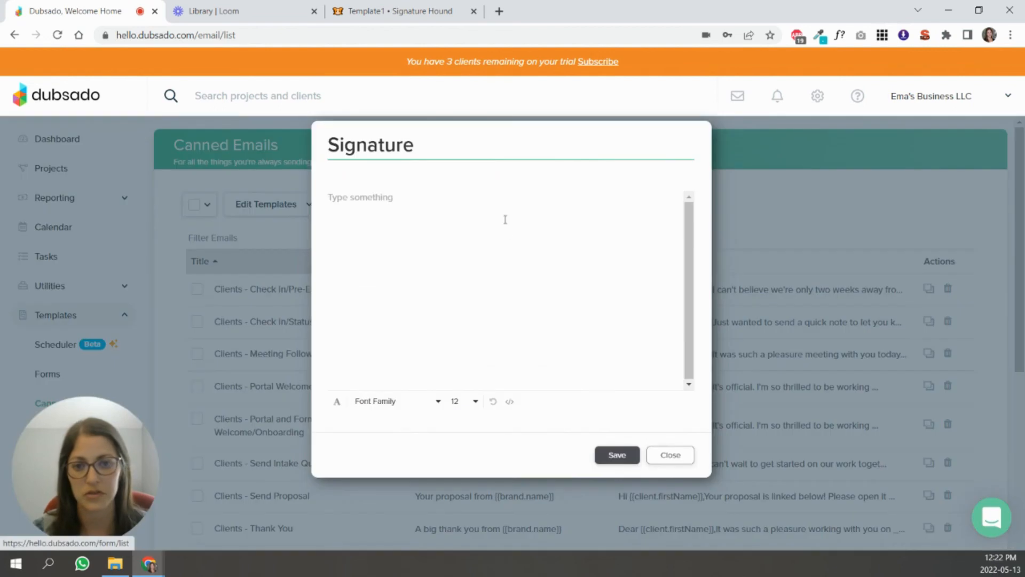
{"action": "left_click", "coordinate": [392, 222]}
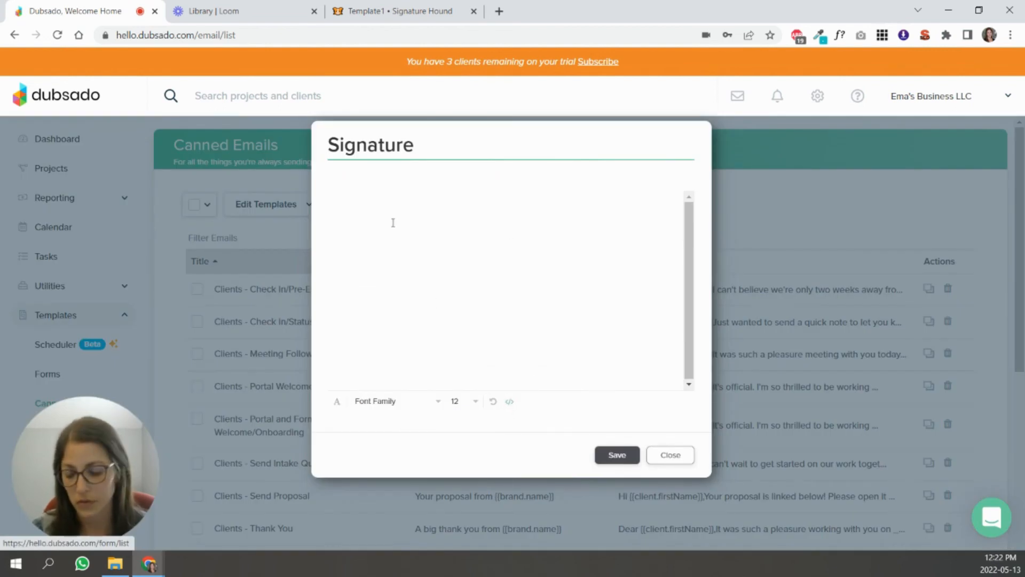
{"action": "left_click", "coordinate": [509, 401]}
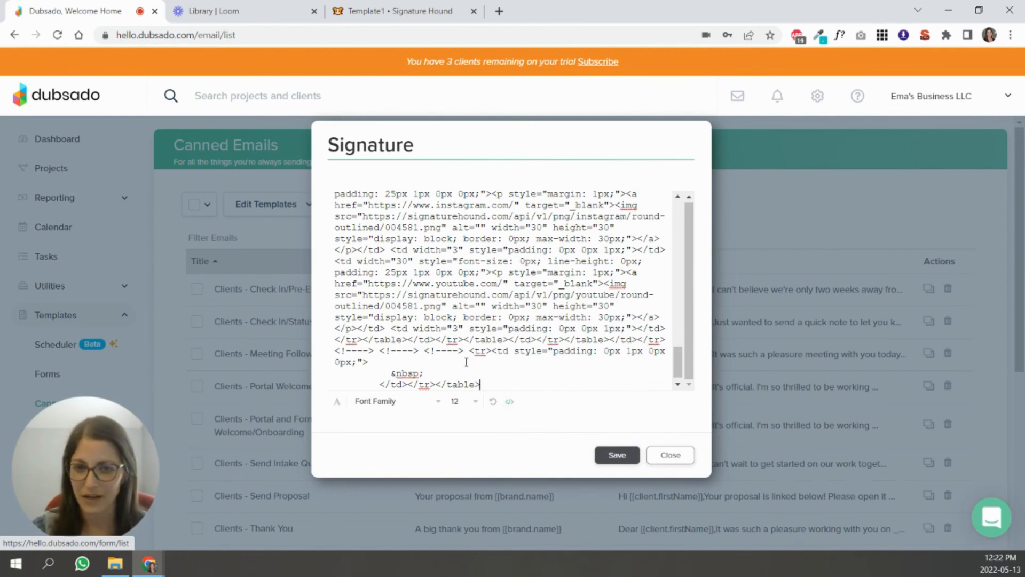
{"action": "scroll", "scroll_direction": "up", "scroll_amount": 3}
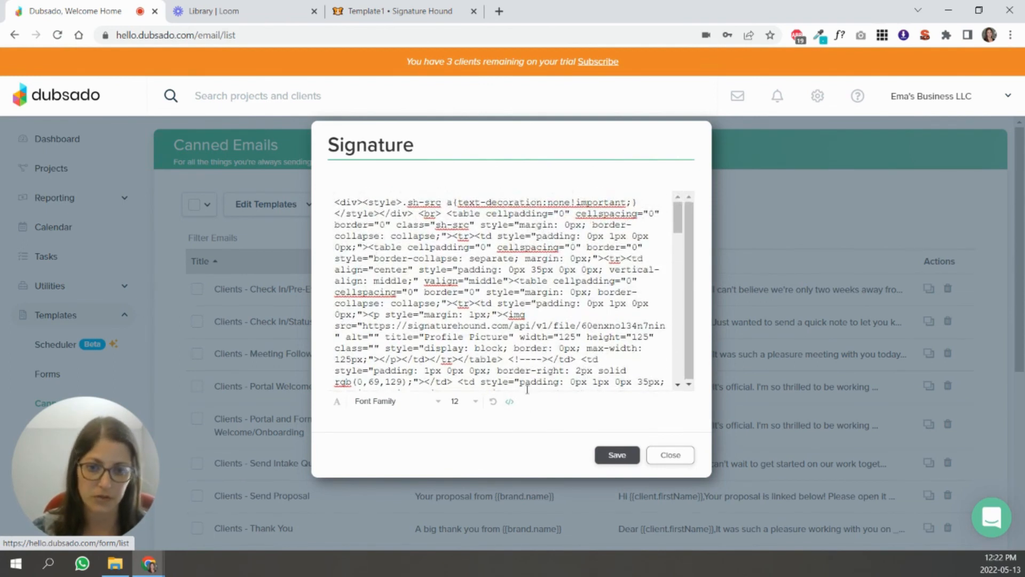
{"action": "left_click", "coordinate": [510, 401]}
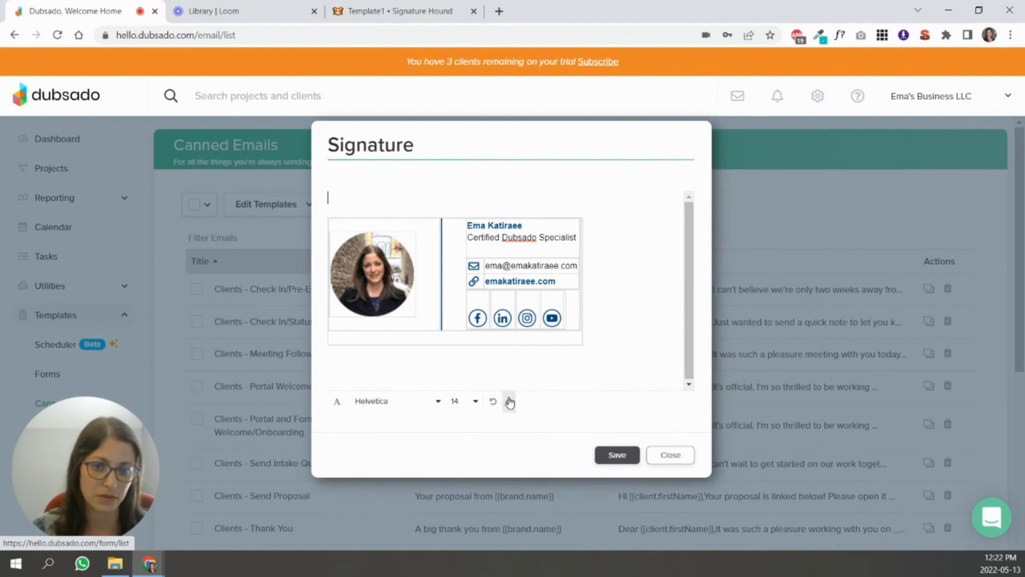
{"action": "mouse_move", "coordinate": [510, 402]}
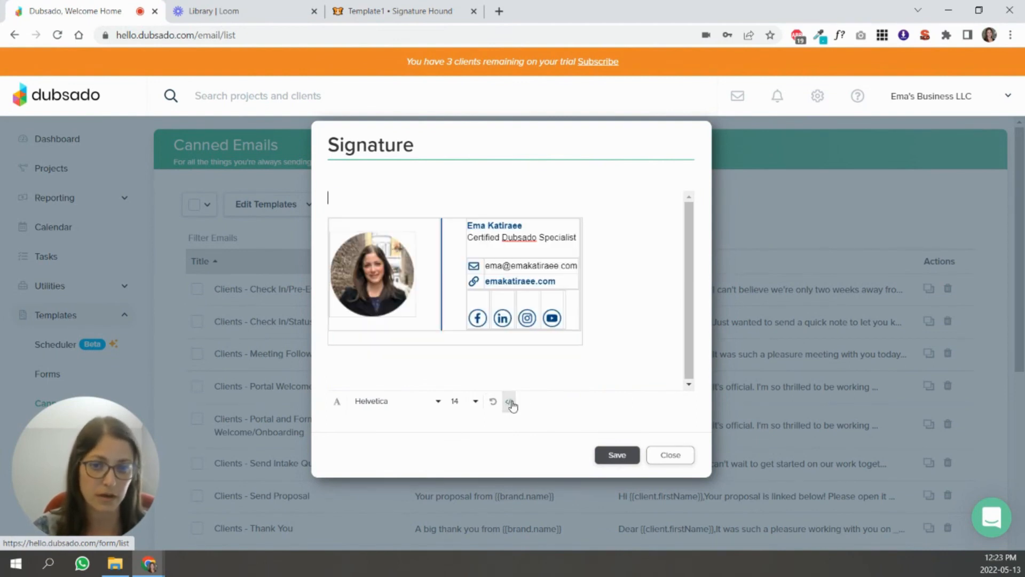
{"action": "left_click", "coordinate": [510, 402]}
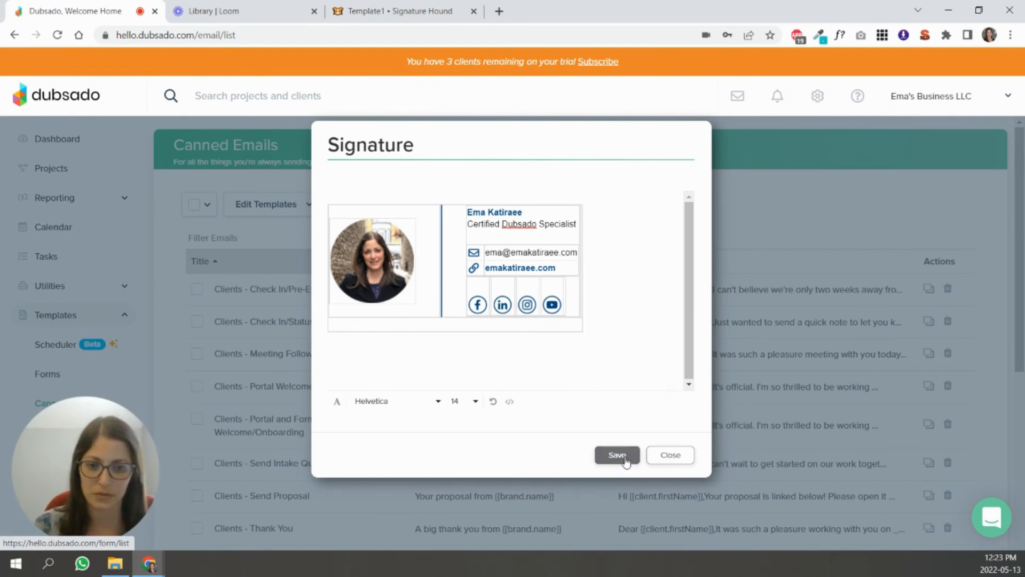
{"action": "left_click", "coordinate": [615, 455]}
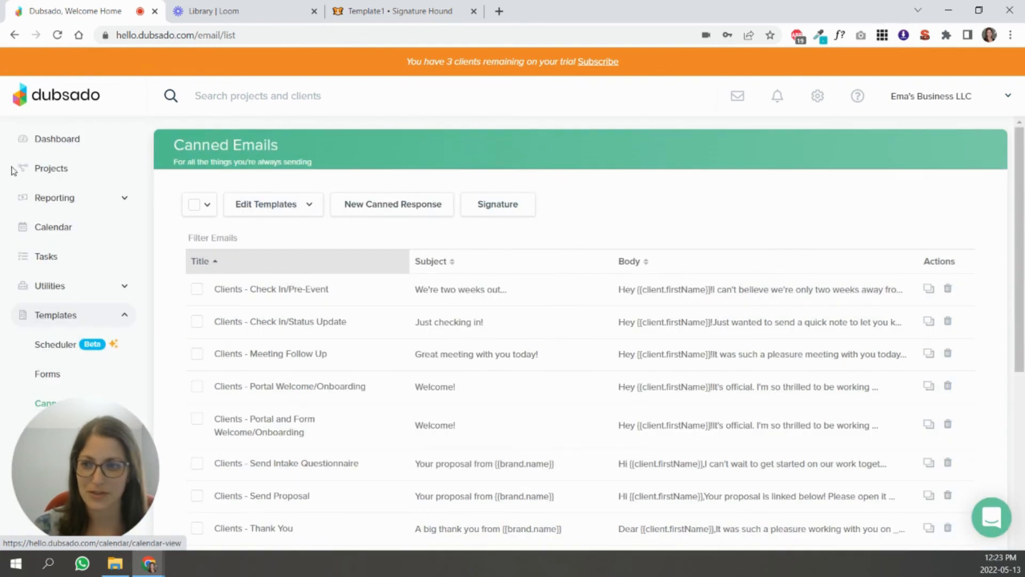
Start a new email from the Sample Job Name project showing the new signature.
{"action": "left_click", "coordinate": [51, 168]}
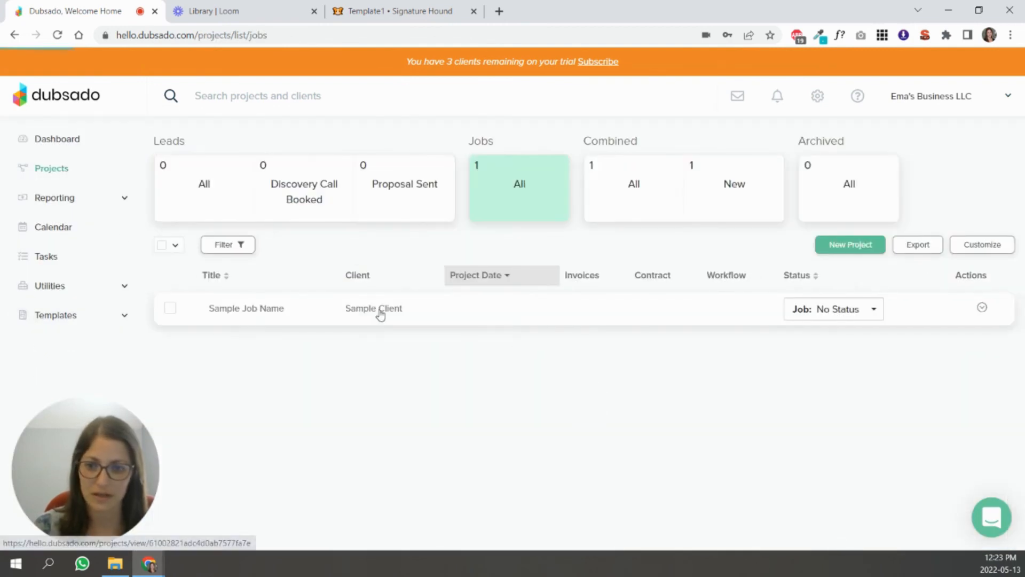
{"action": "left_click", "coordinate": [246, 308]}
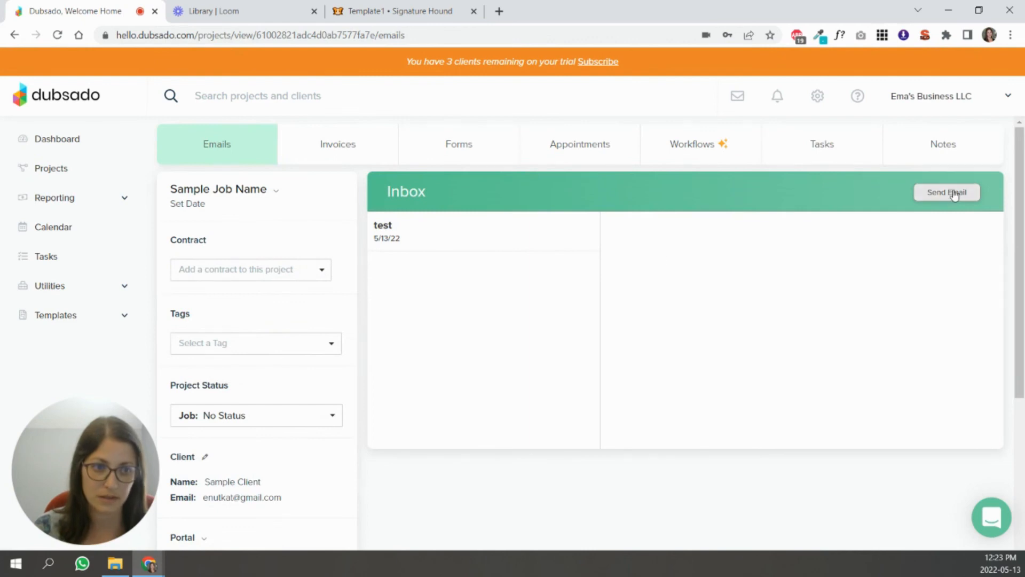
{"action": "left_click", "coordinate": [946, 191]}
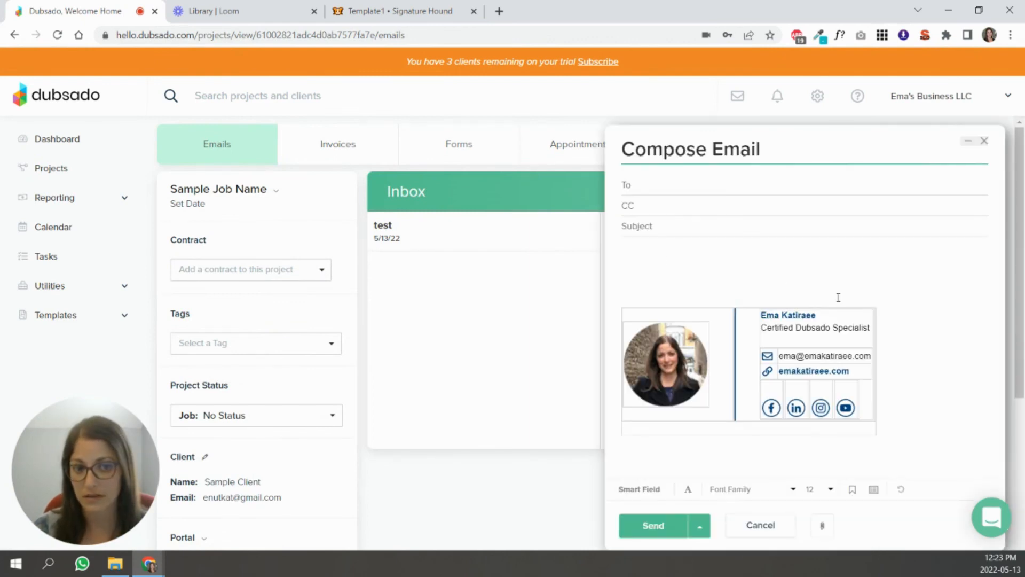
{"action": "mouse_move", "coordinate": [753, 300]}
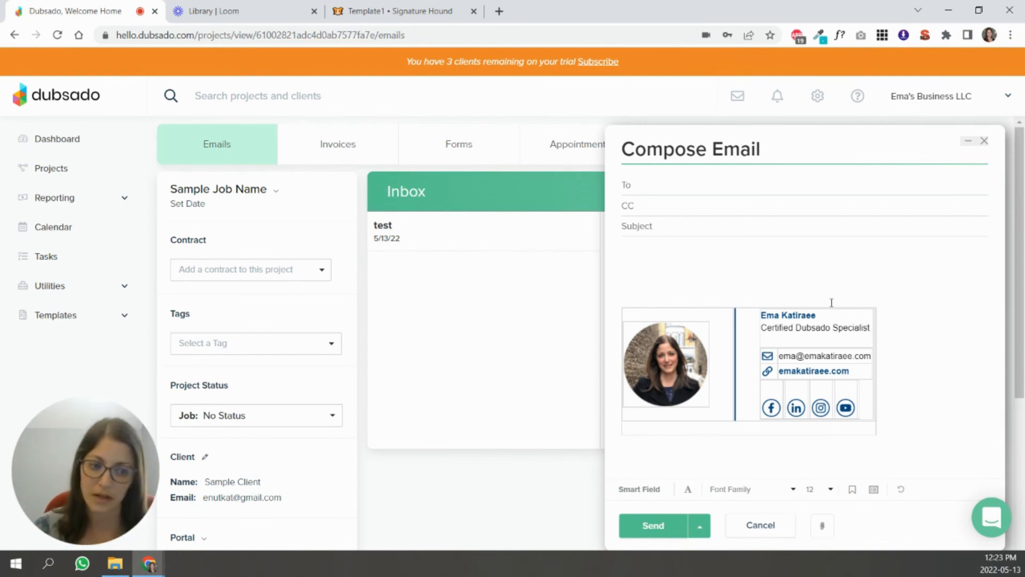
{"action": "mouse_move", "coordinate": [733, 247]}
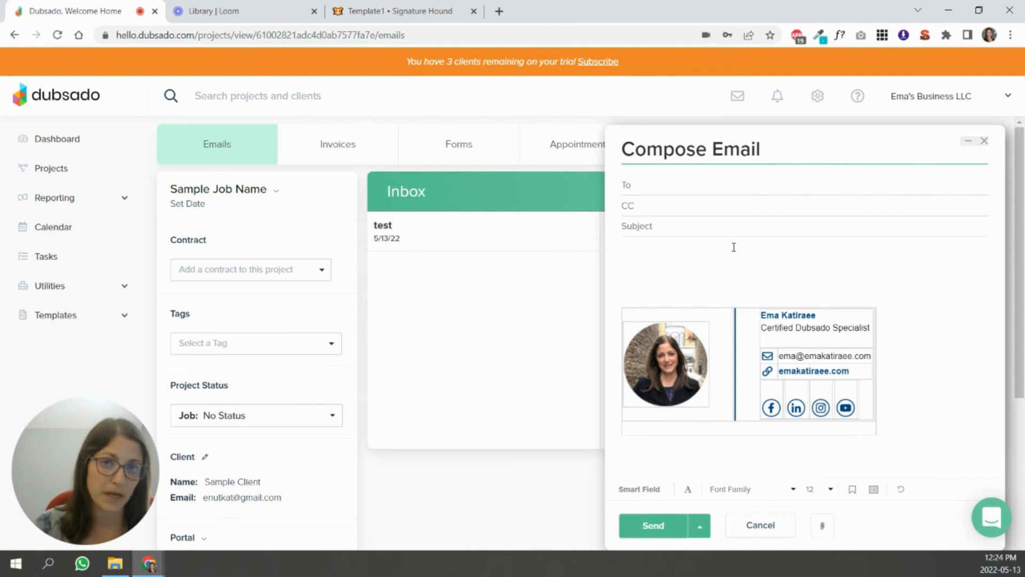
{"action": "mouse_move", "coordinate": [730, 243]}
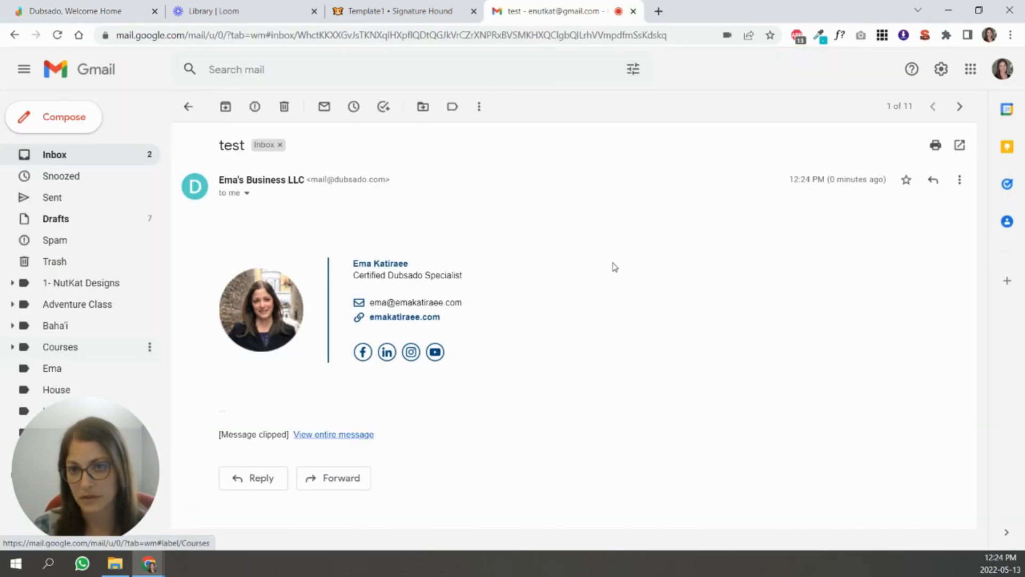
{"action": "mouse_move", "coordinate": [356, 291]}
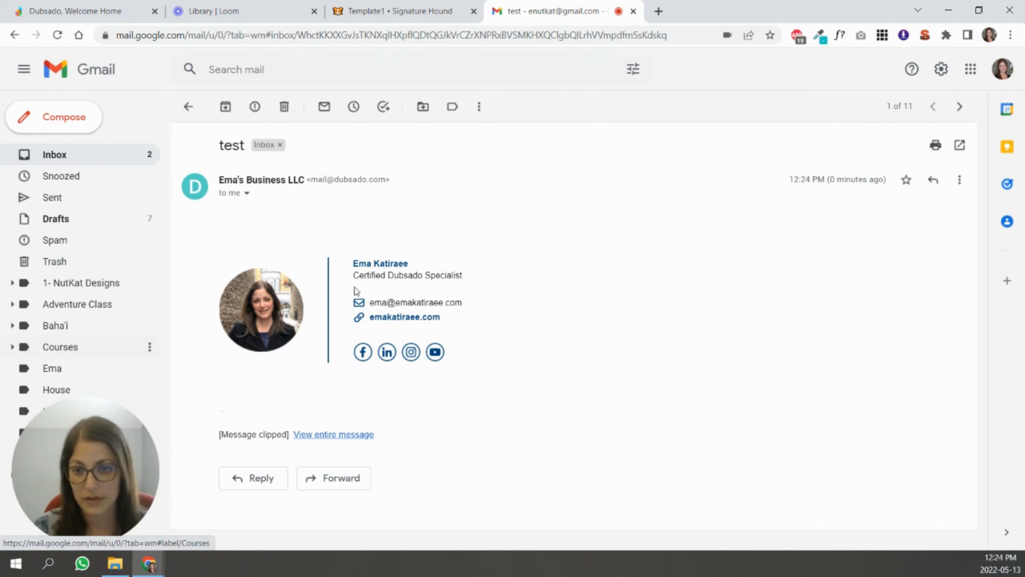
{"action": "mouse_move", "coordinate": [298, 265]}
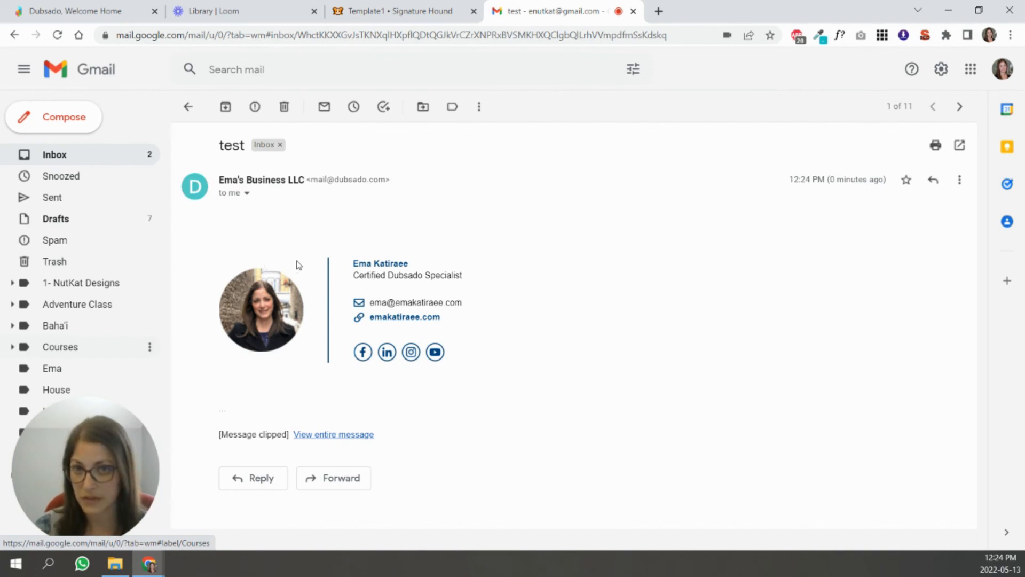
{"action": "mouse_move", "coordinate": [283, 246]}
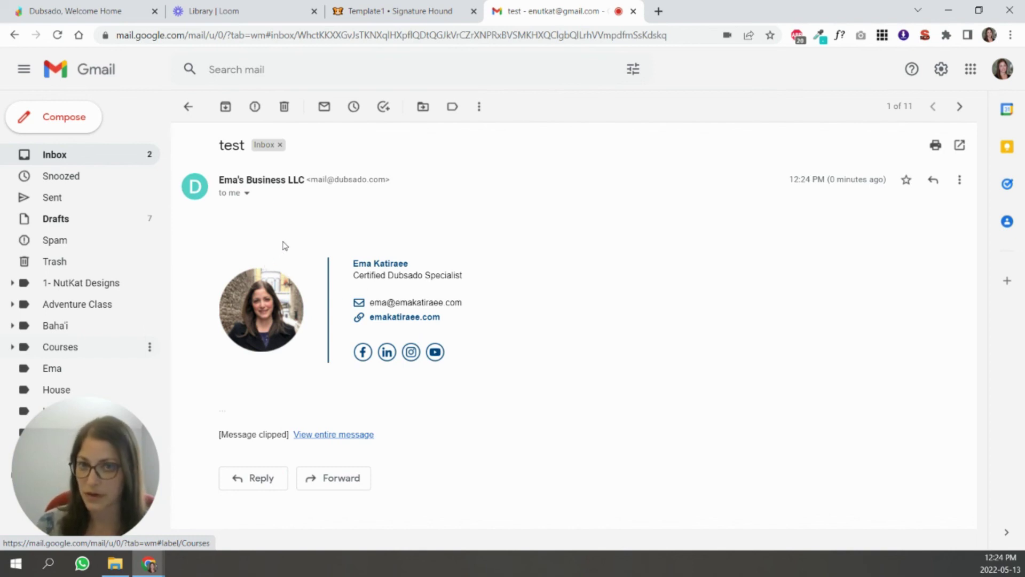
{"action": "mouse_move", "coordinate": [277, 236]}
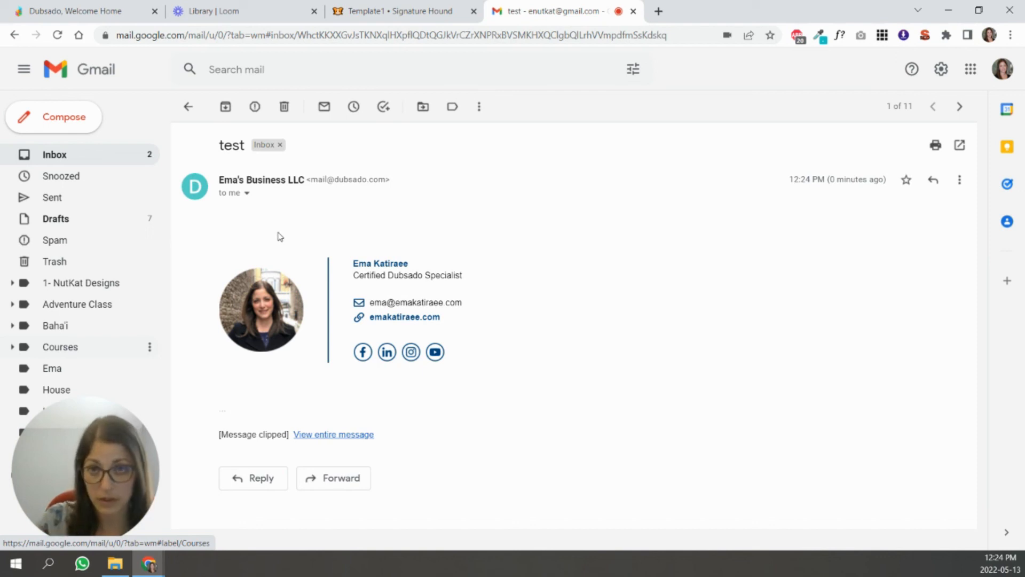
{"action": "mouse_move", "coordinate": [362, 352]}
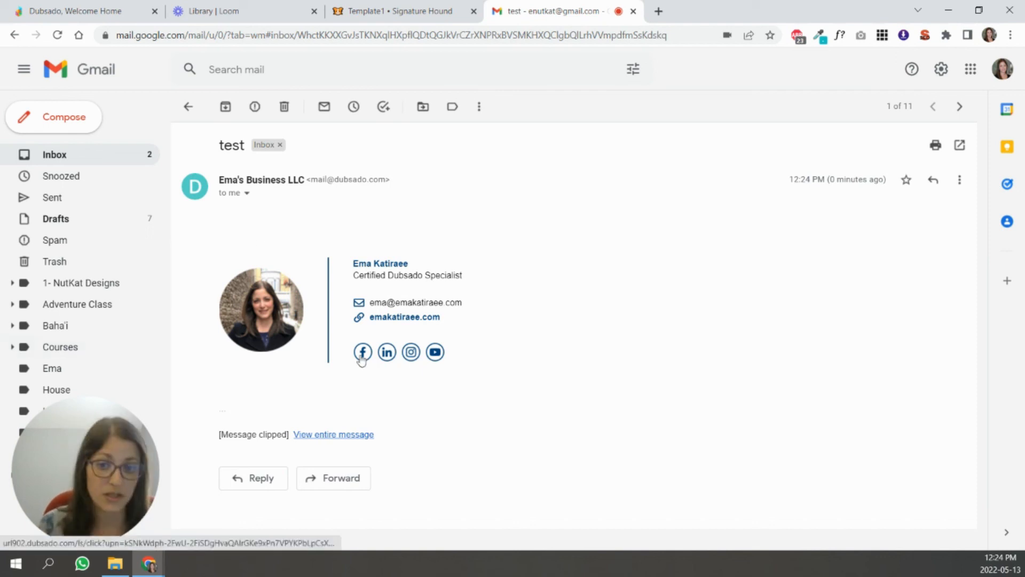
{"action": "mouse_move", "coordinate": [417, 332]}
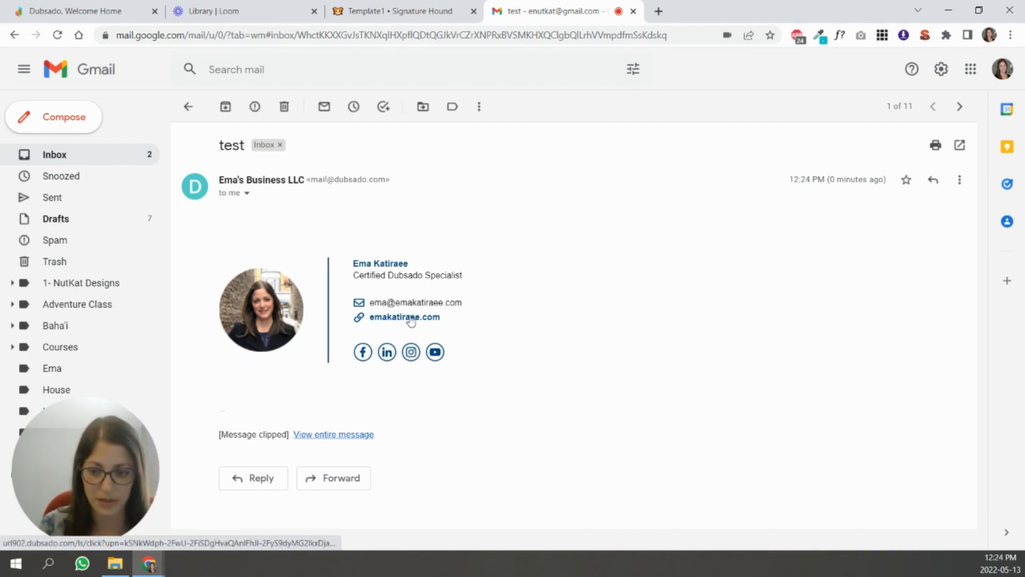
{"action": "mouse_move", "coordinate": [406, 320]}
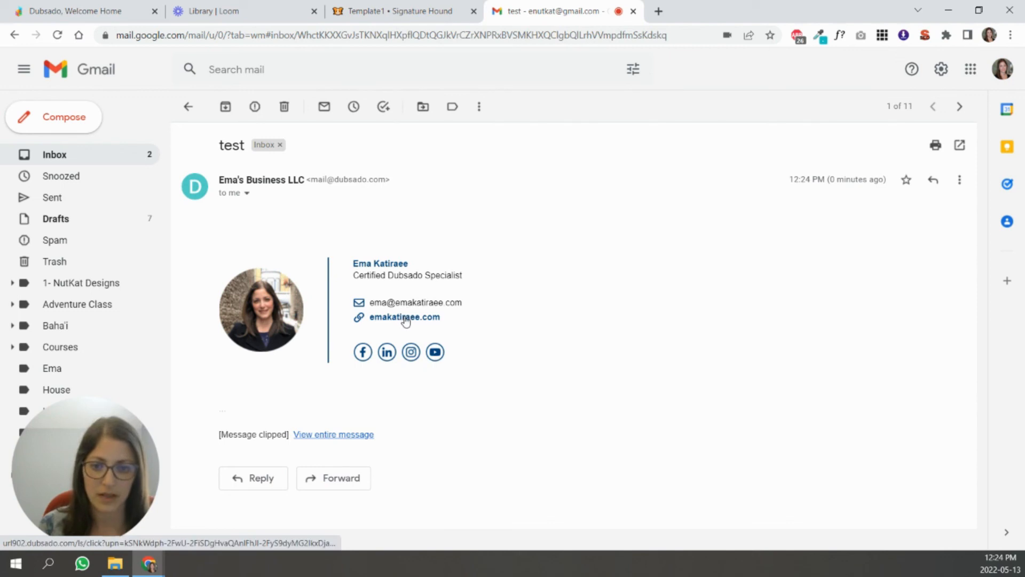
Open the emakatiraee.com link in the test email's signature, then return to the Signature Hound editor.
{"action": "left_click", "coordinate": [405, 317]}
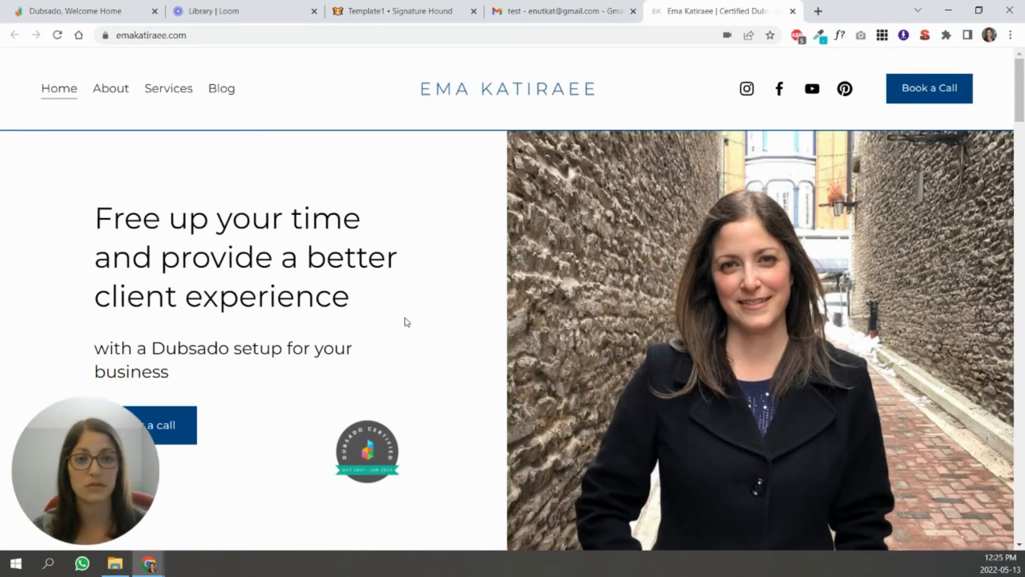
{"action": "left_click", "coordinate": [392, 11]}
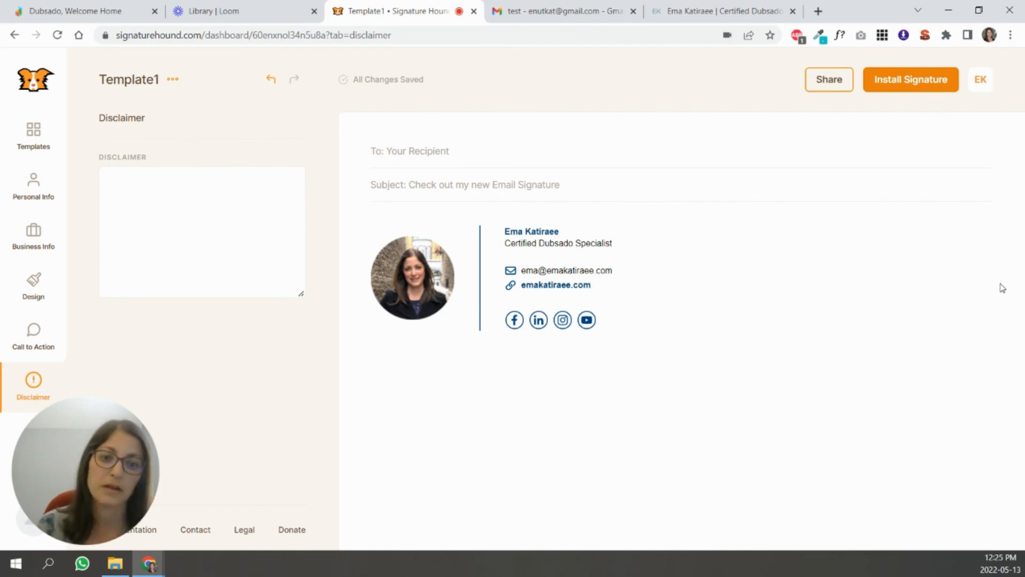
{"action": "mouse_move", "coordinate": [563, 320]}
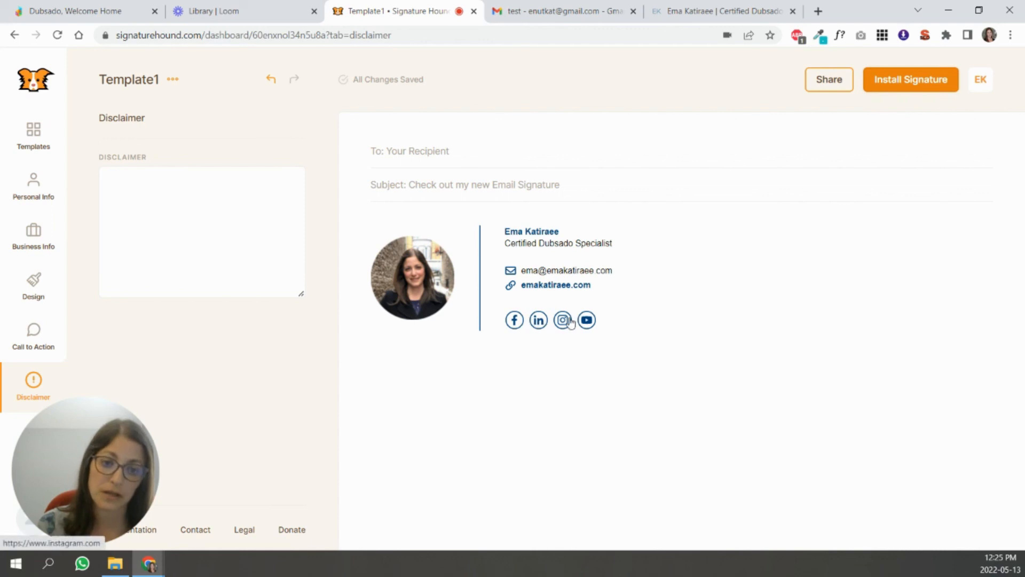
{"action": "mouse_move", "coordinate": [587, 320]}
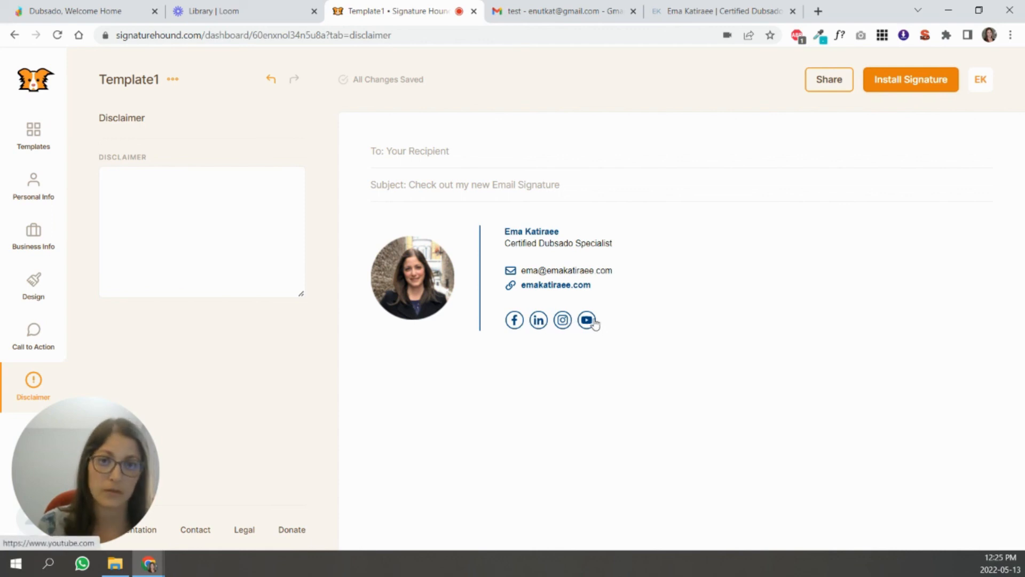